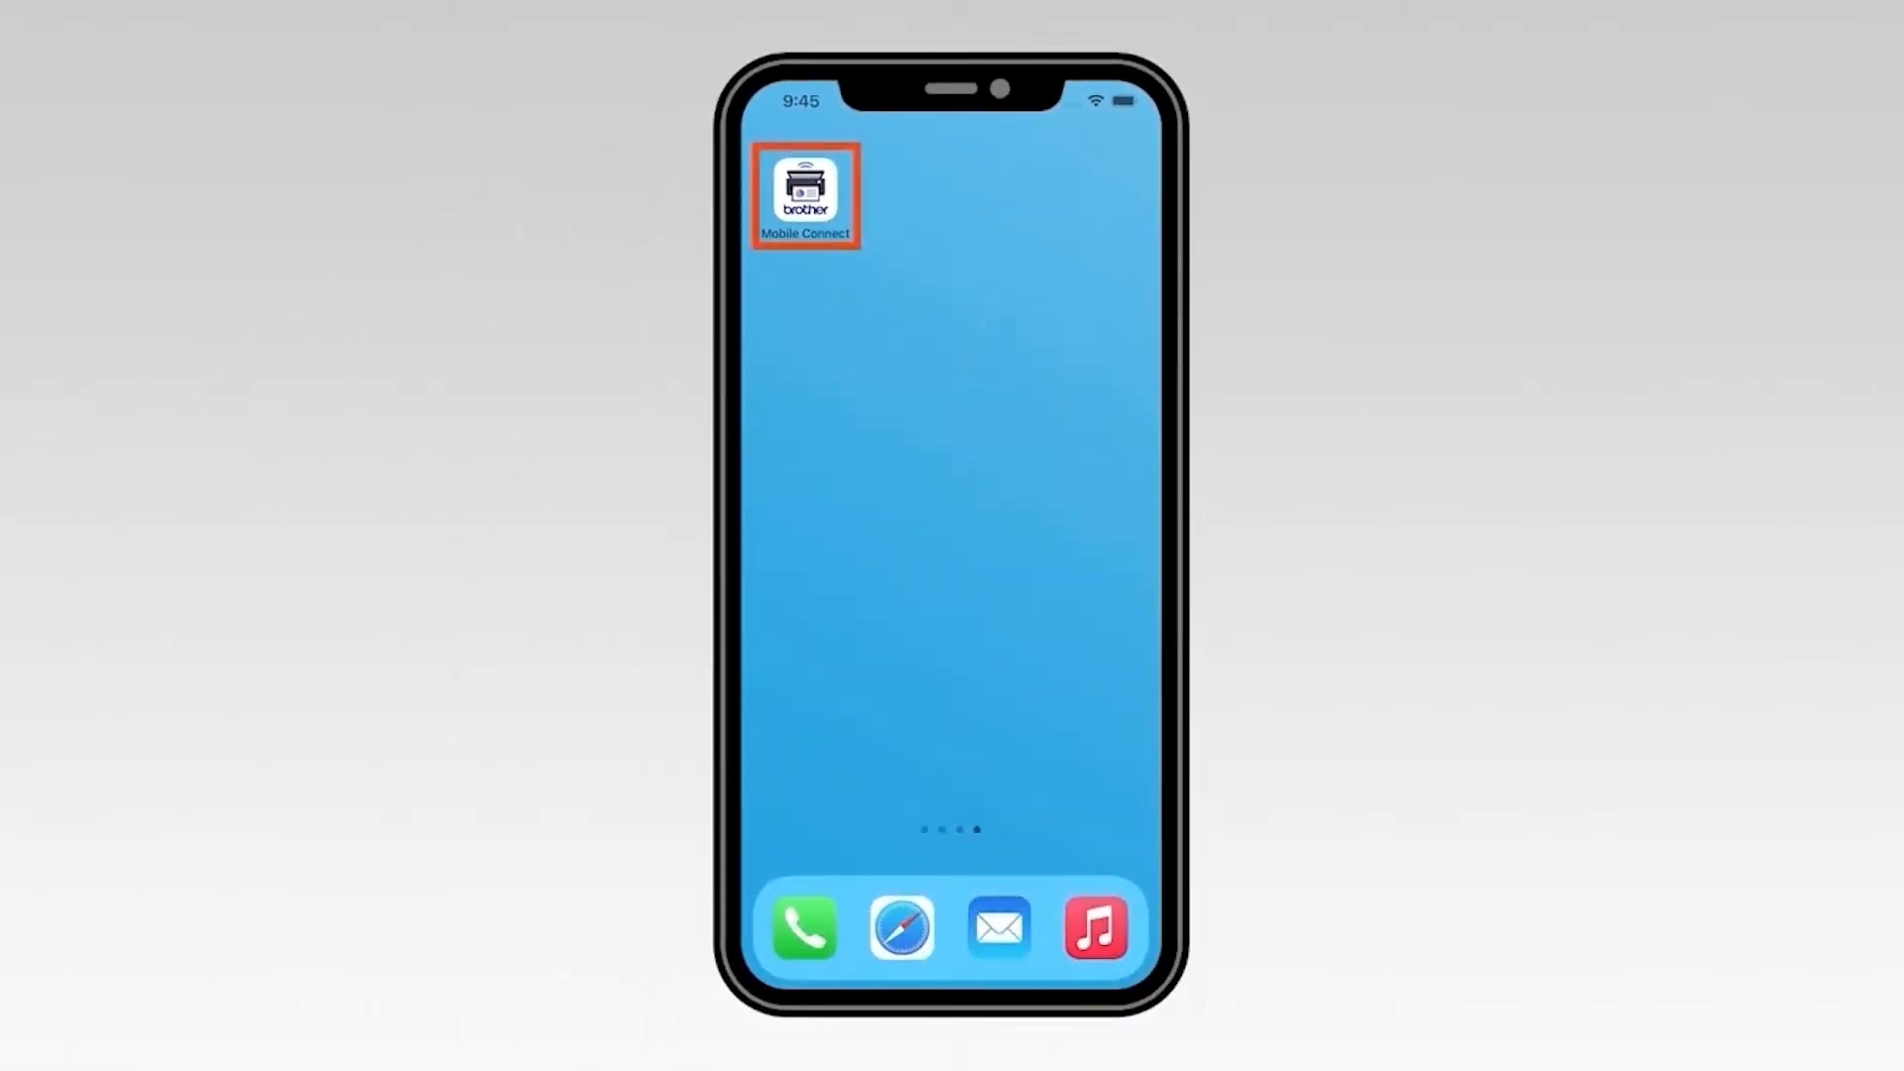
Step: In Mobile Connect, add a machine marked Not Connected and reach the Connect to Wi-Fi instructions
click(806, 195)
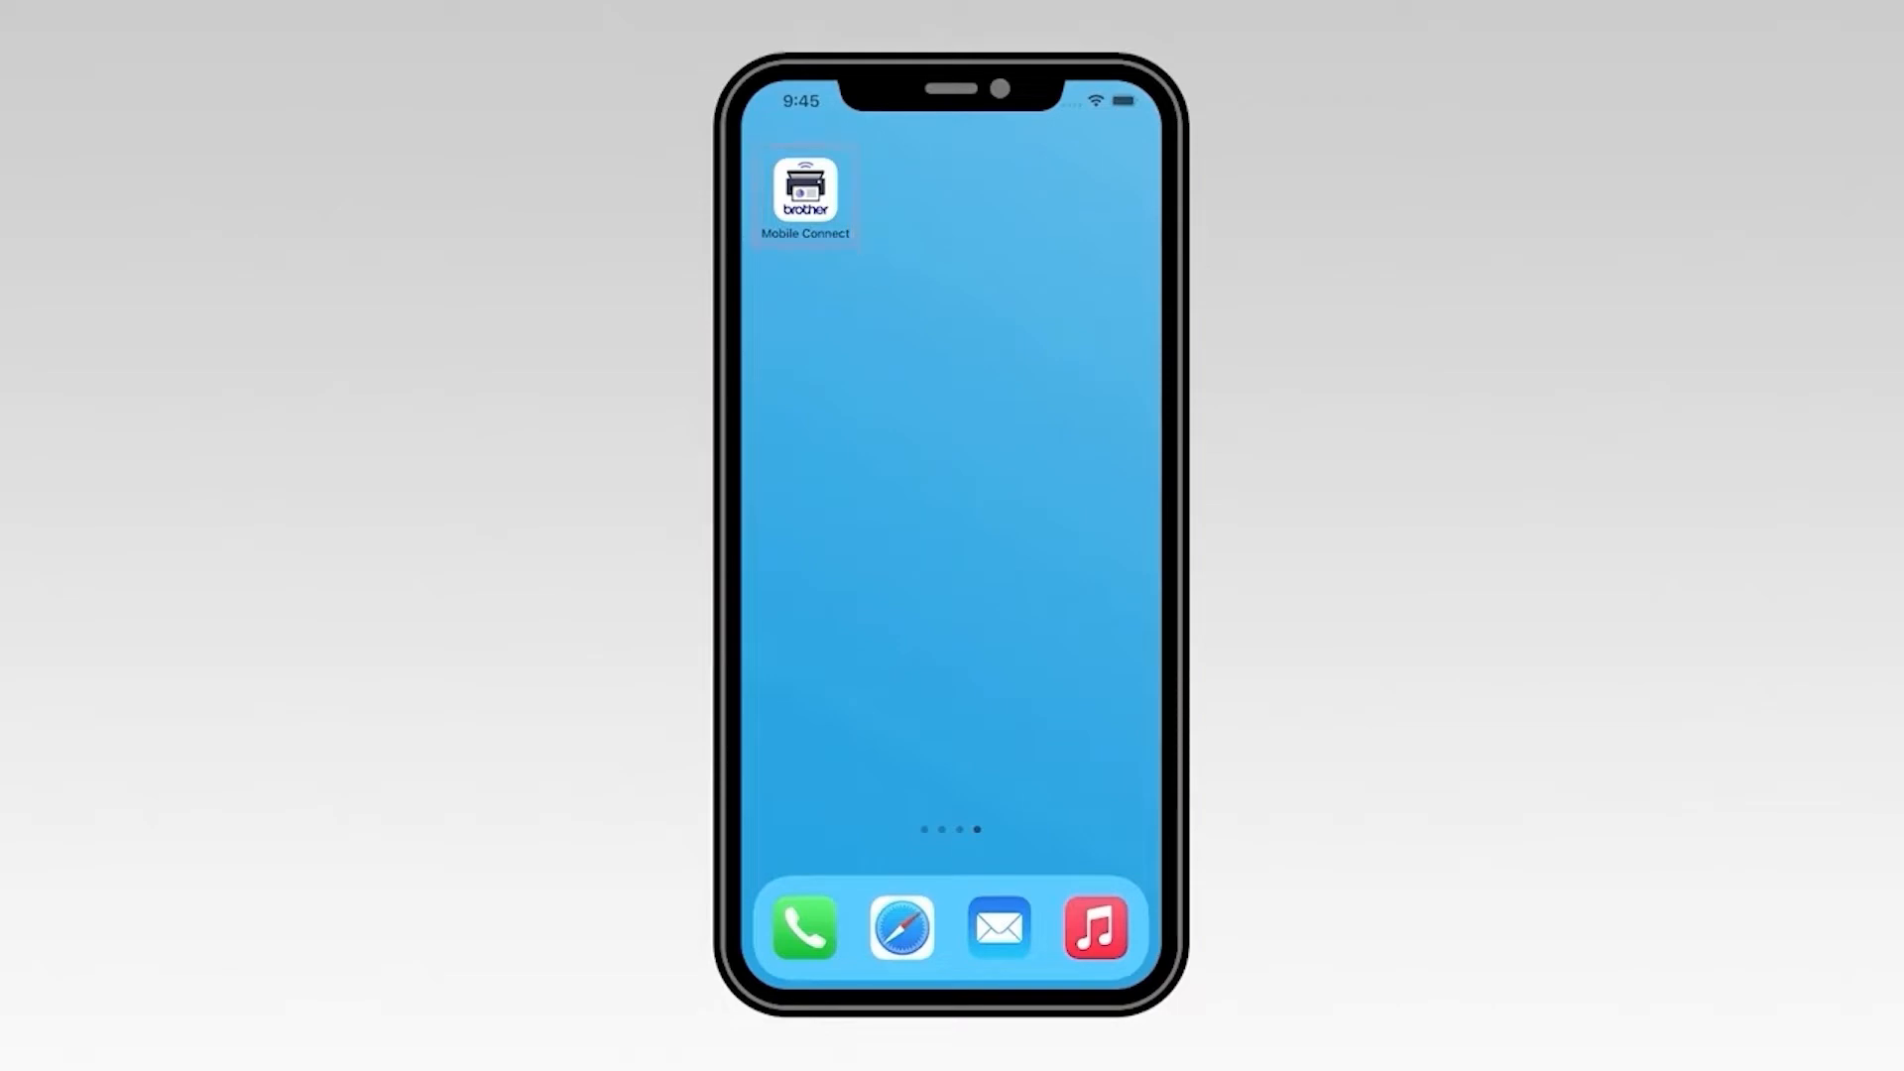
click(804, 192)
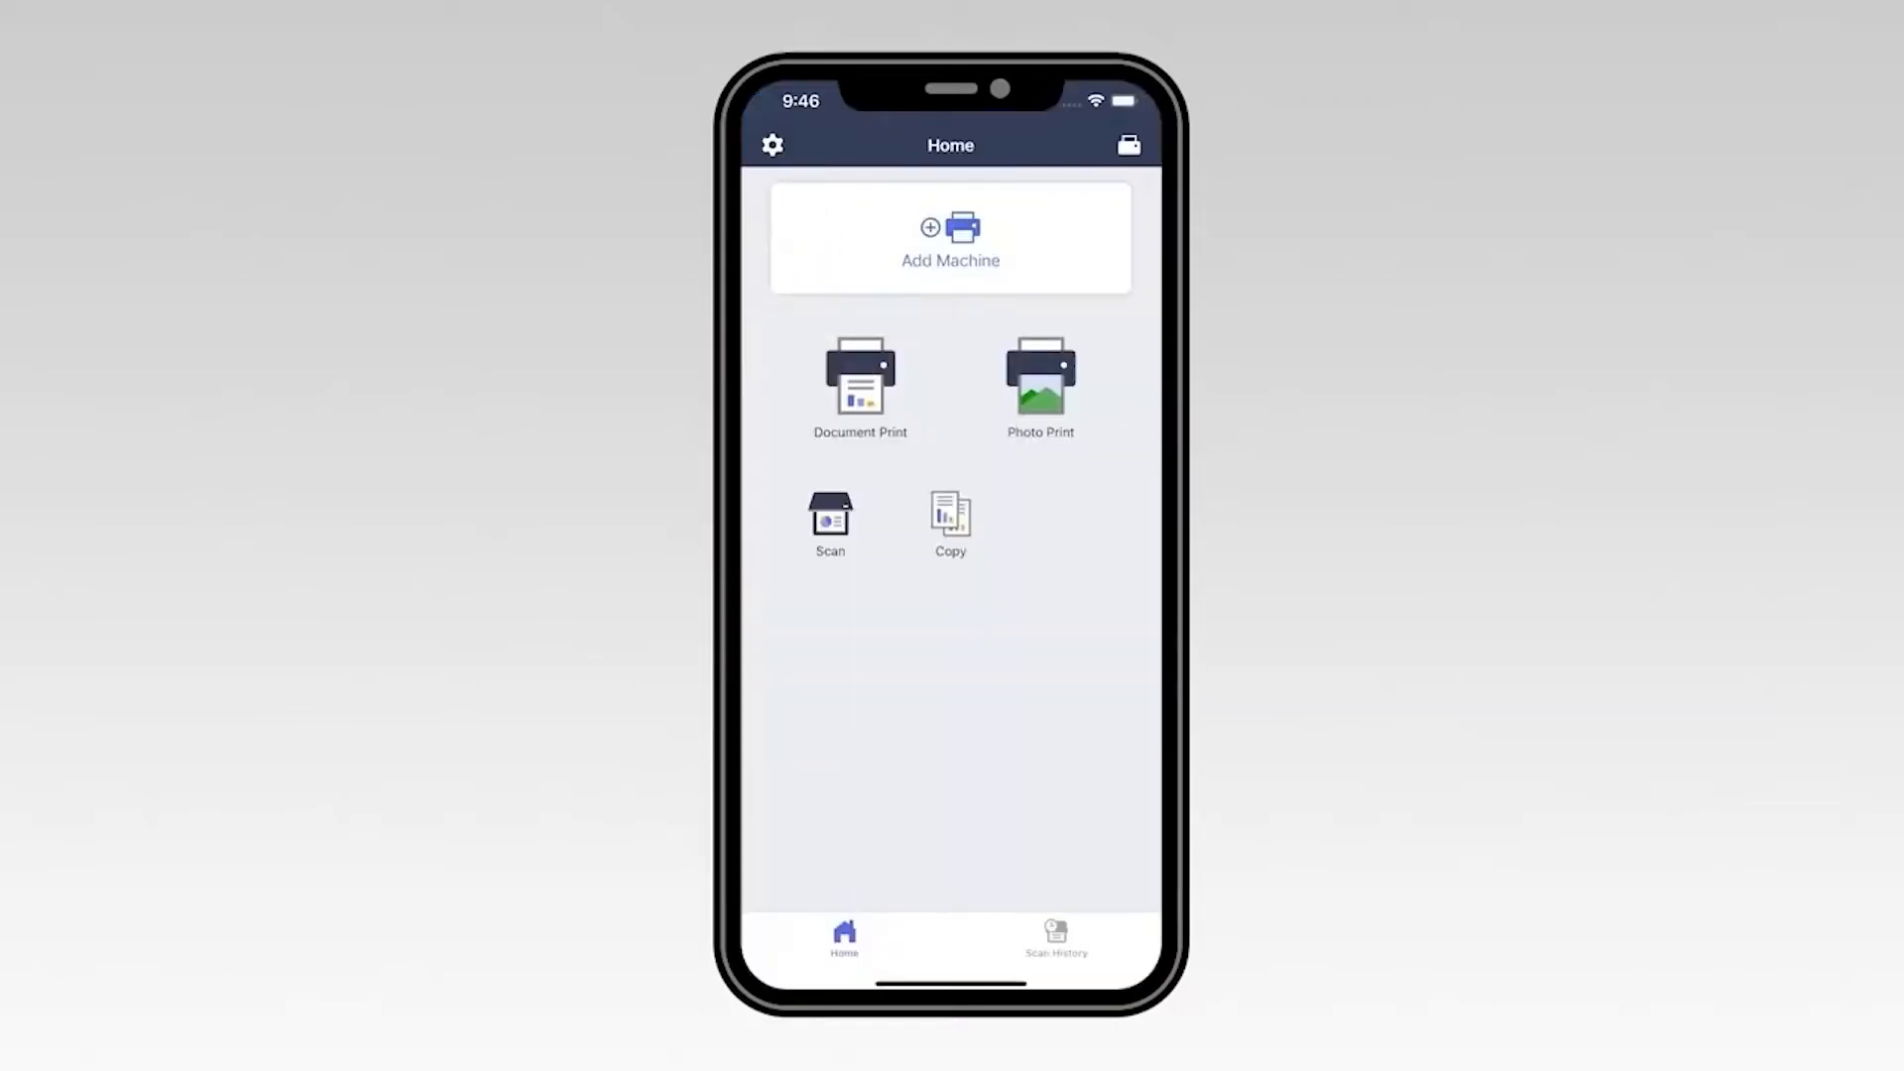
click(951, 238)
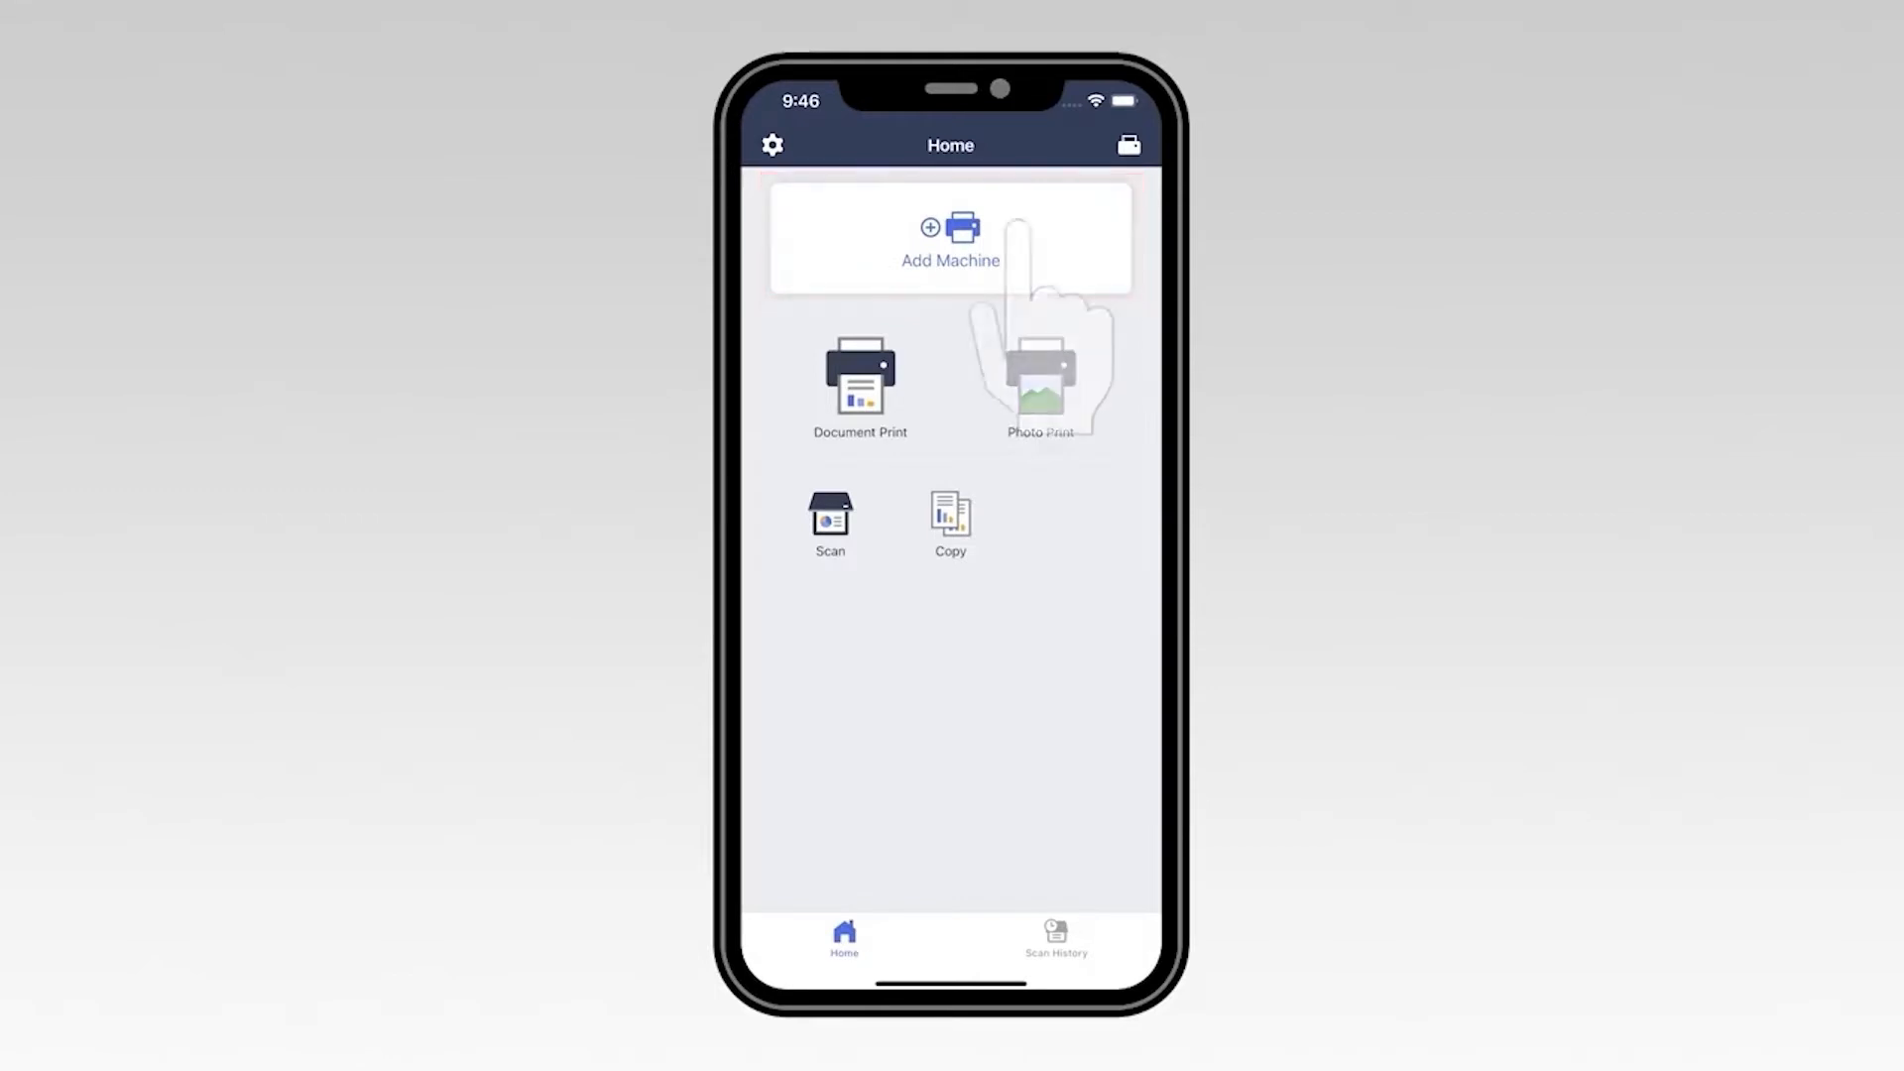
click(950, 238)
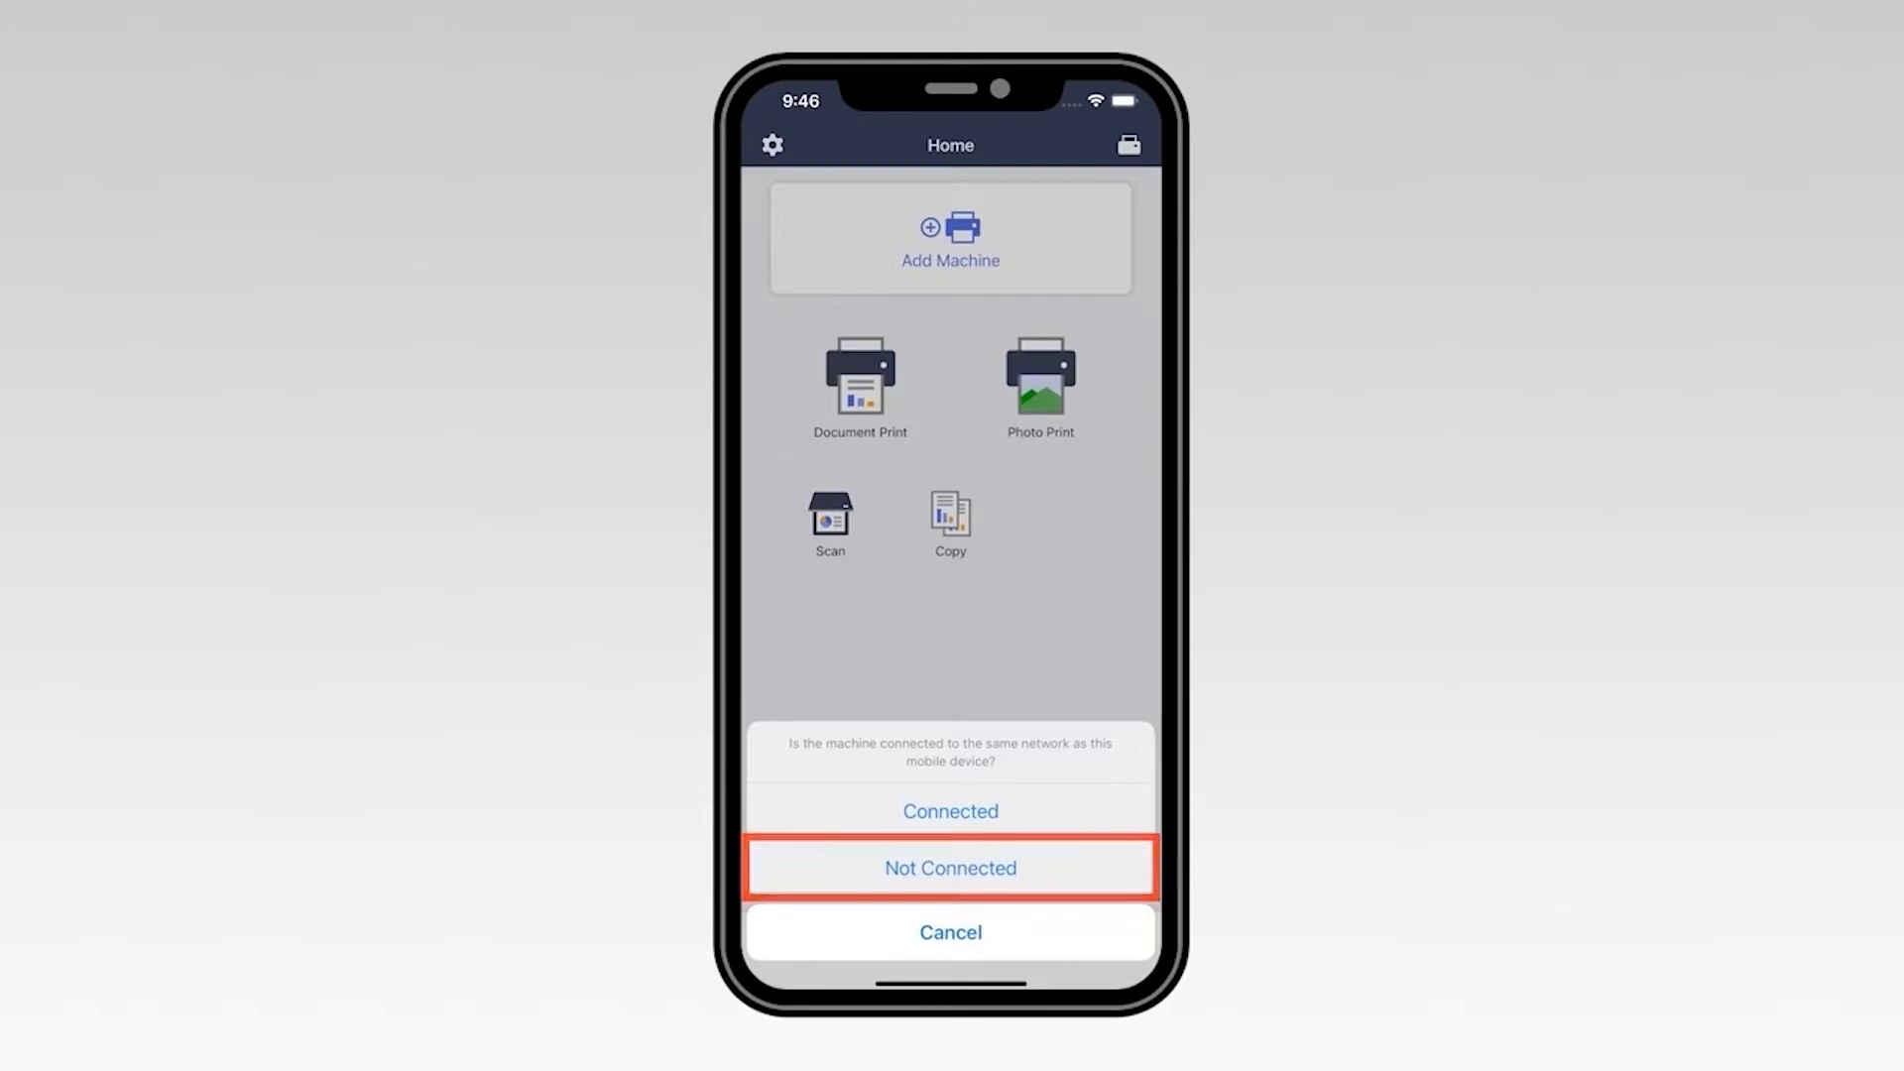
click(950, 867)
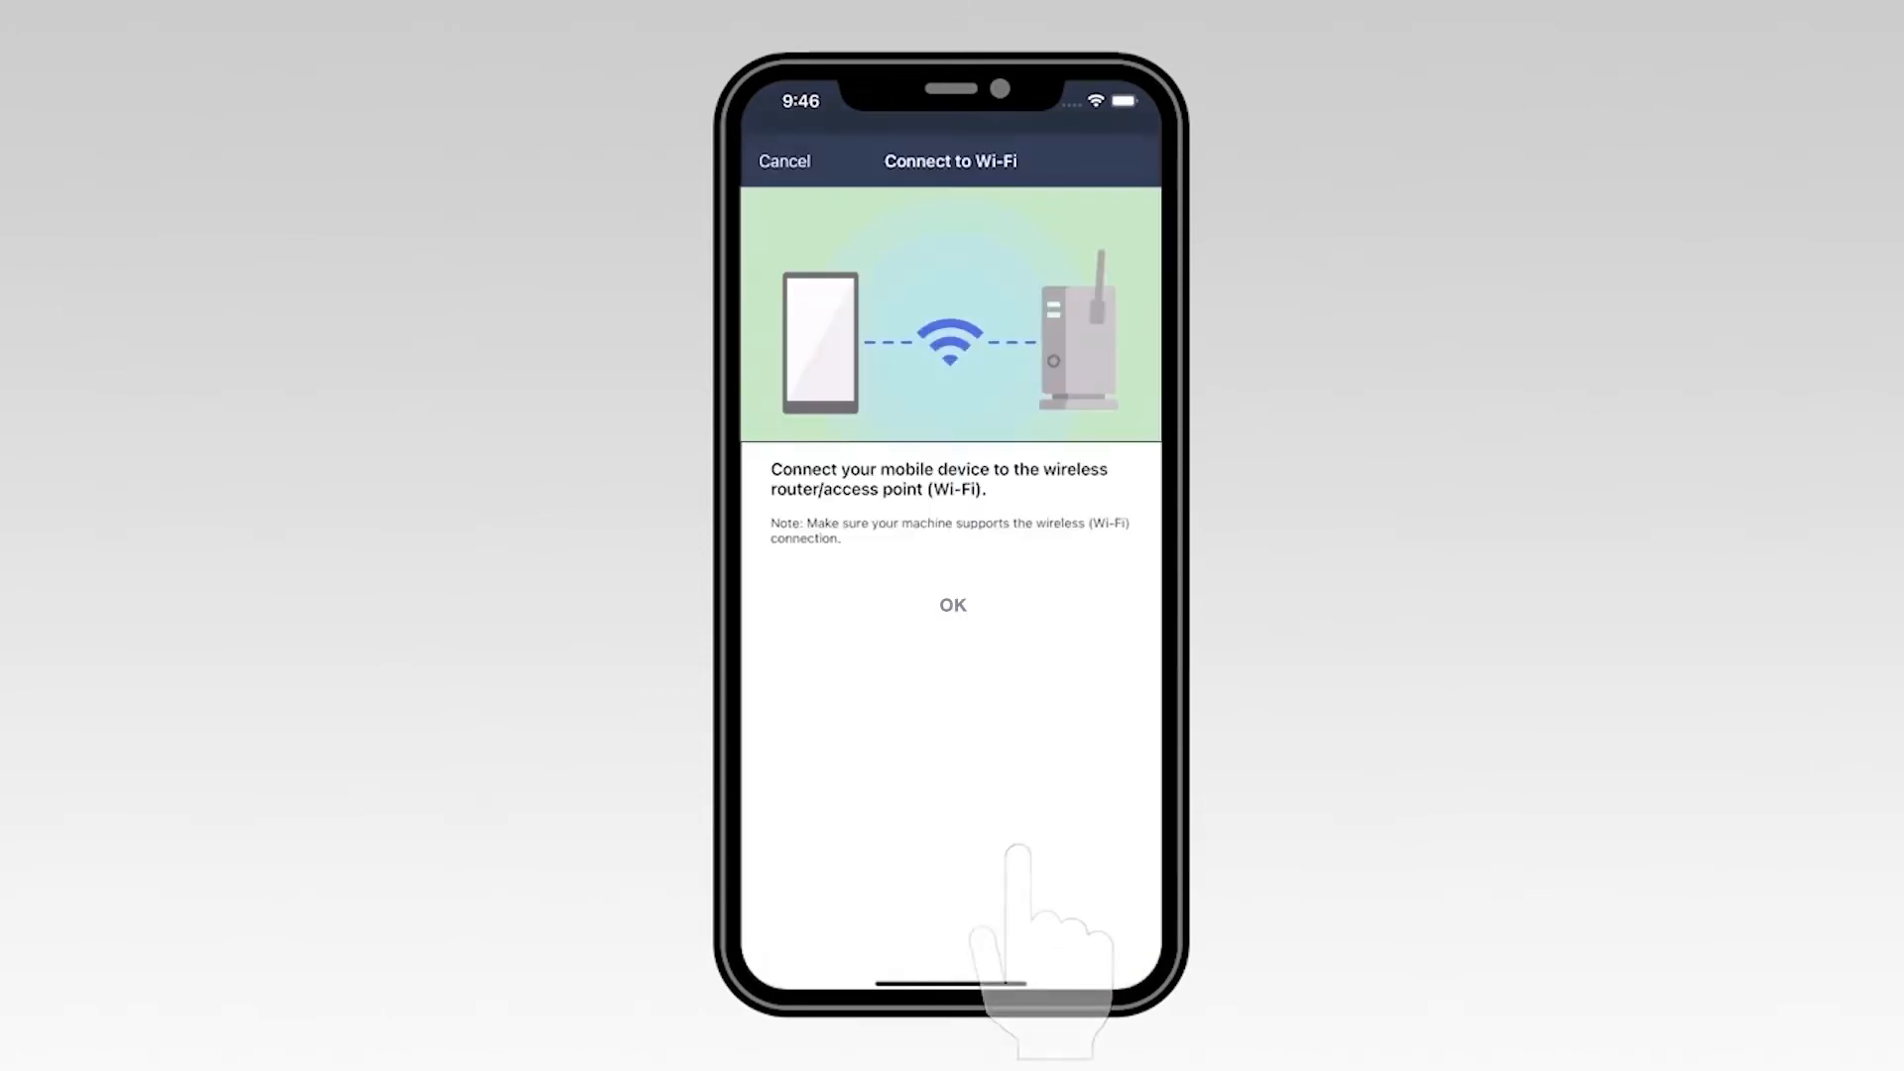
click(953, 605)
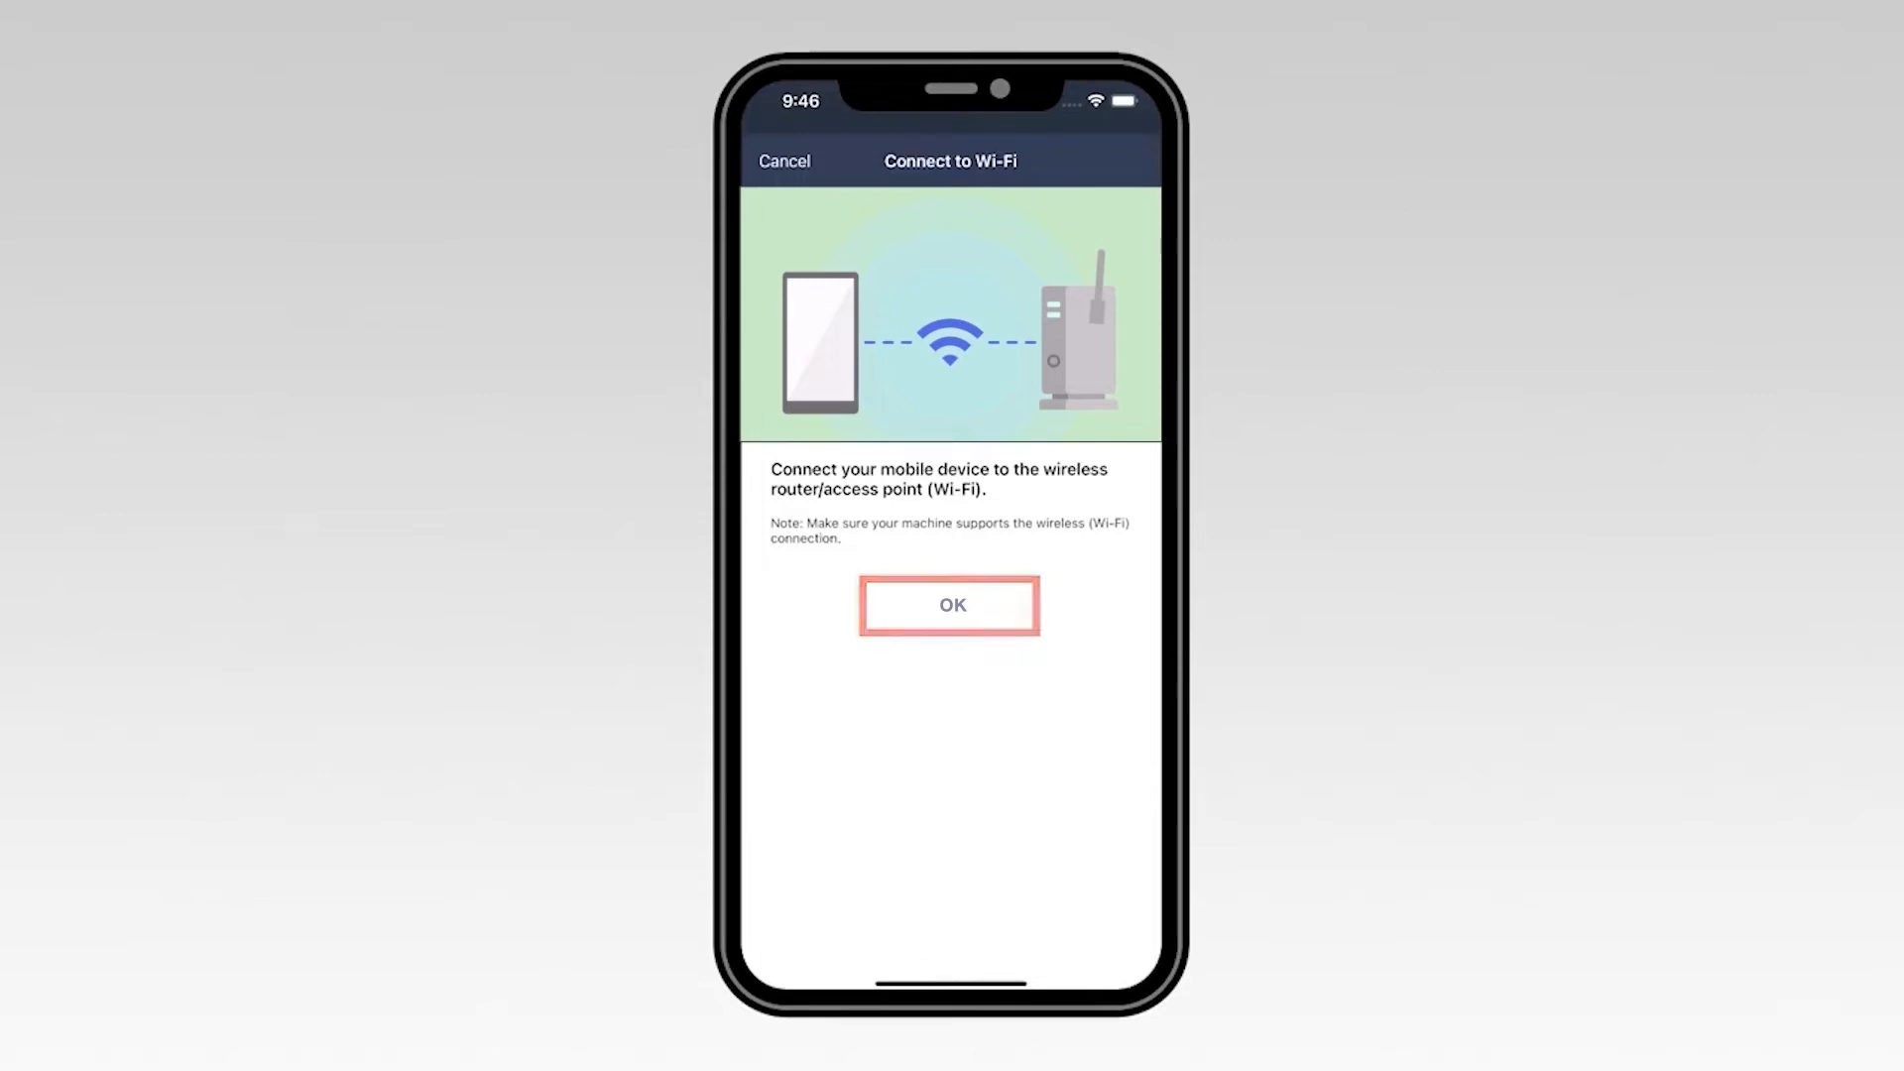
Step: Search the model list for 'mf' and select MFC-J1170DW
click(951, 605)
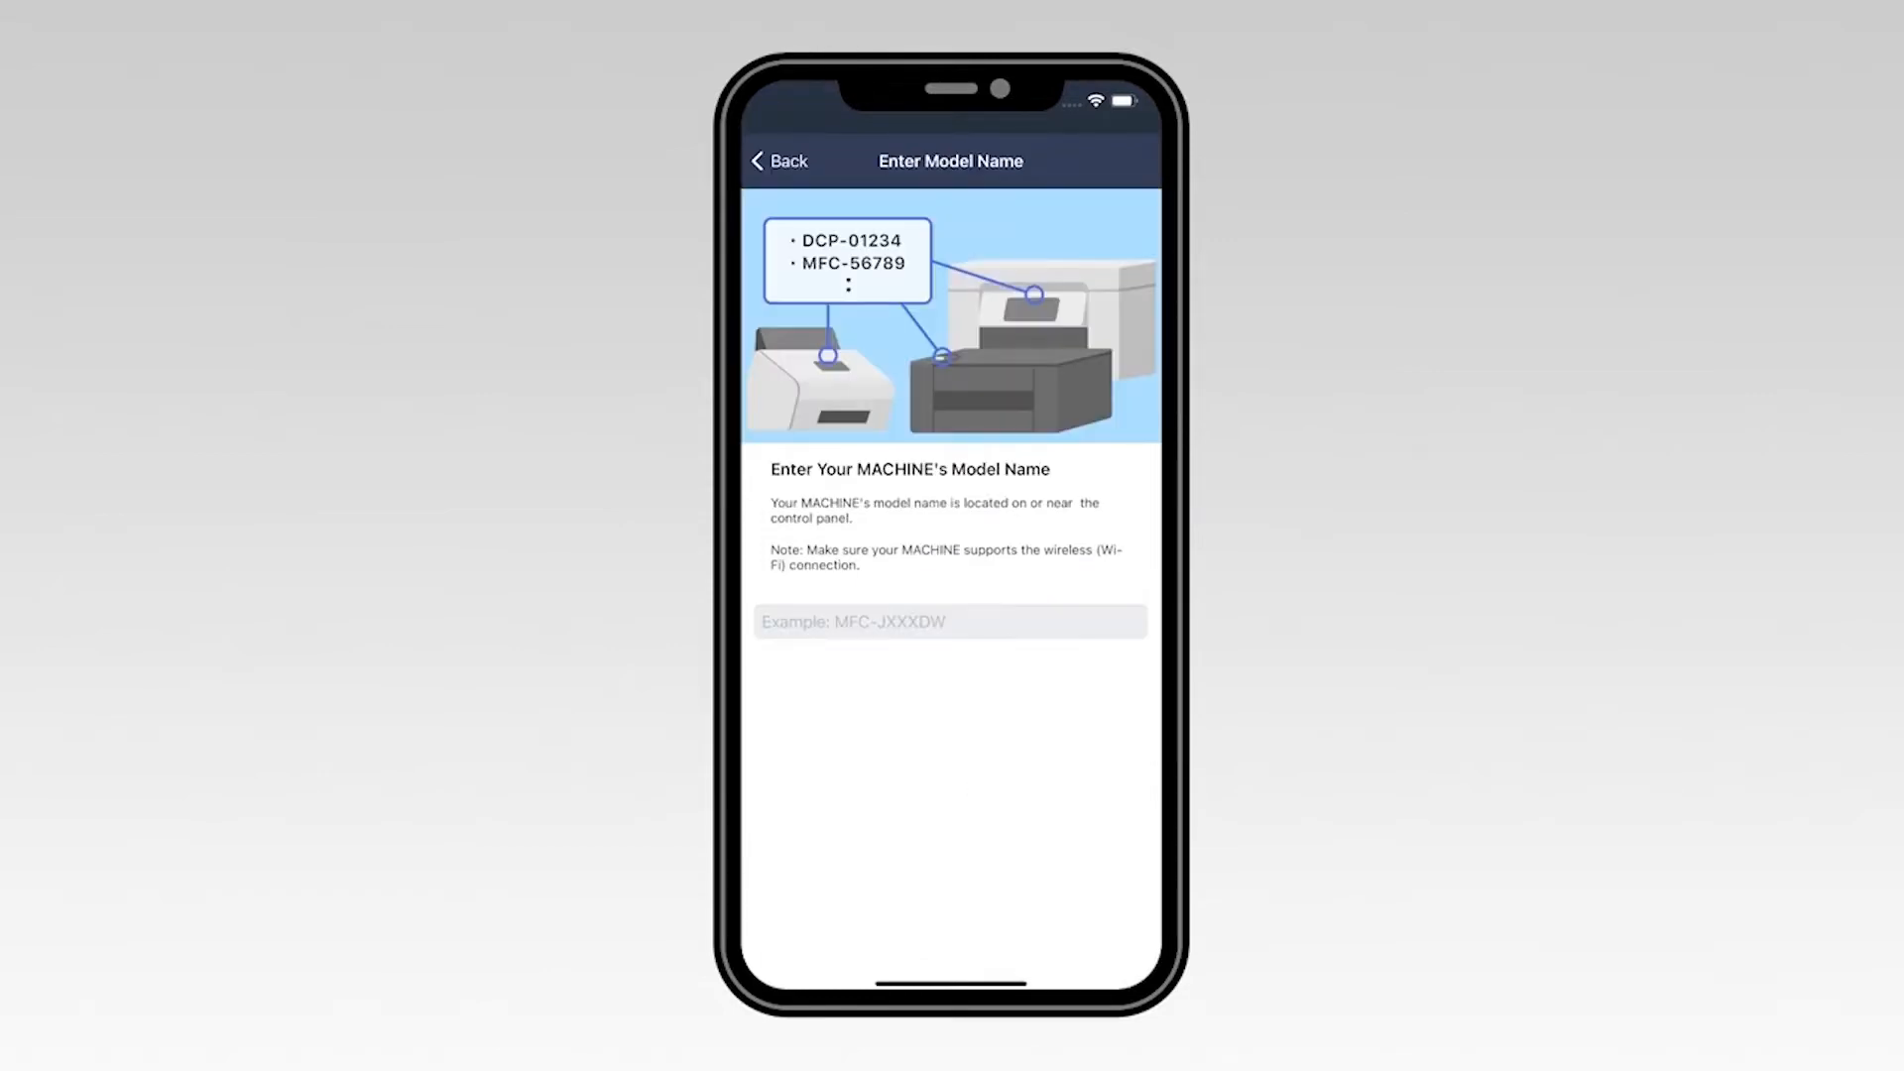
click(951, 621)
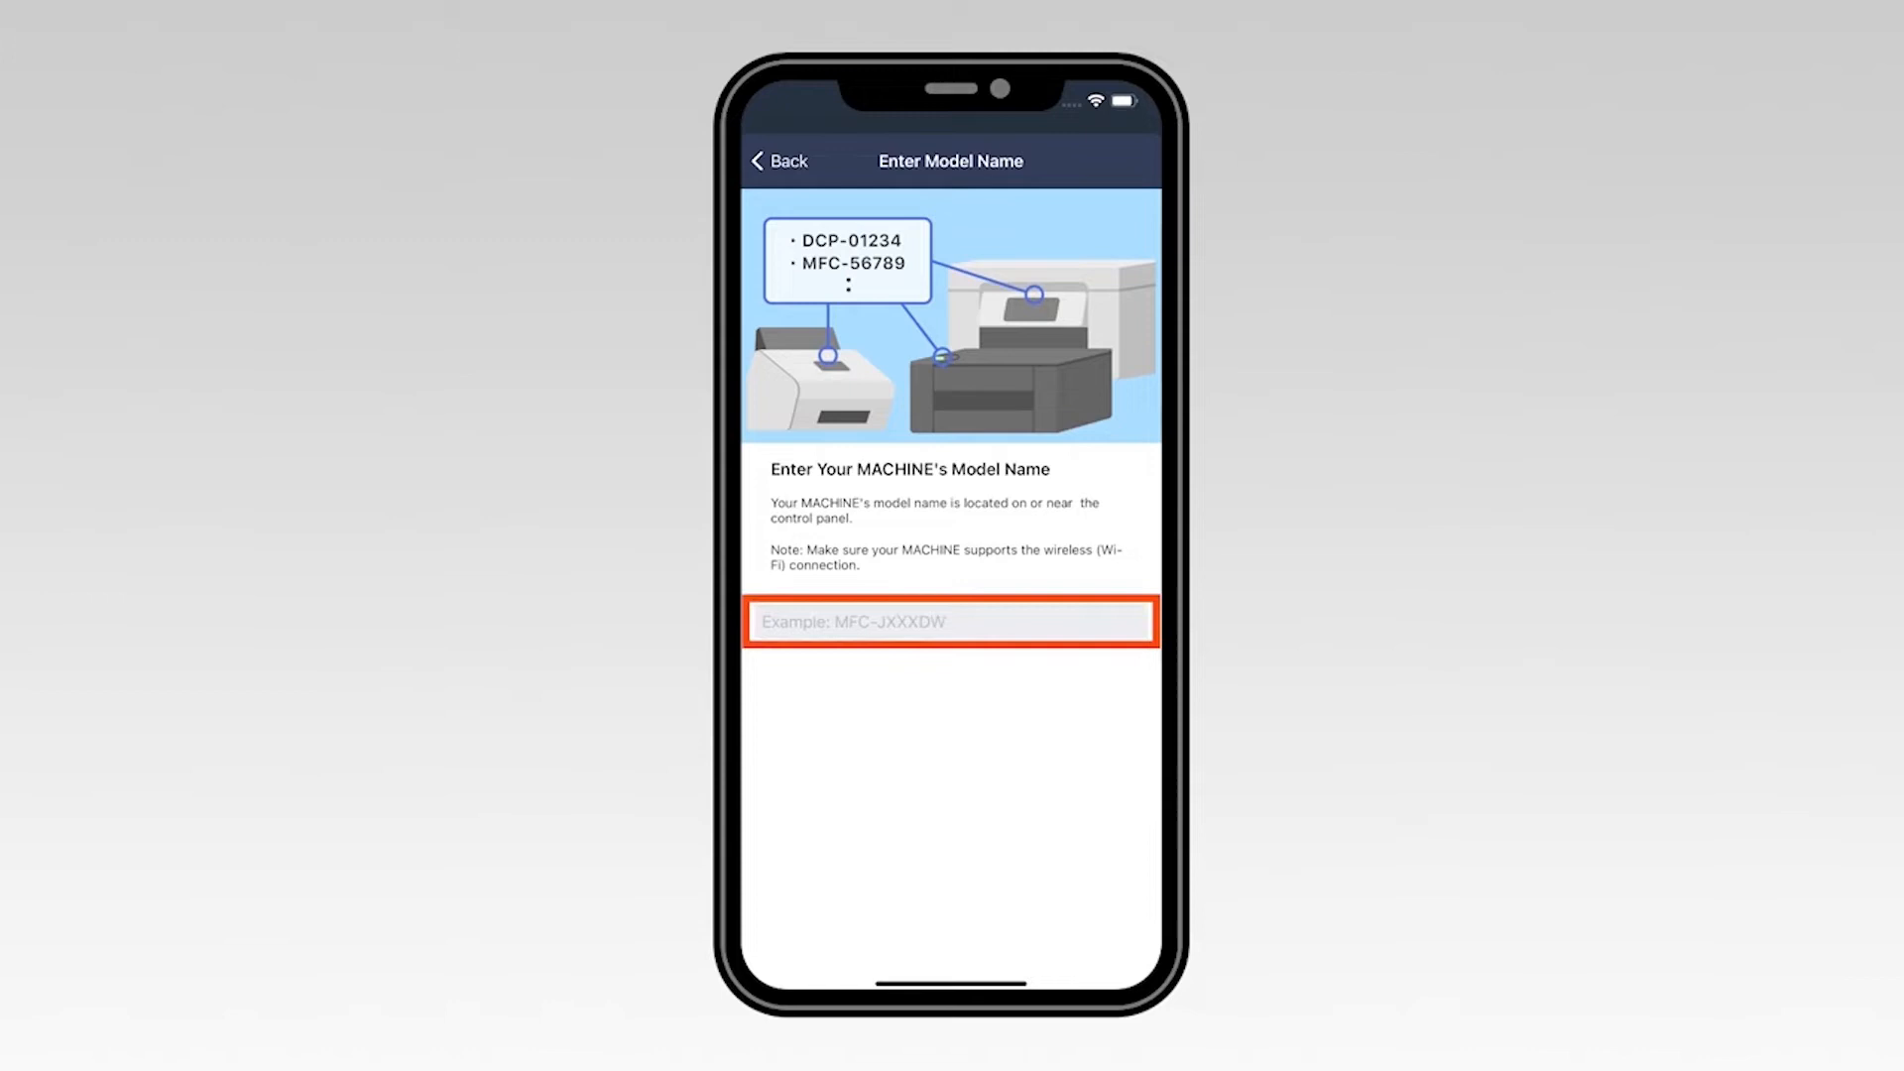
click(1020, 622)
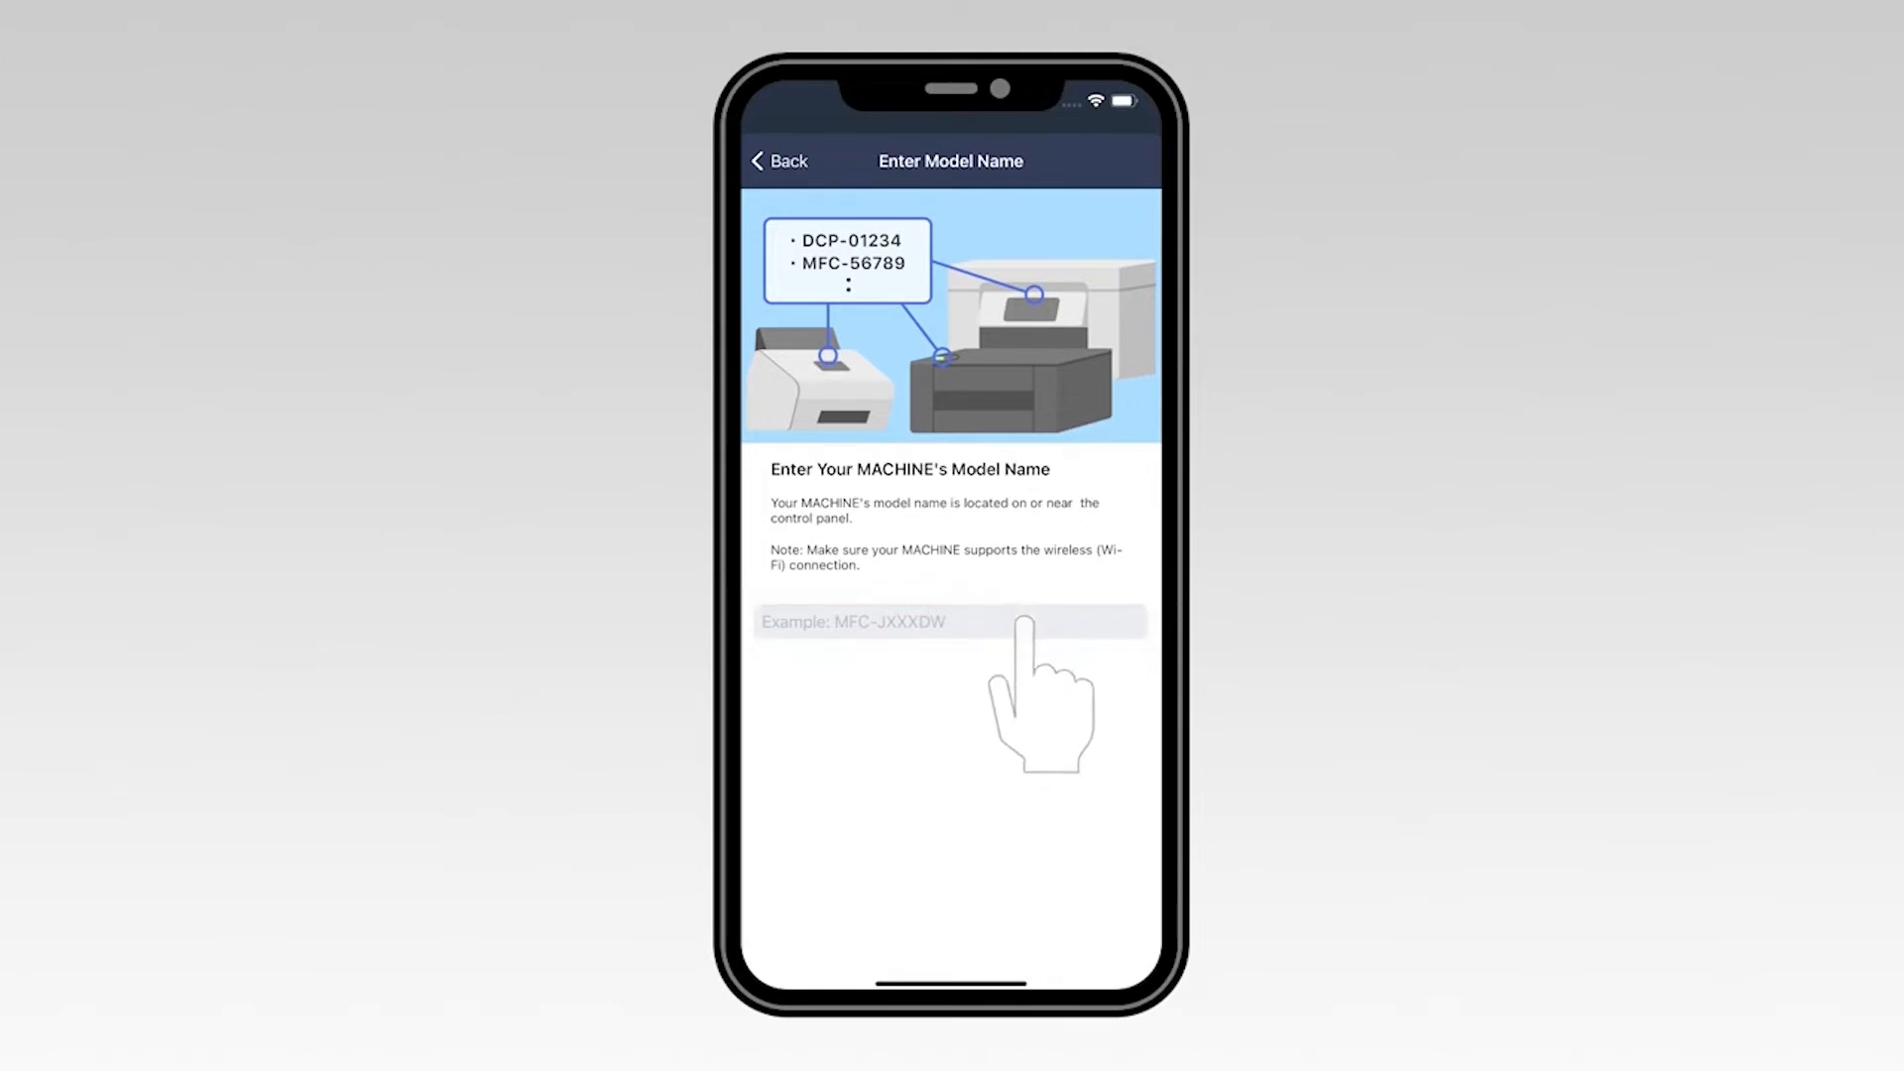
click(950, 622)
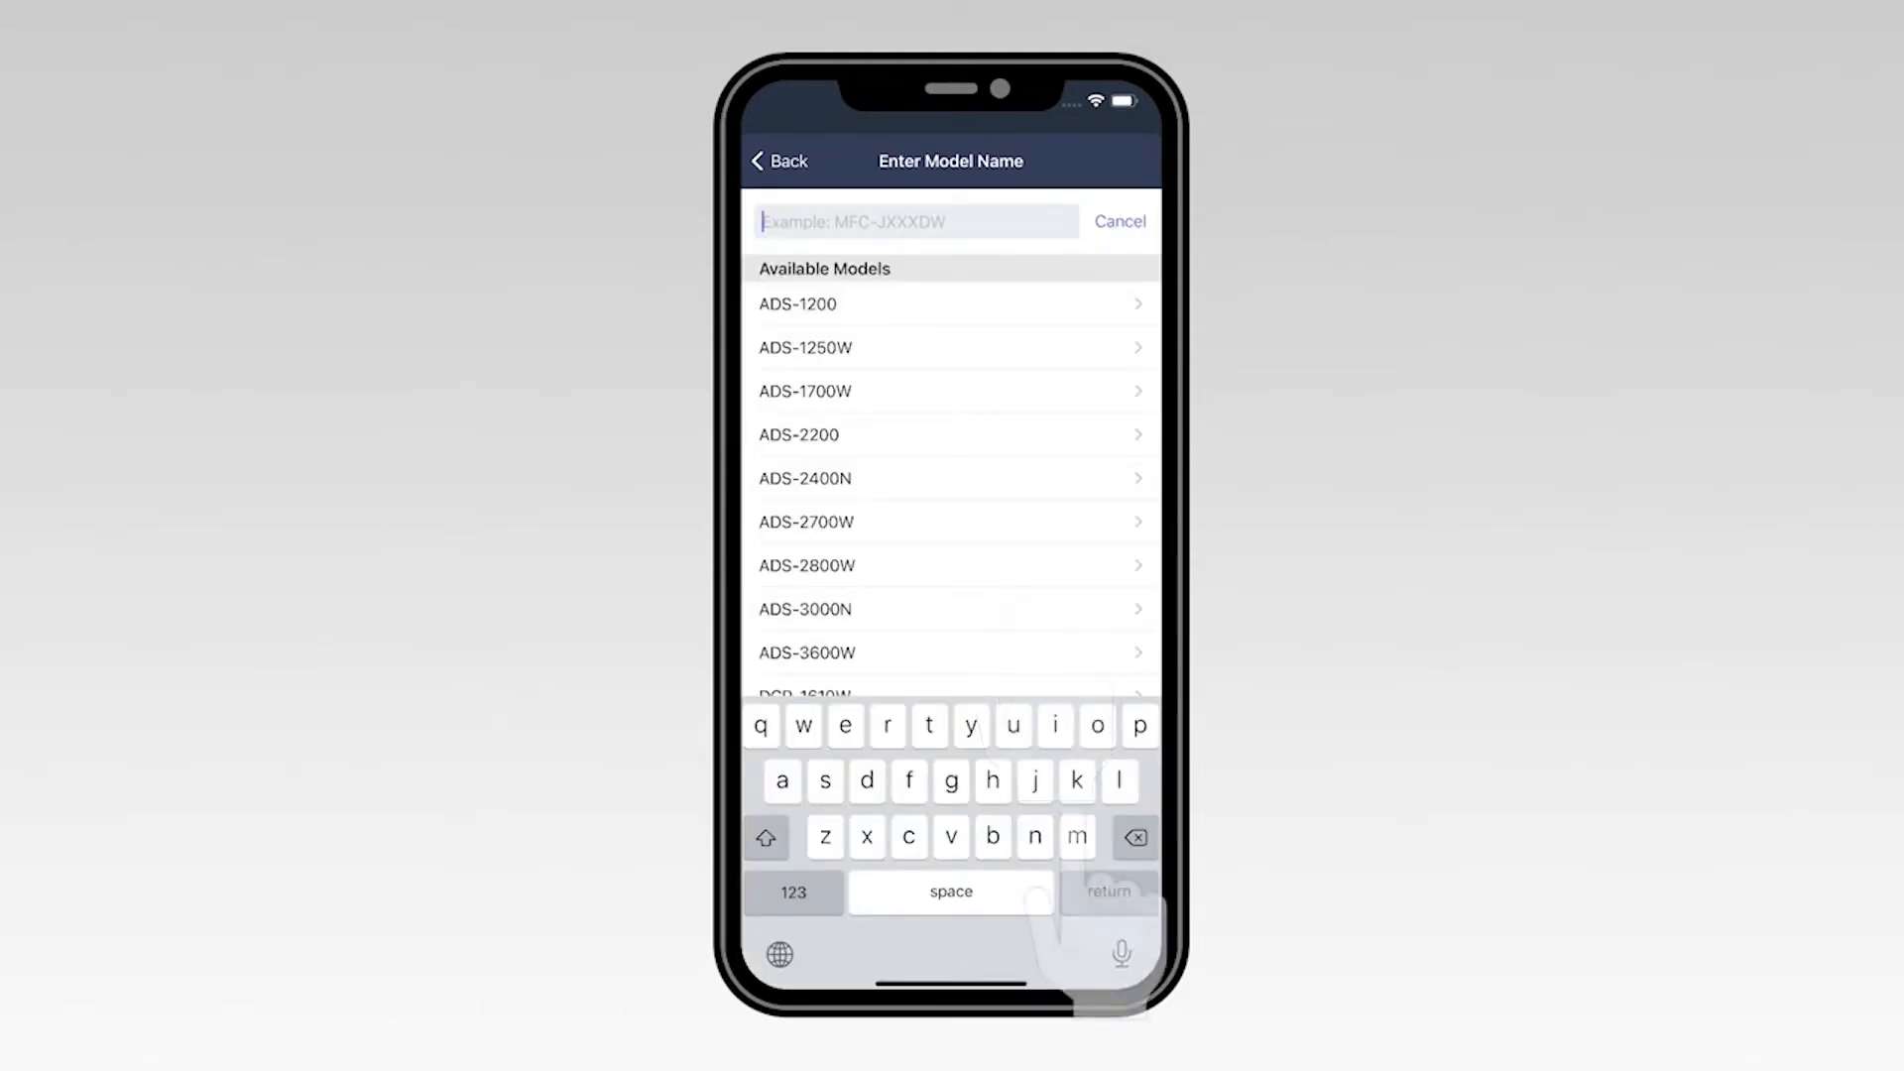
text(m)
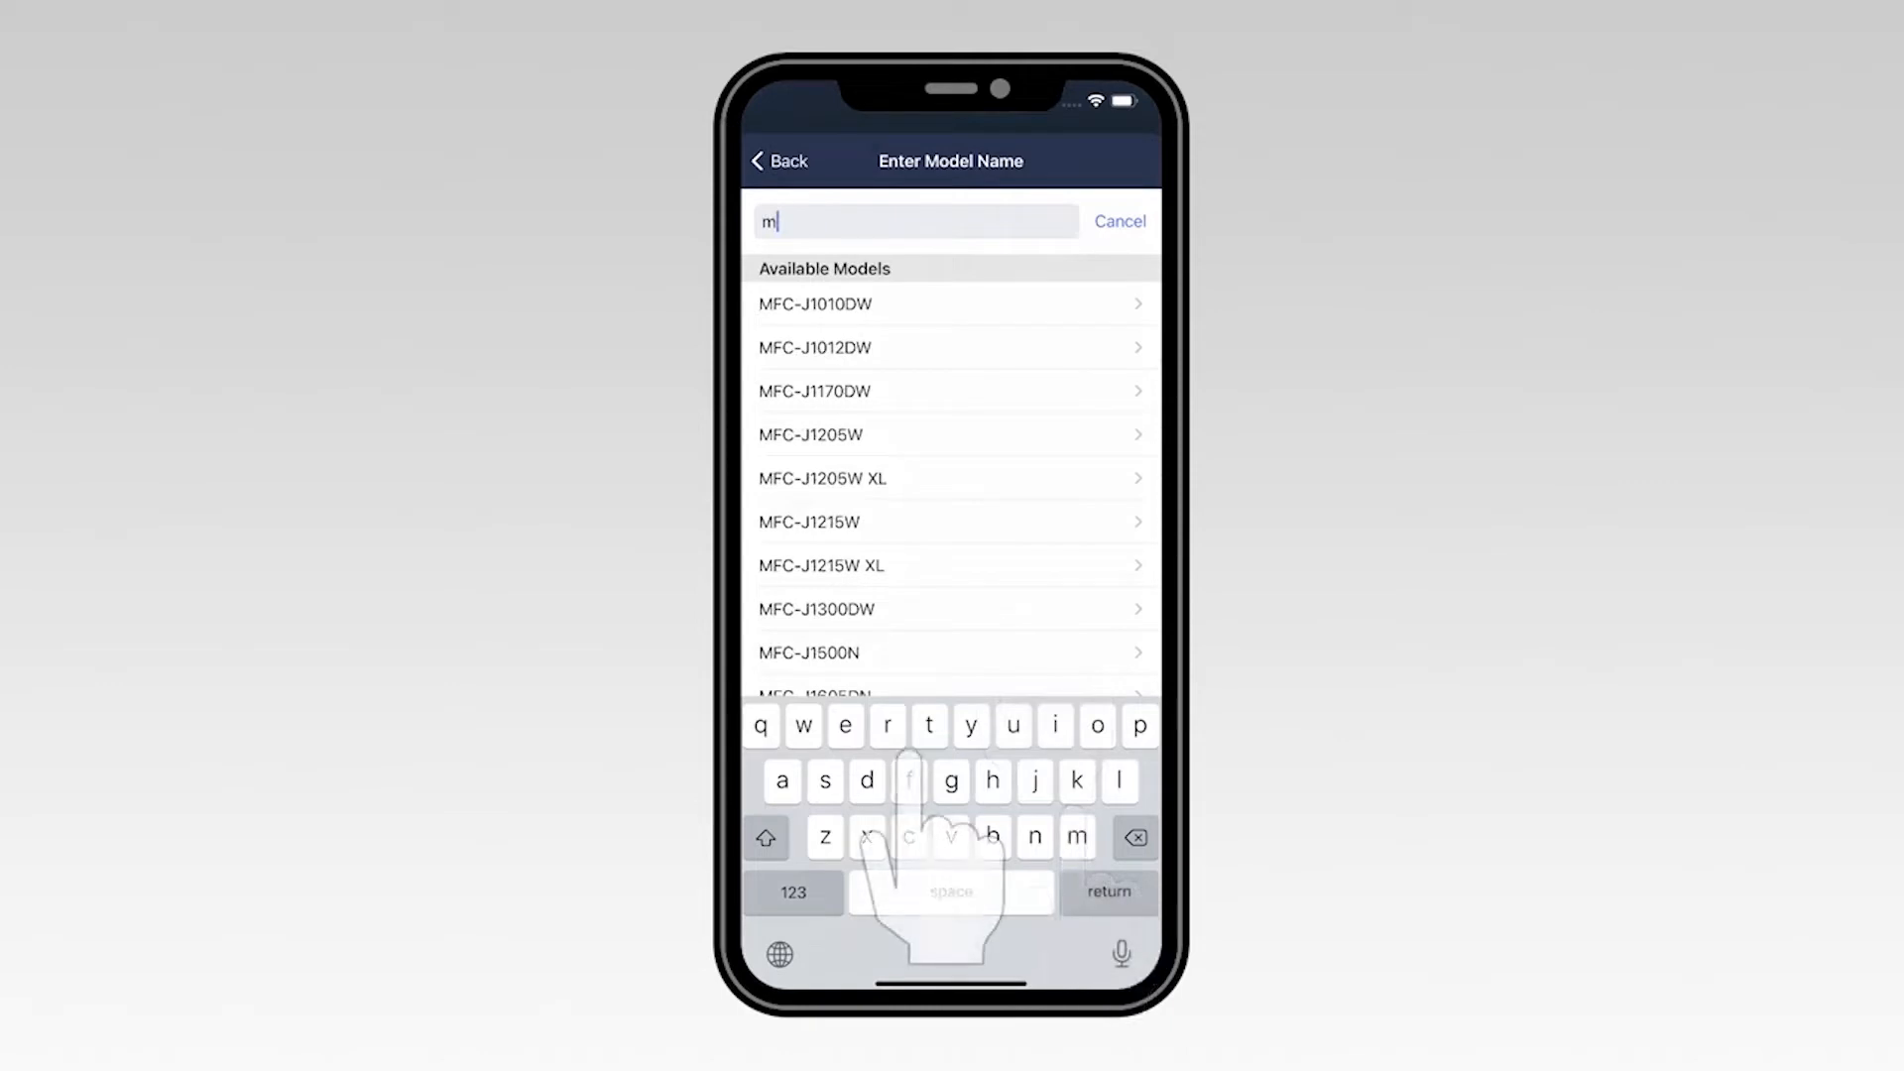
text(fcj)
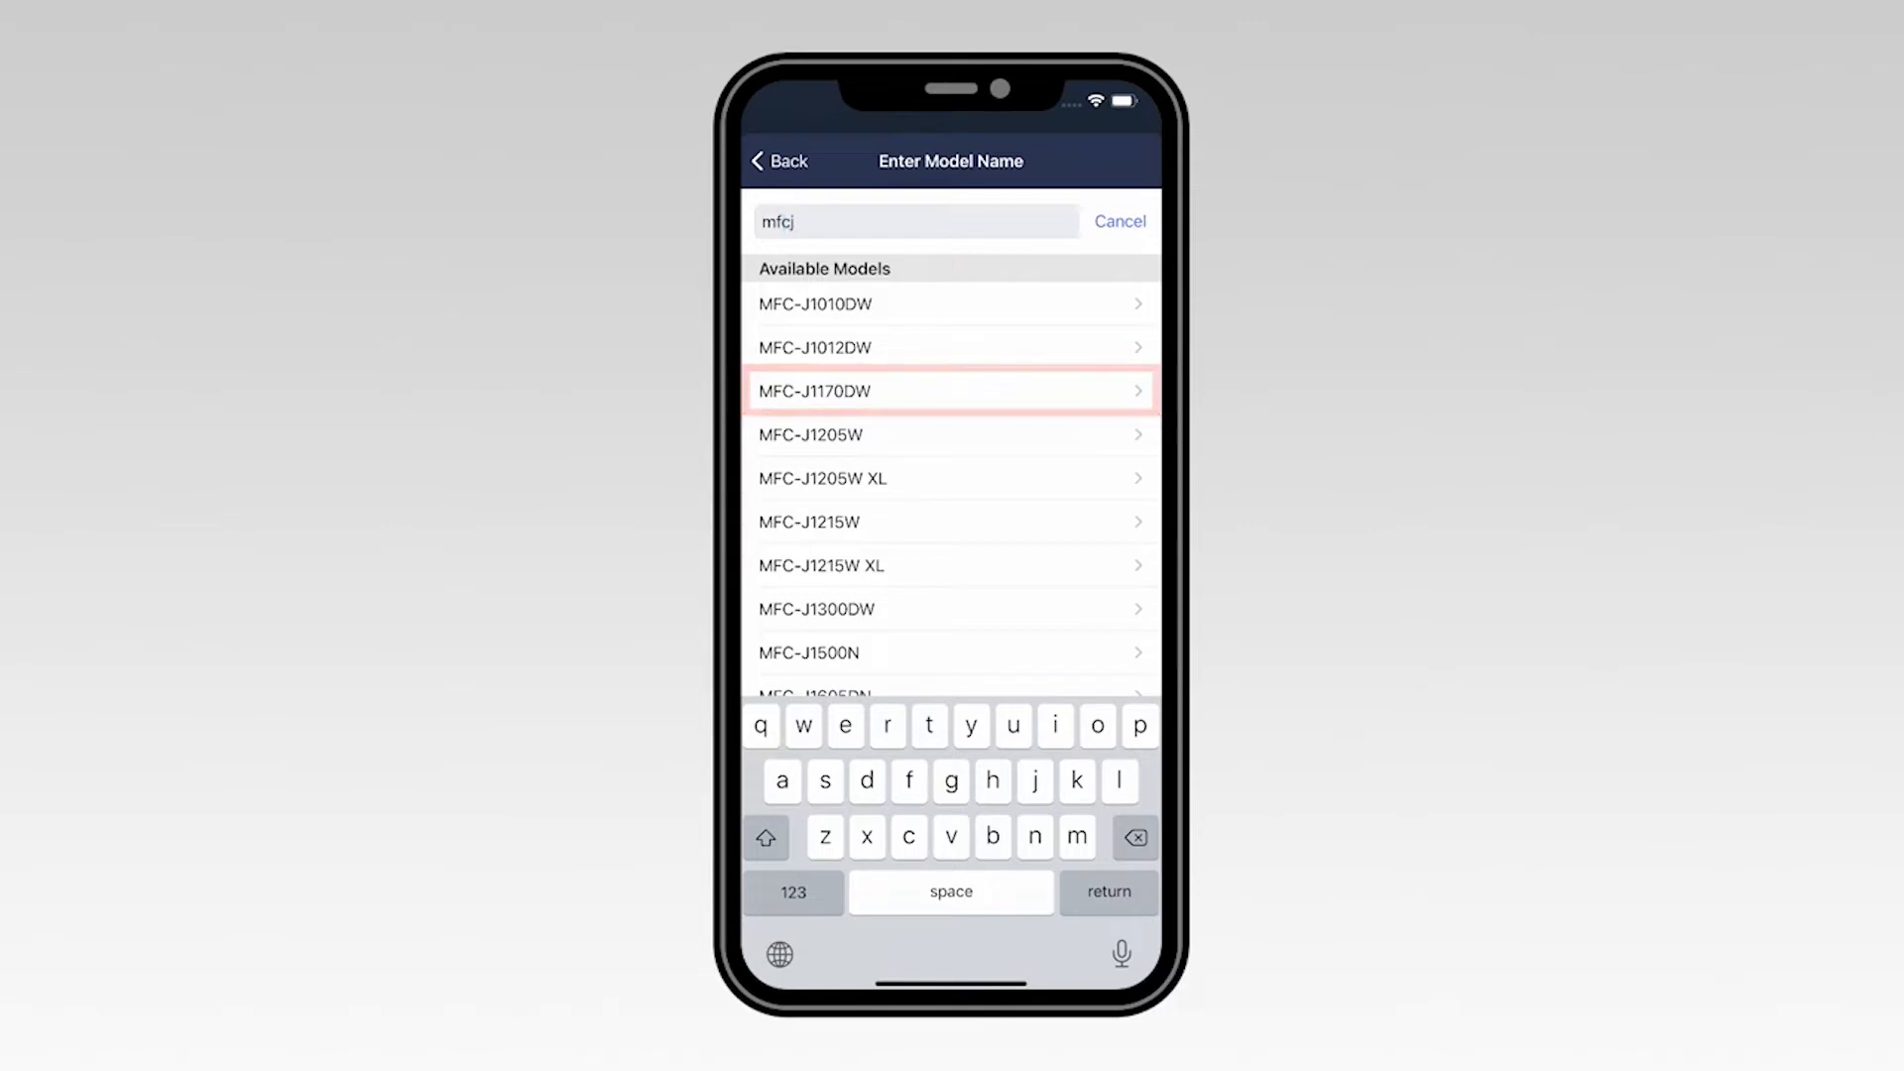
click(952, 390)
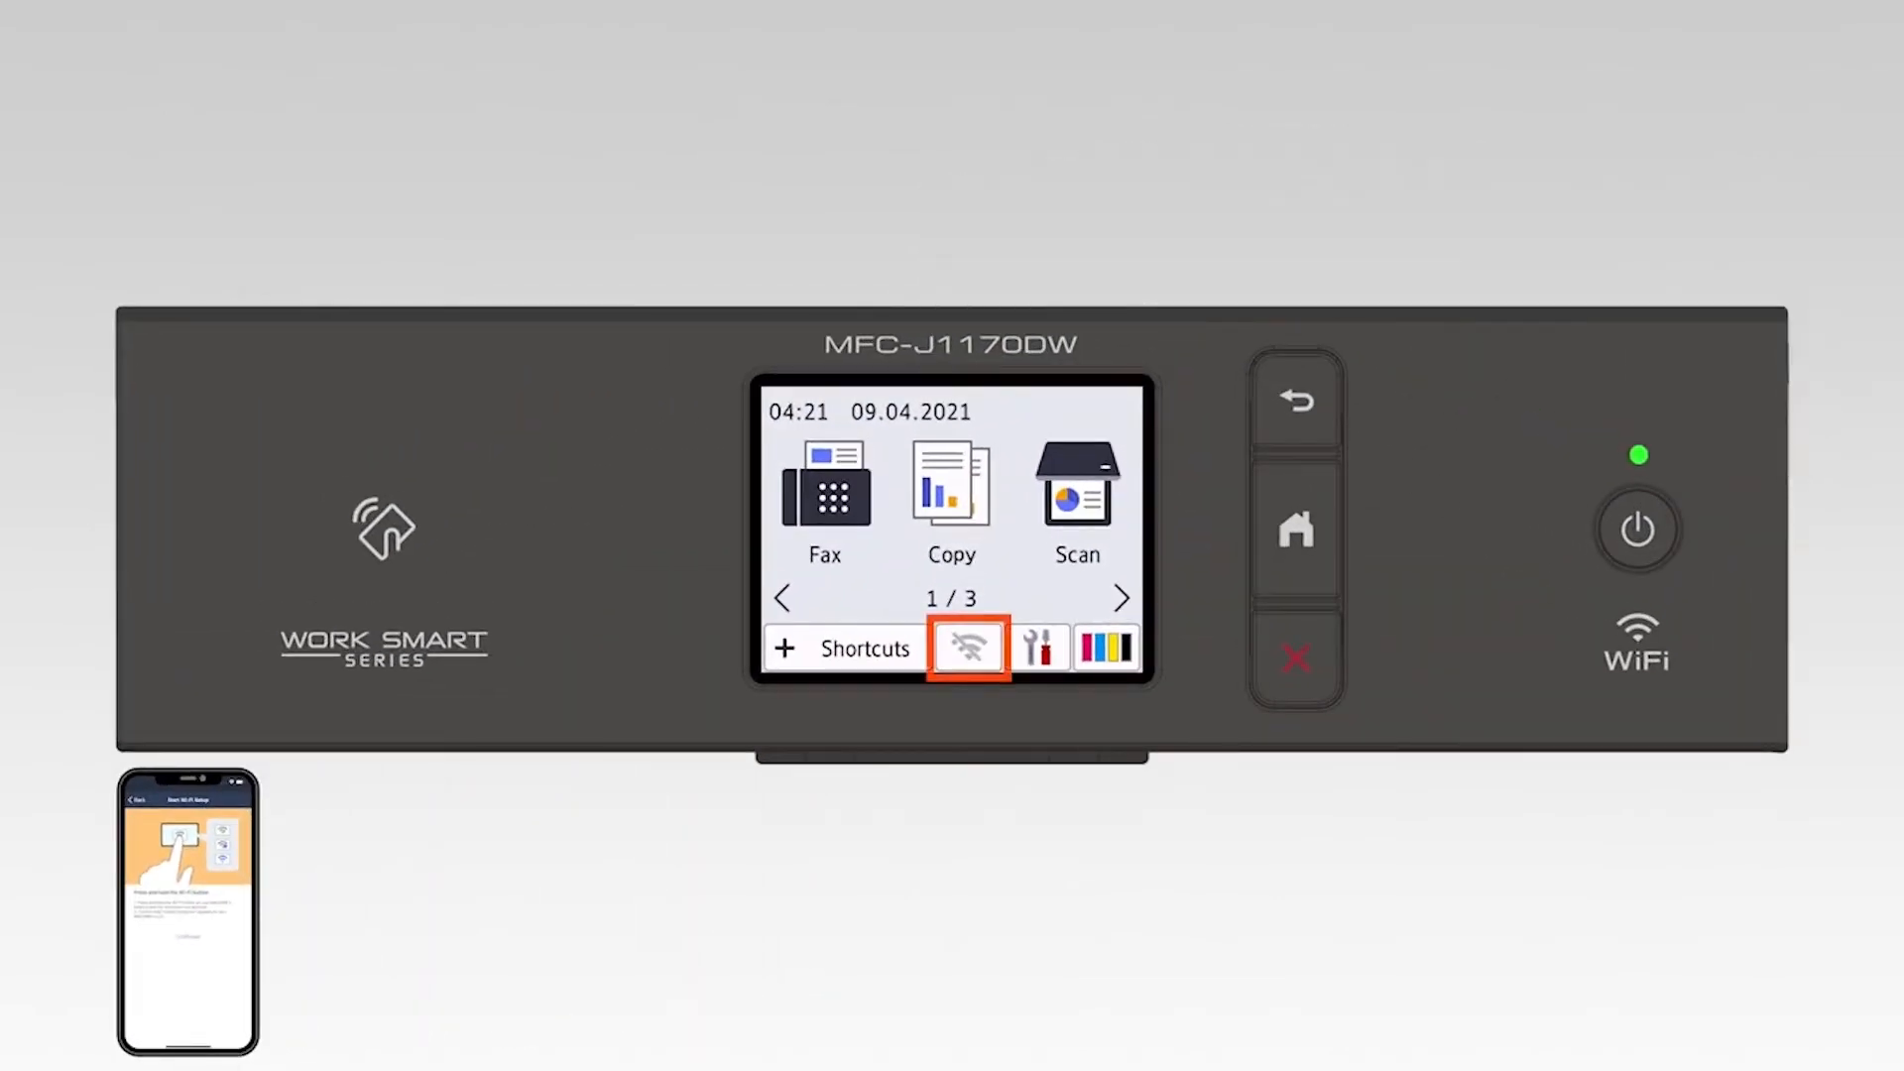
Step: Hold the printer's Wi-Fi icon to enter setup mode, then tap Confirmed in the app
click(968, 648)
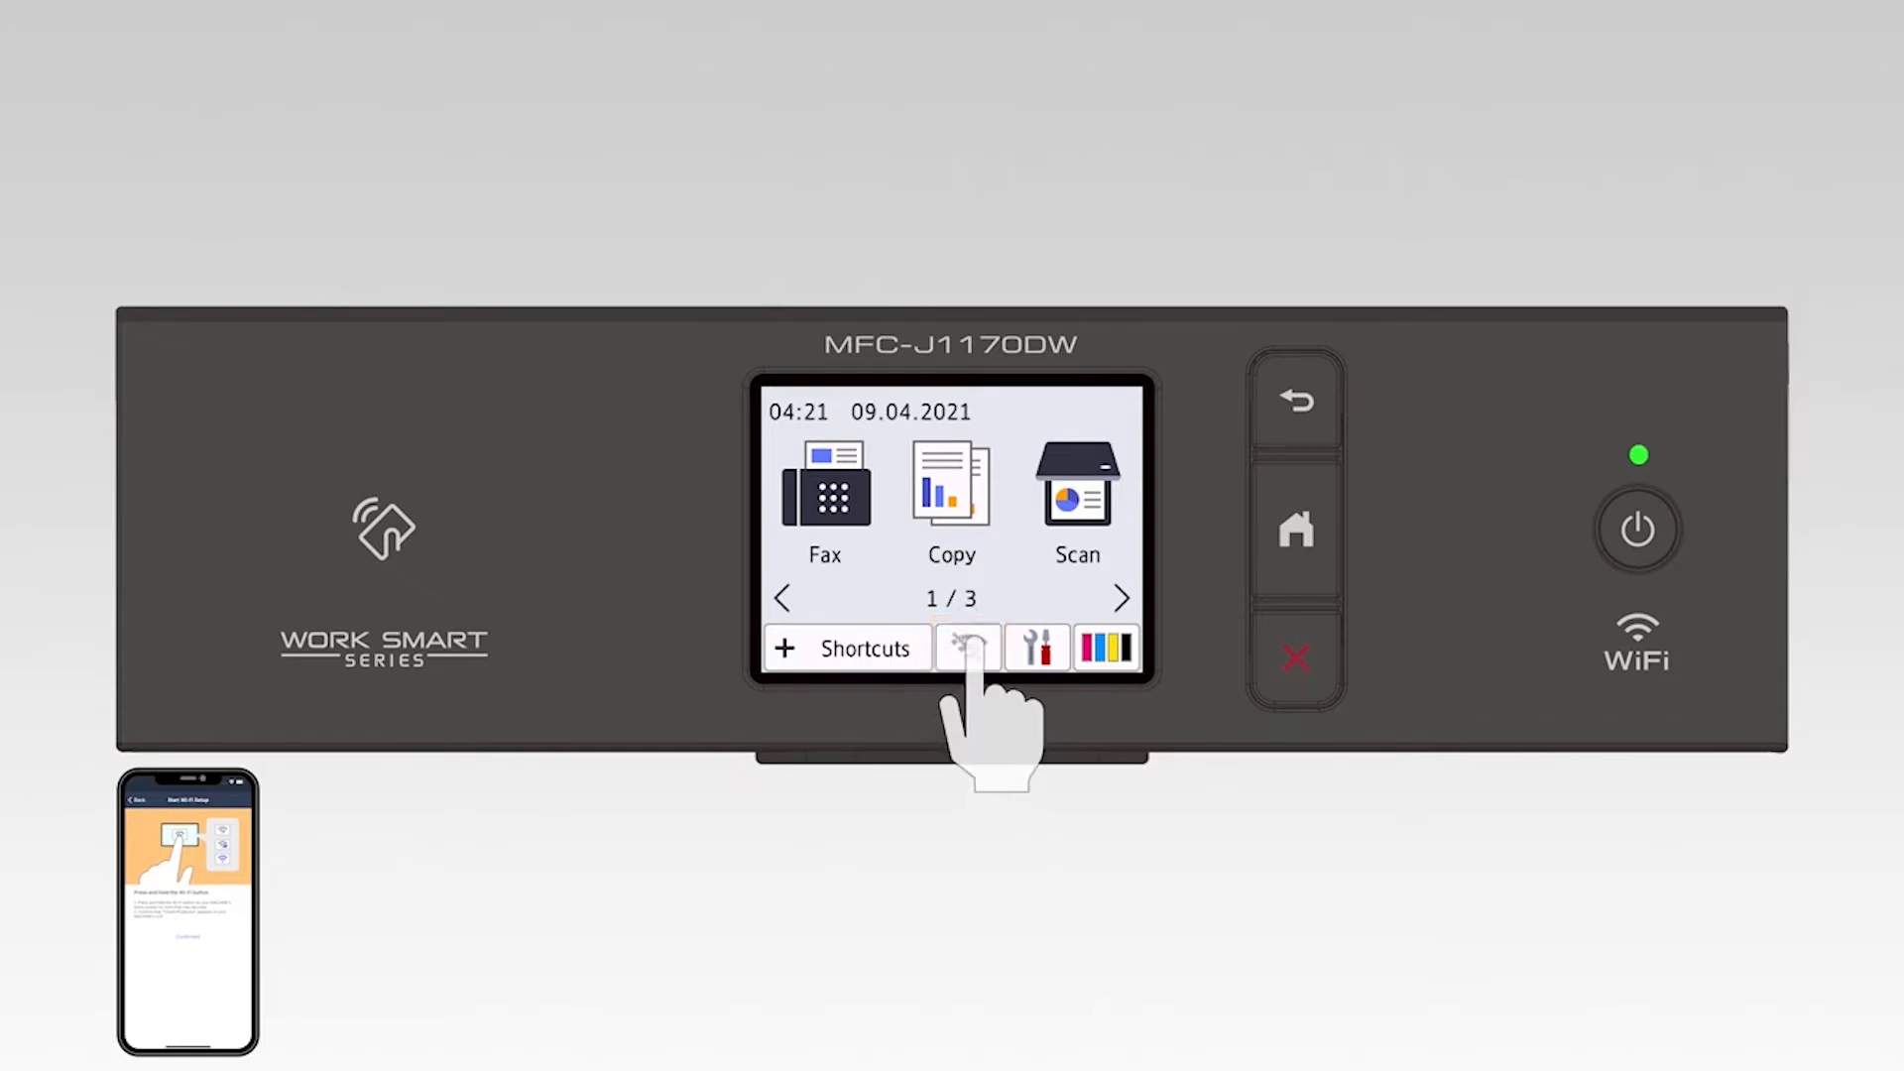
click(968, 648)
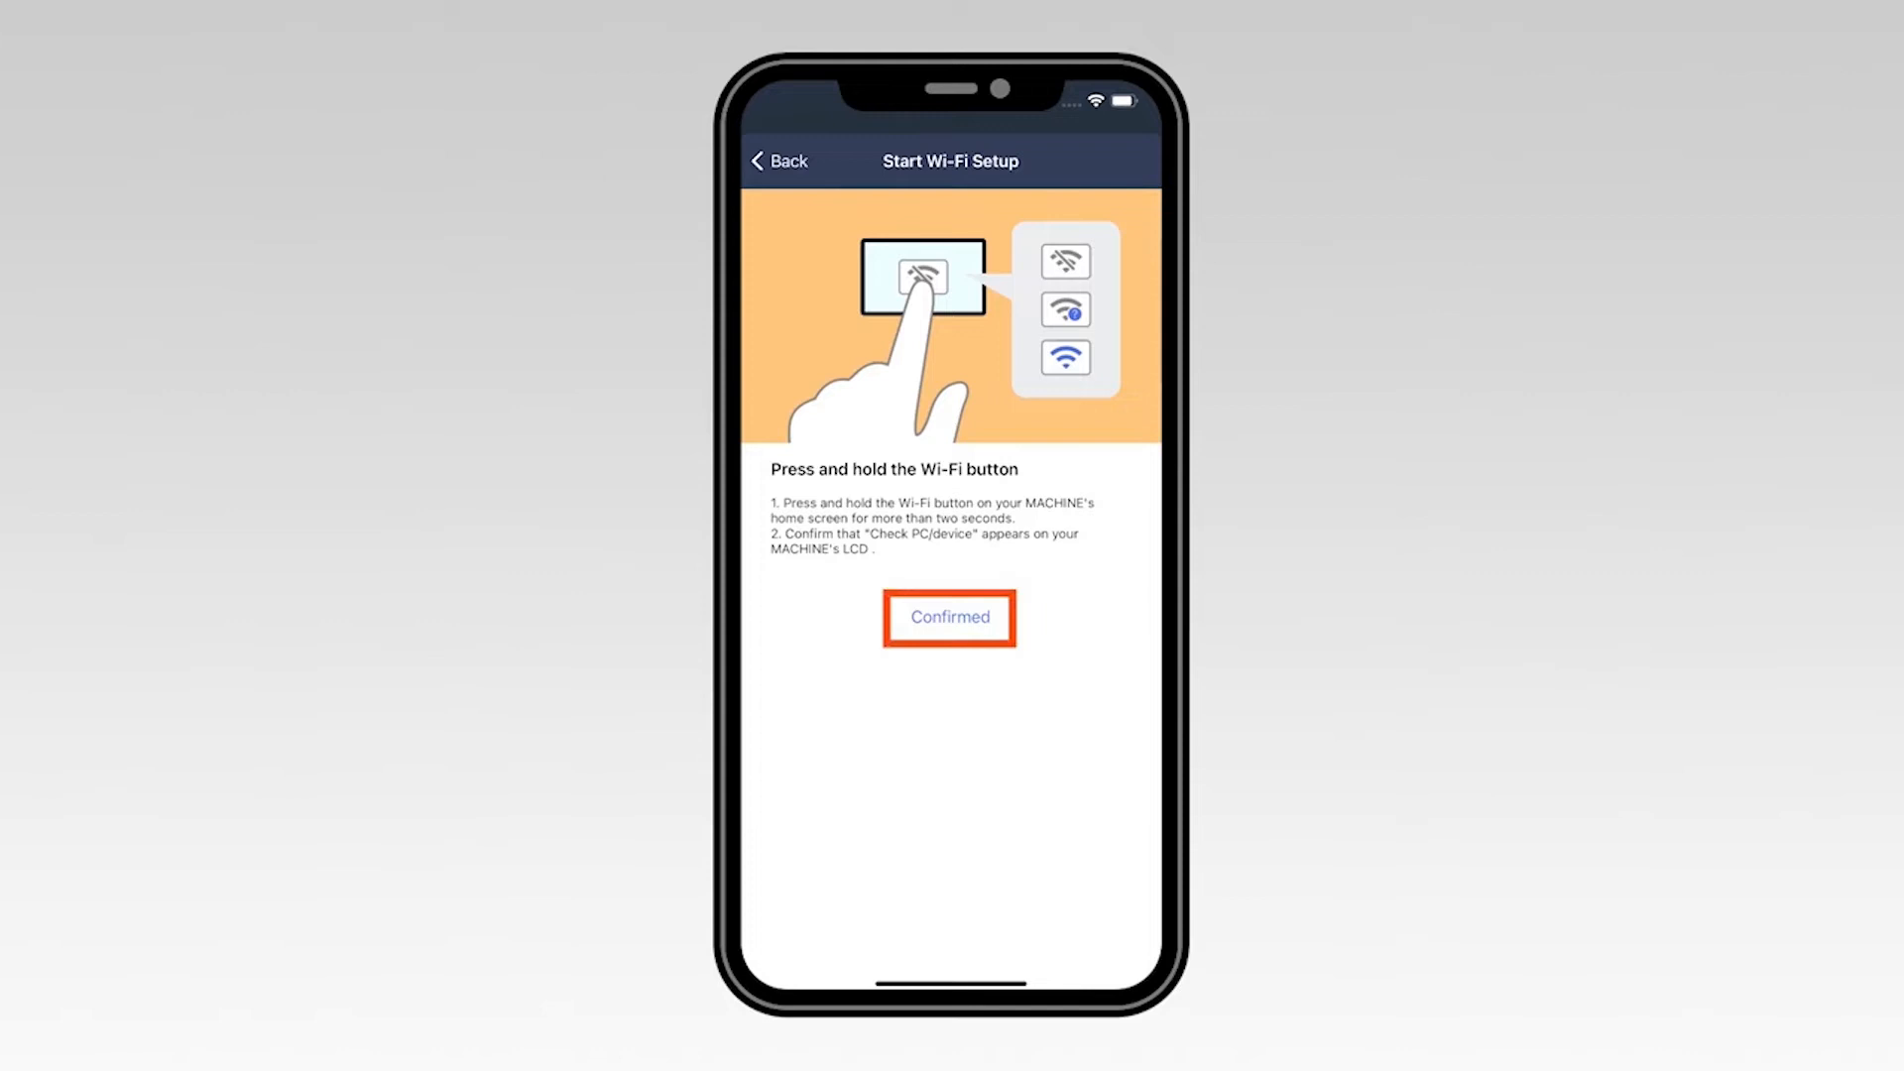
click(949, 616)
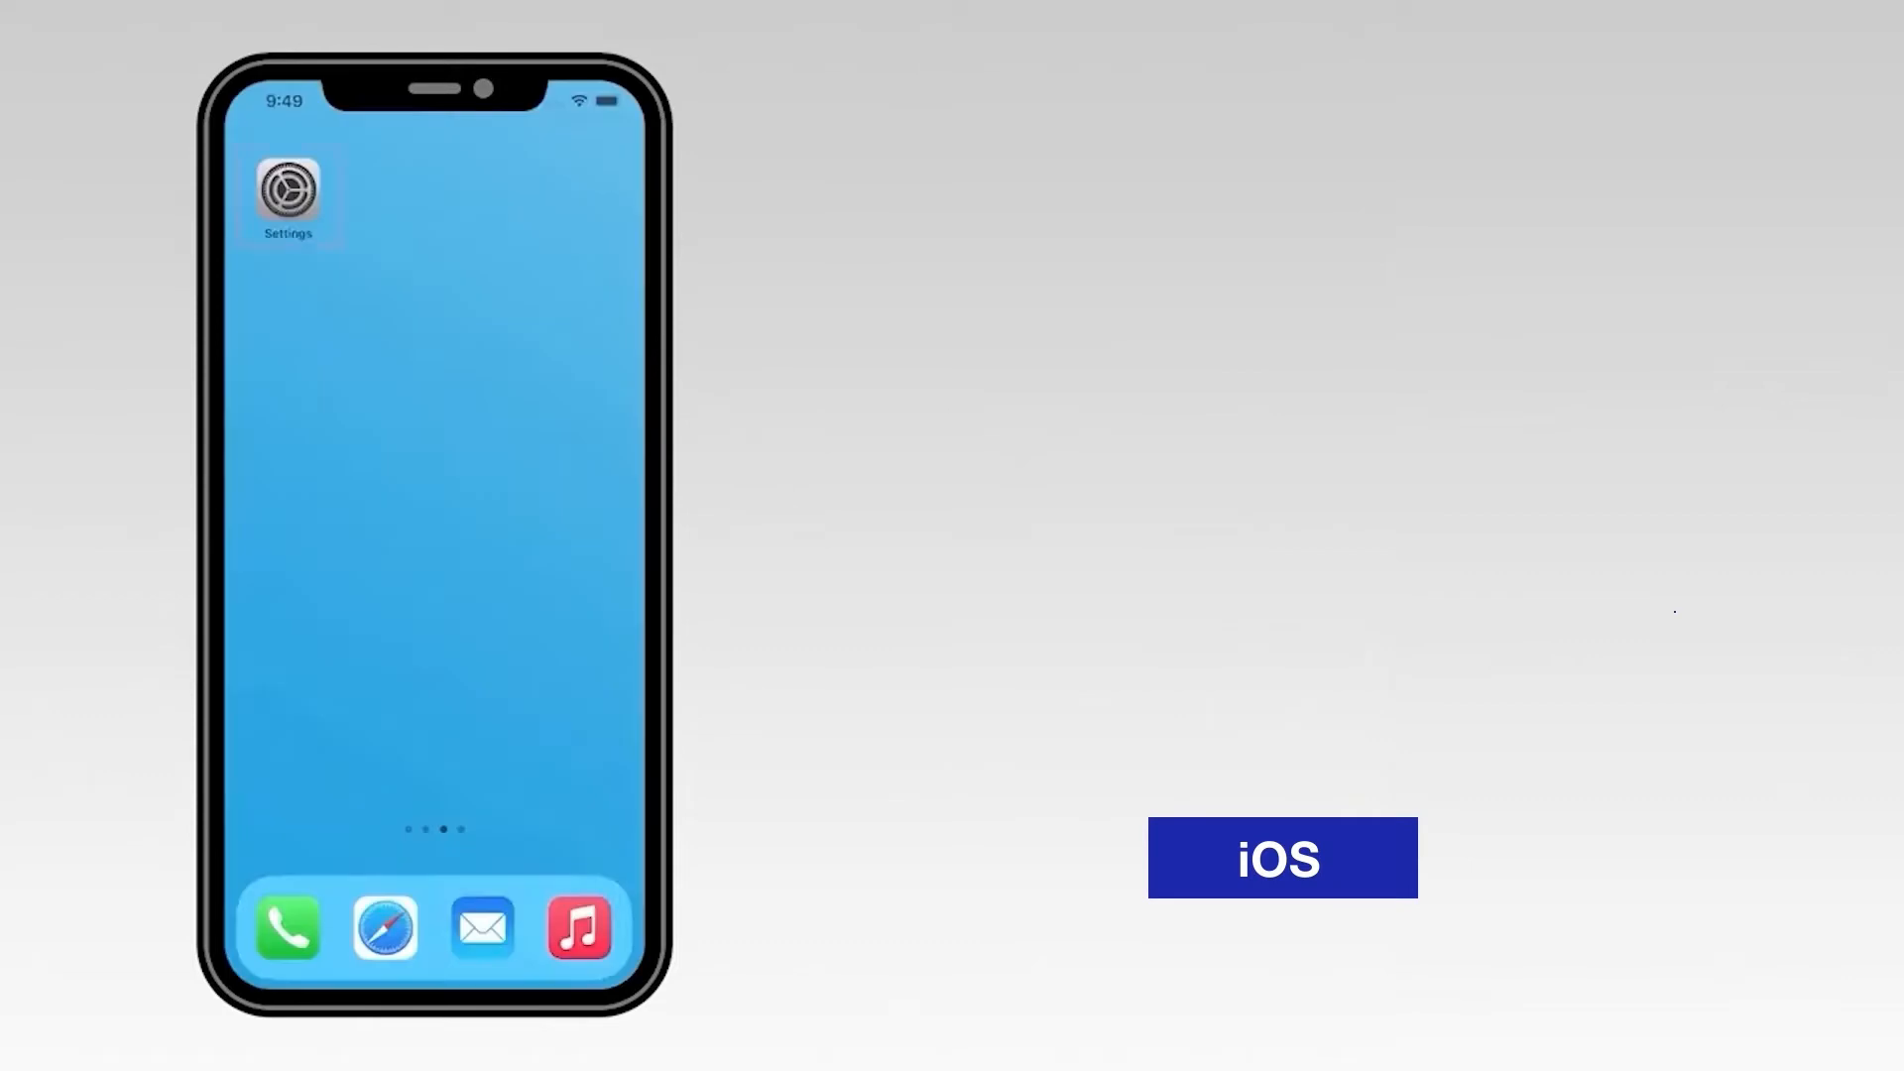
Step: Join the phone to the SETUP-MFC-J1170DW network from the Settings Wi-Fi list
click(286, 191)
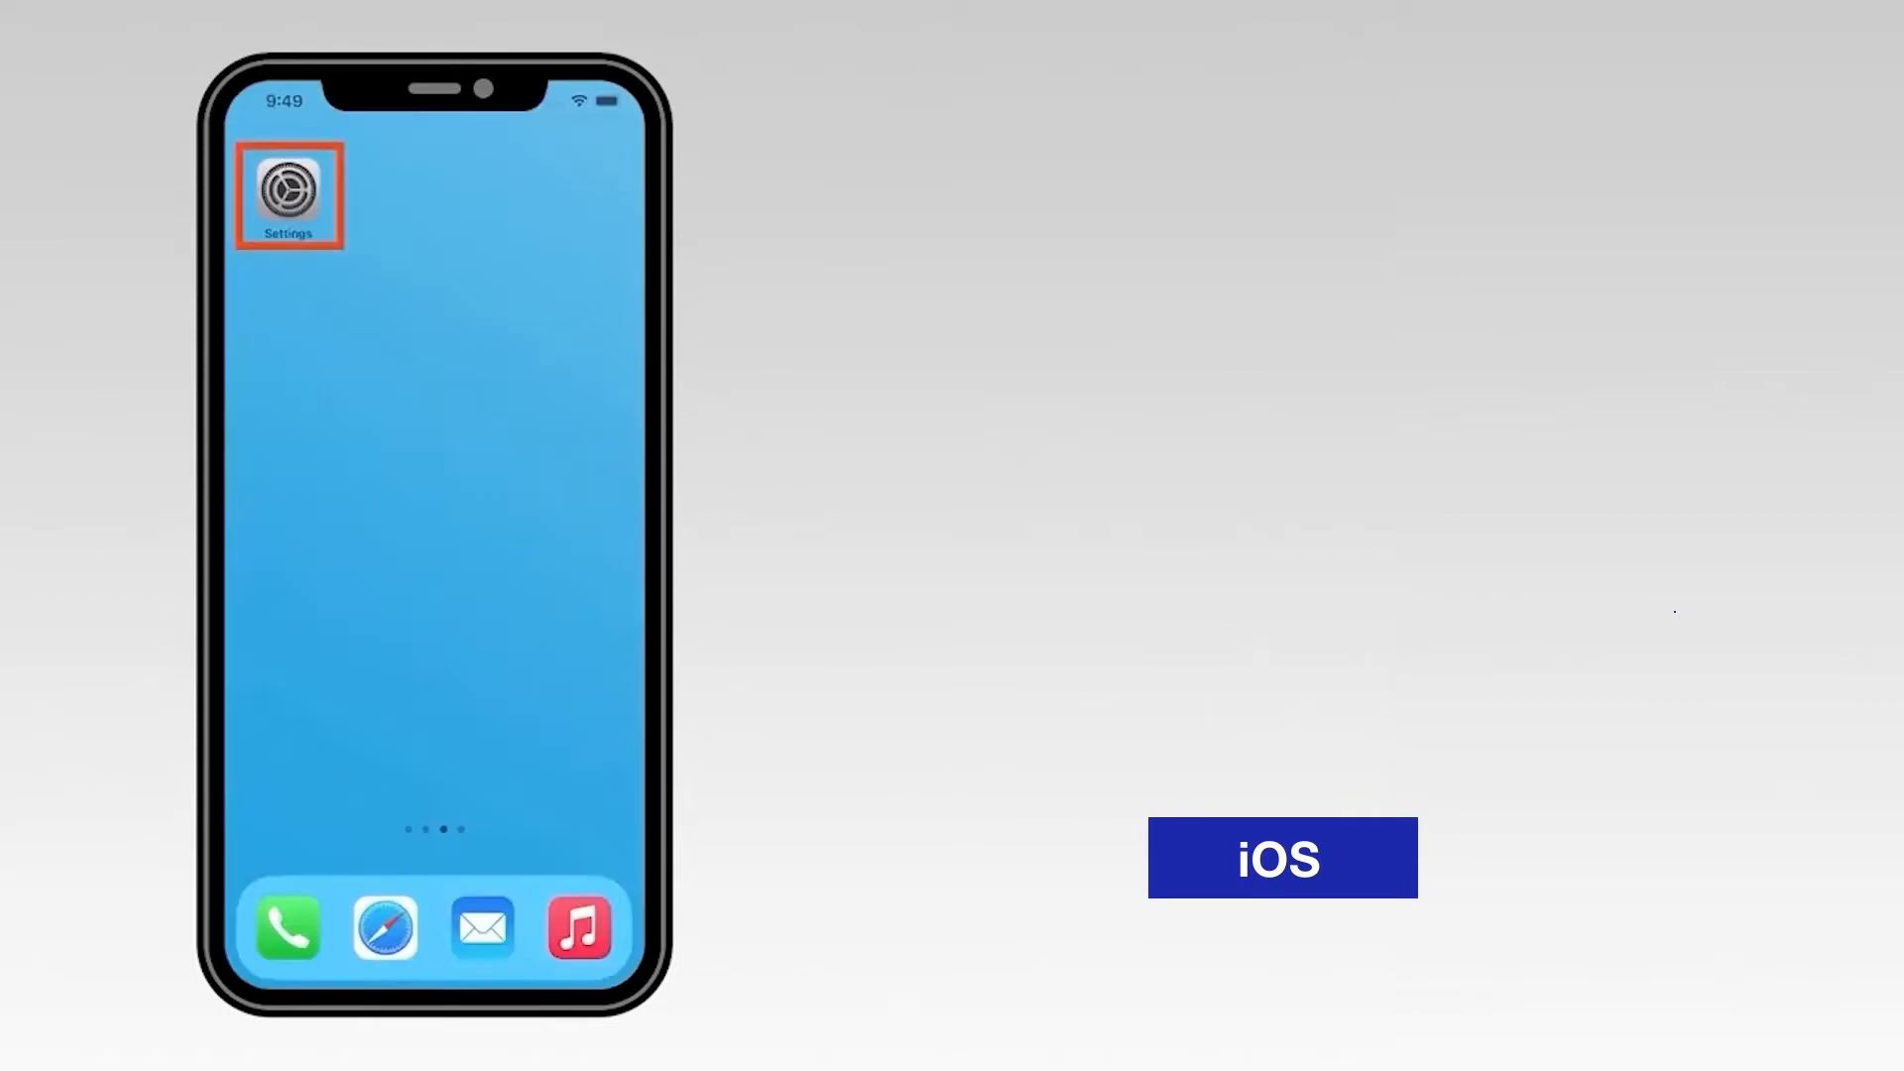
click(288, 191)
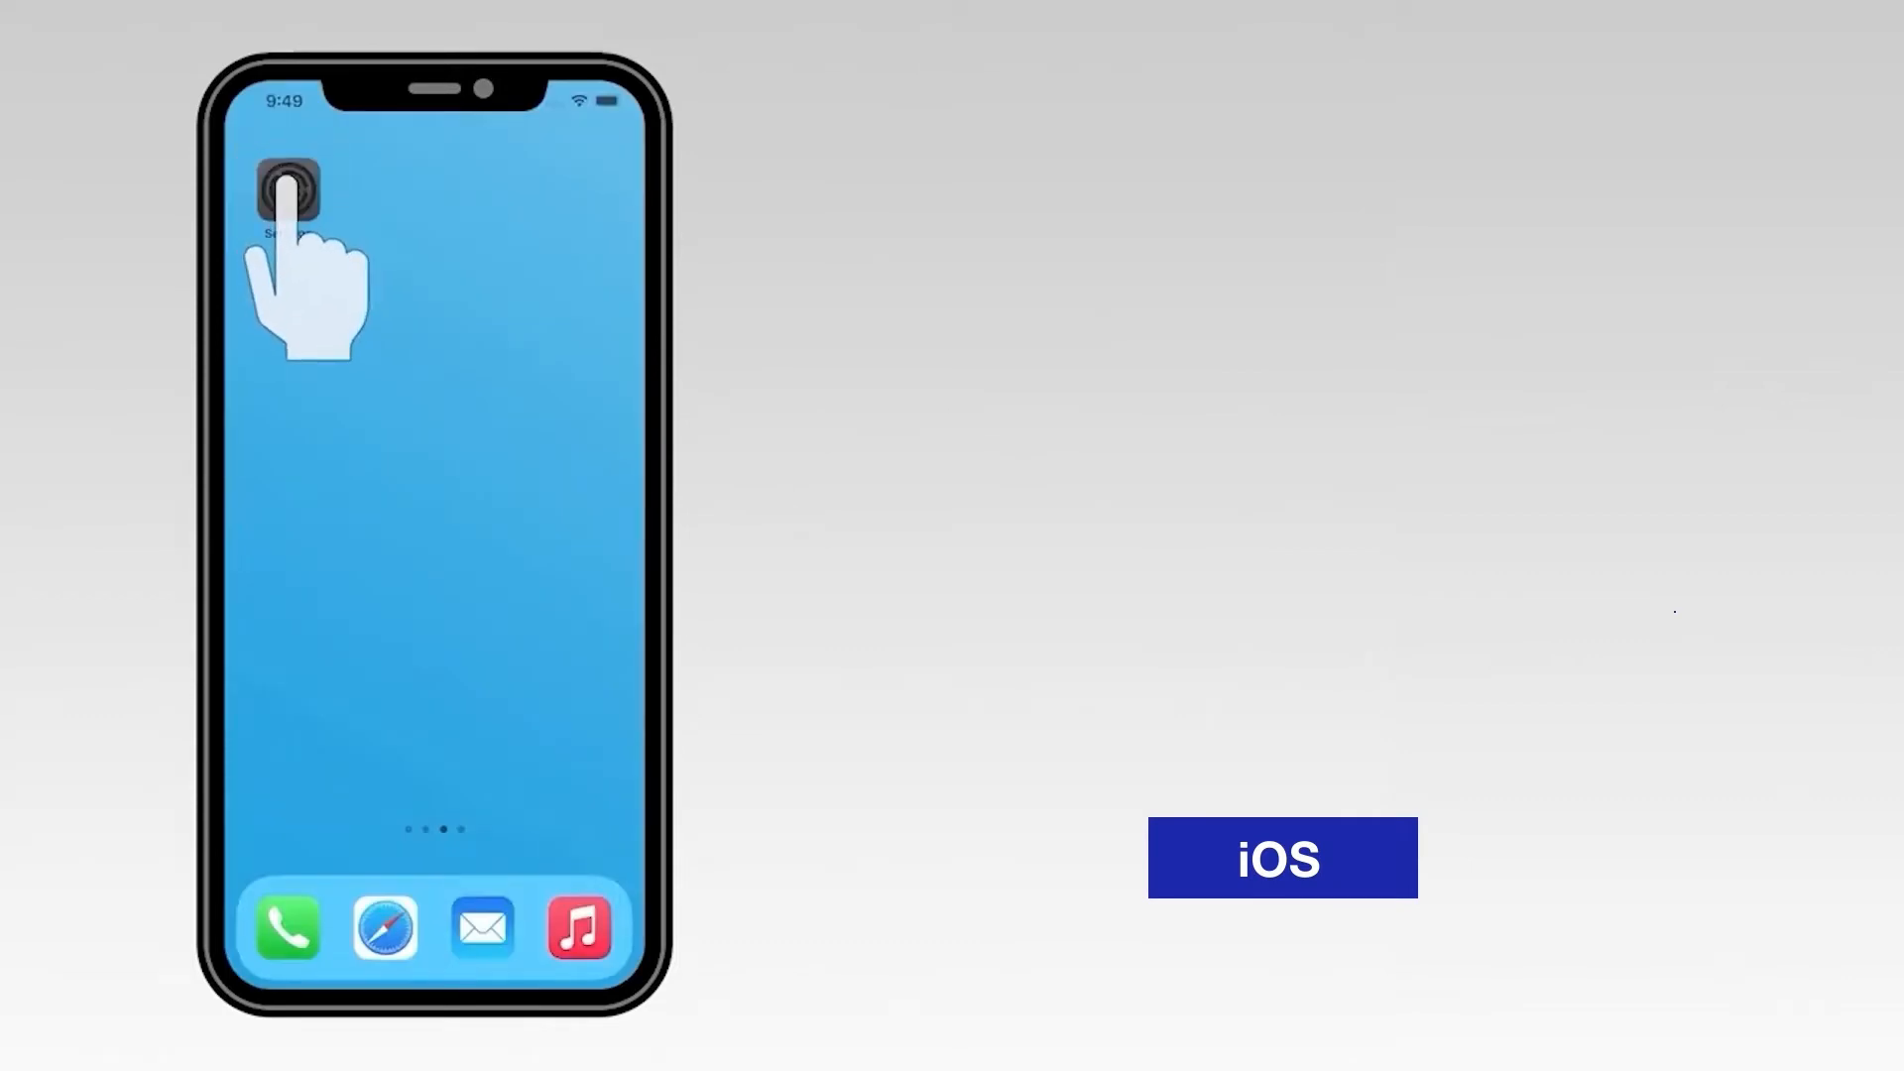
click(286, 191)
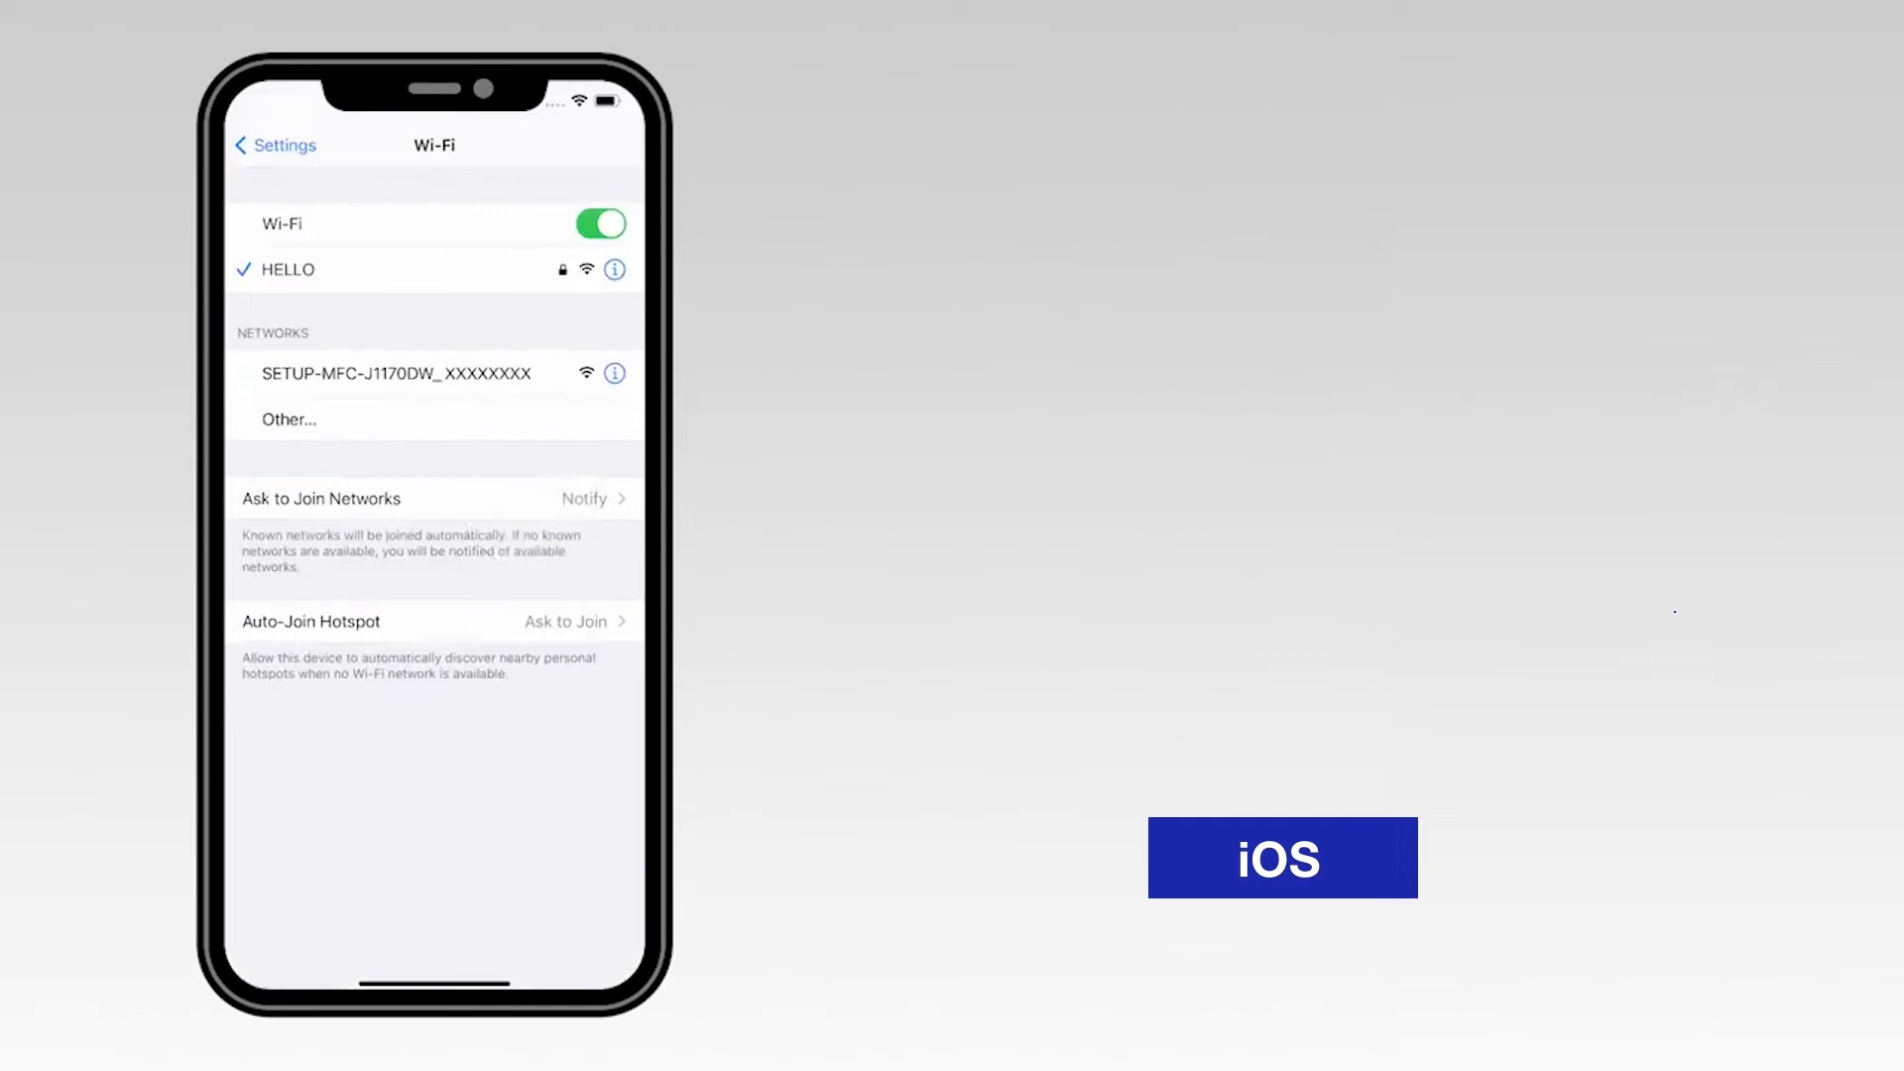
click(395, 373)
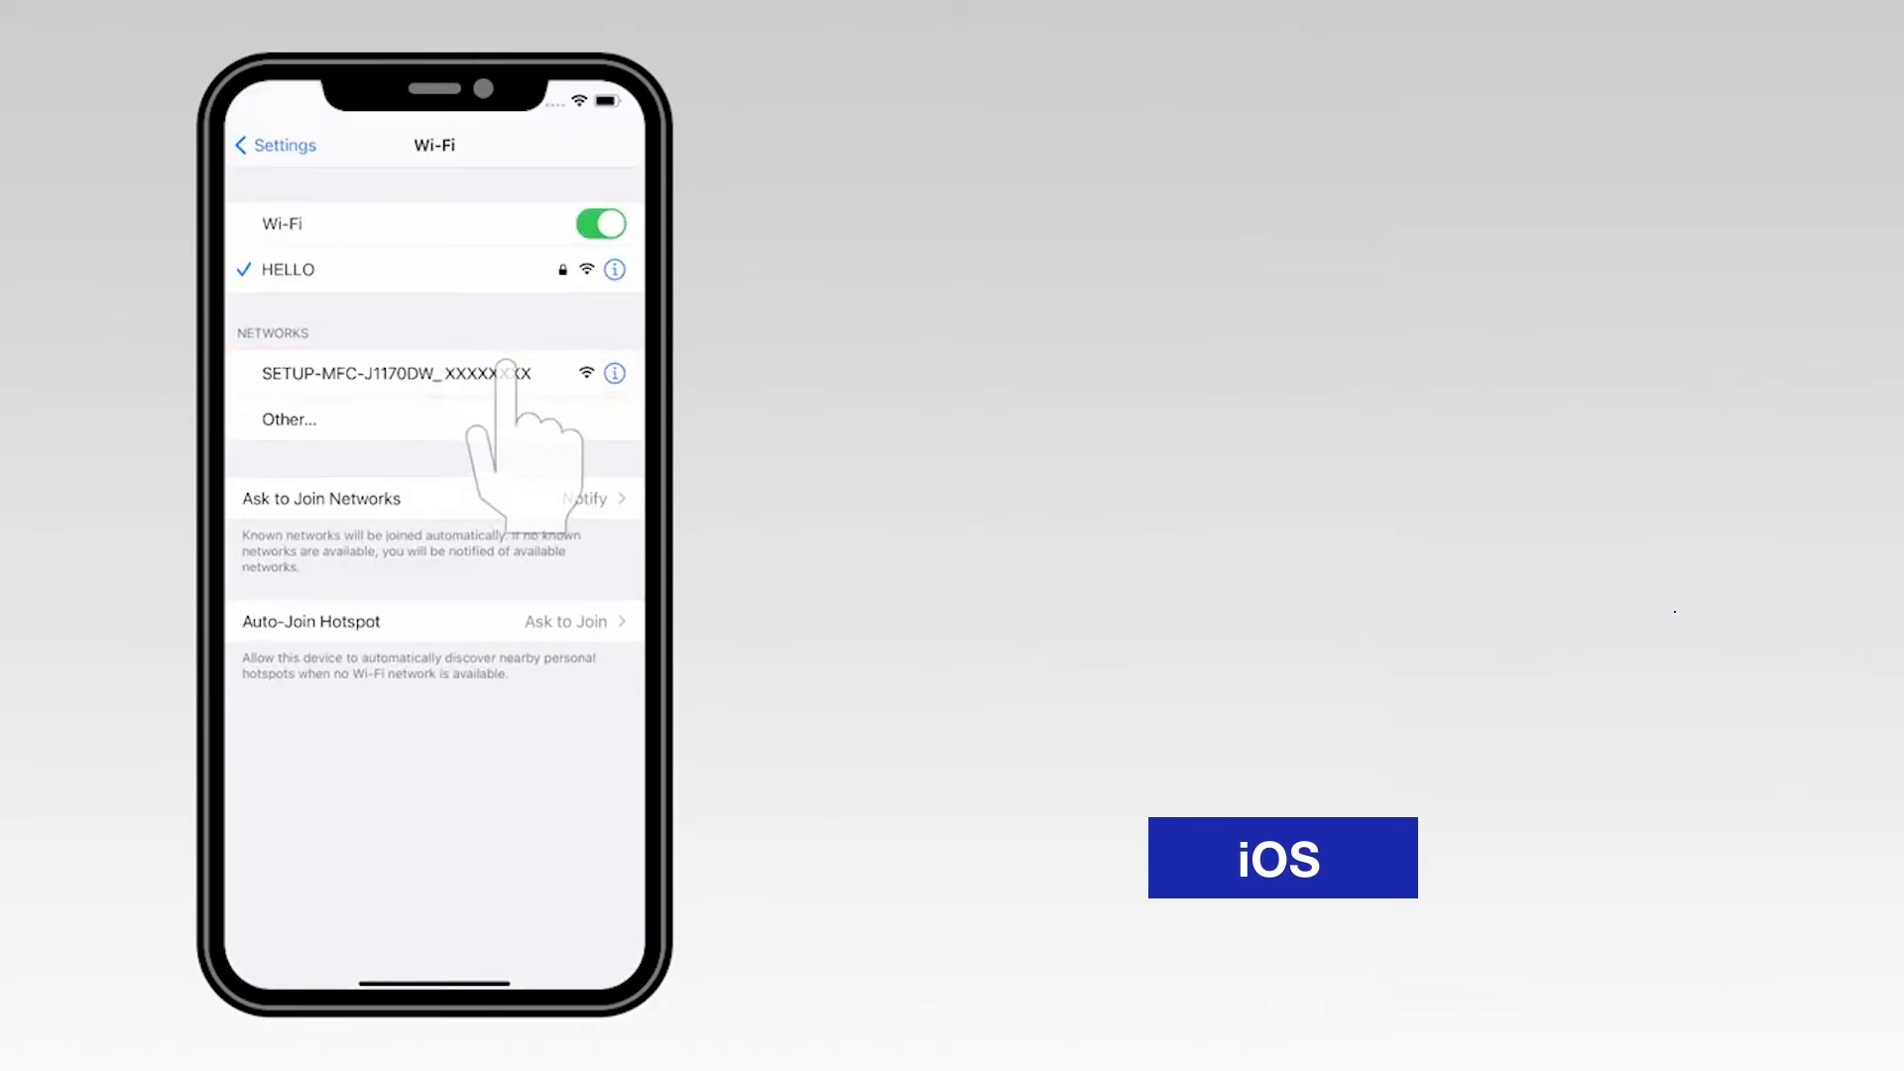
click(413, 373)
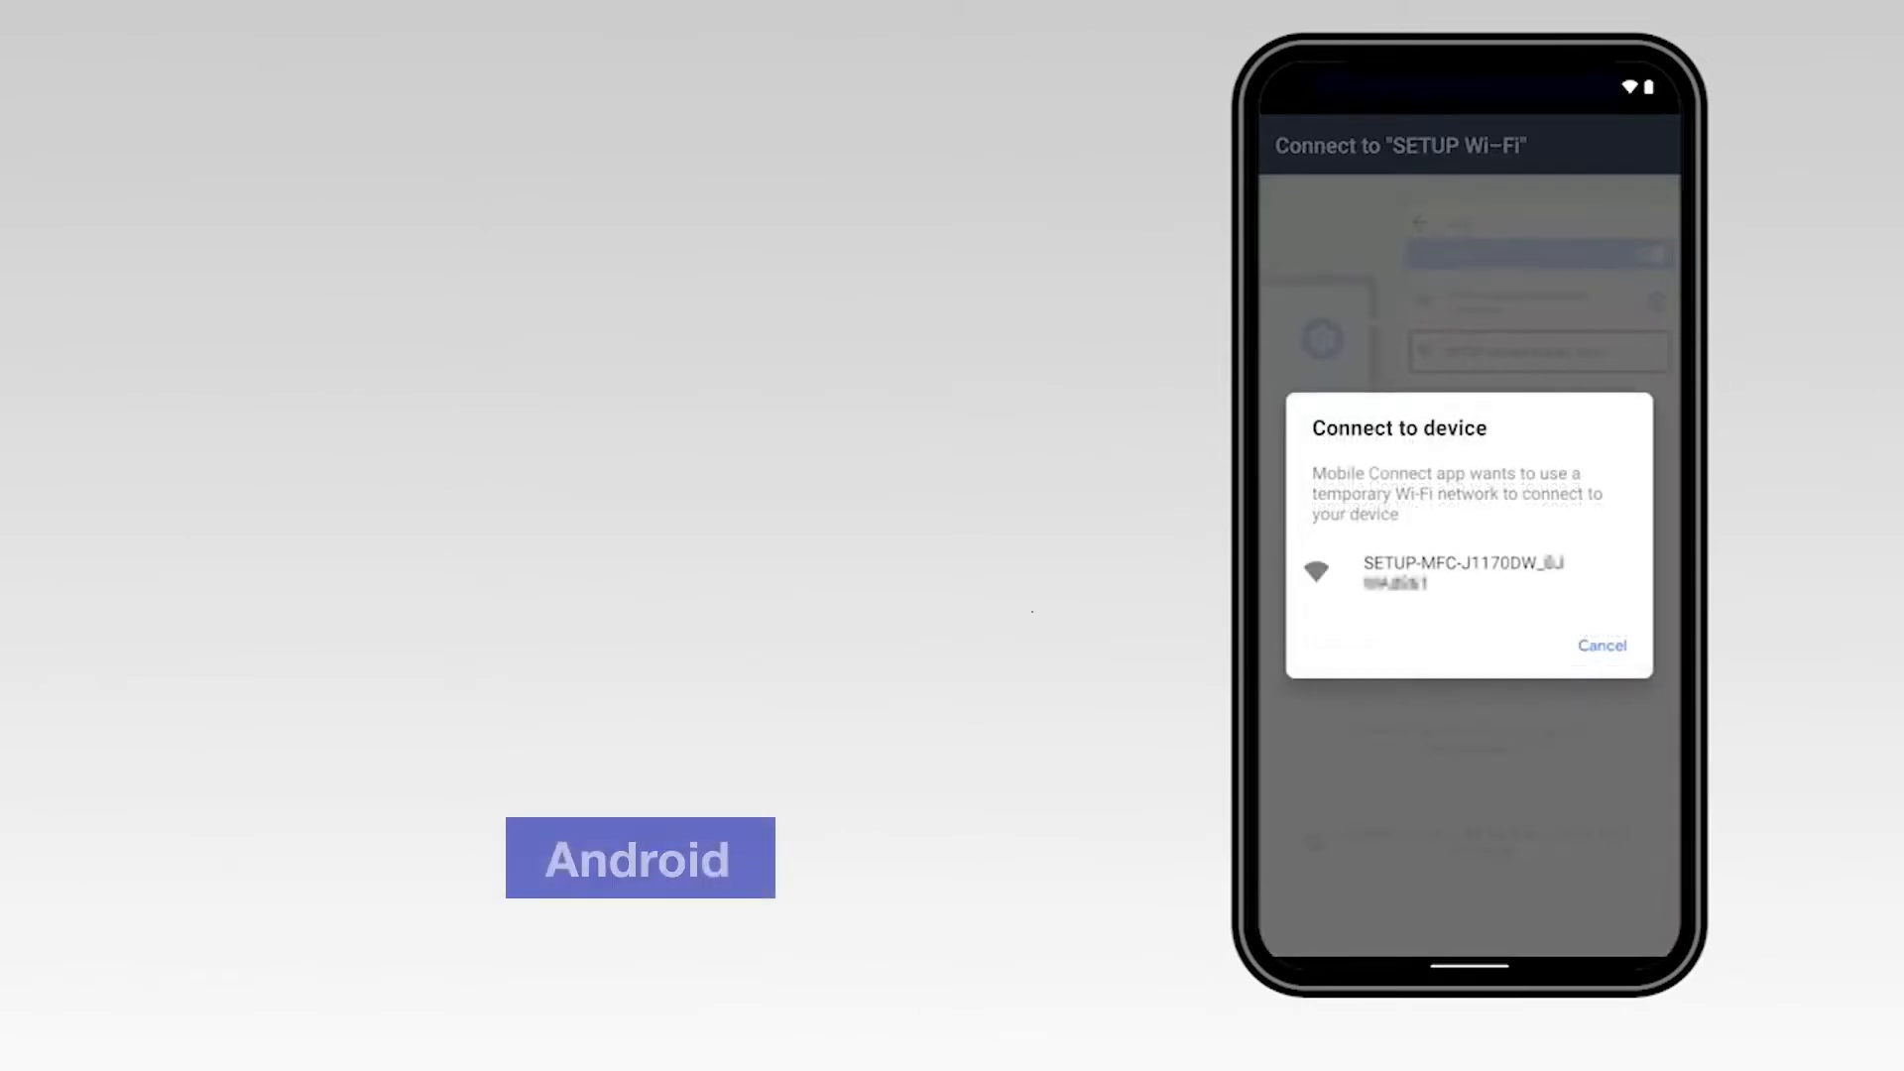
Step: Connect to the printer's setup network and pick a different Wi-Fi network for the printer
click(1466, 572)
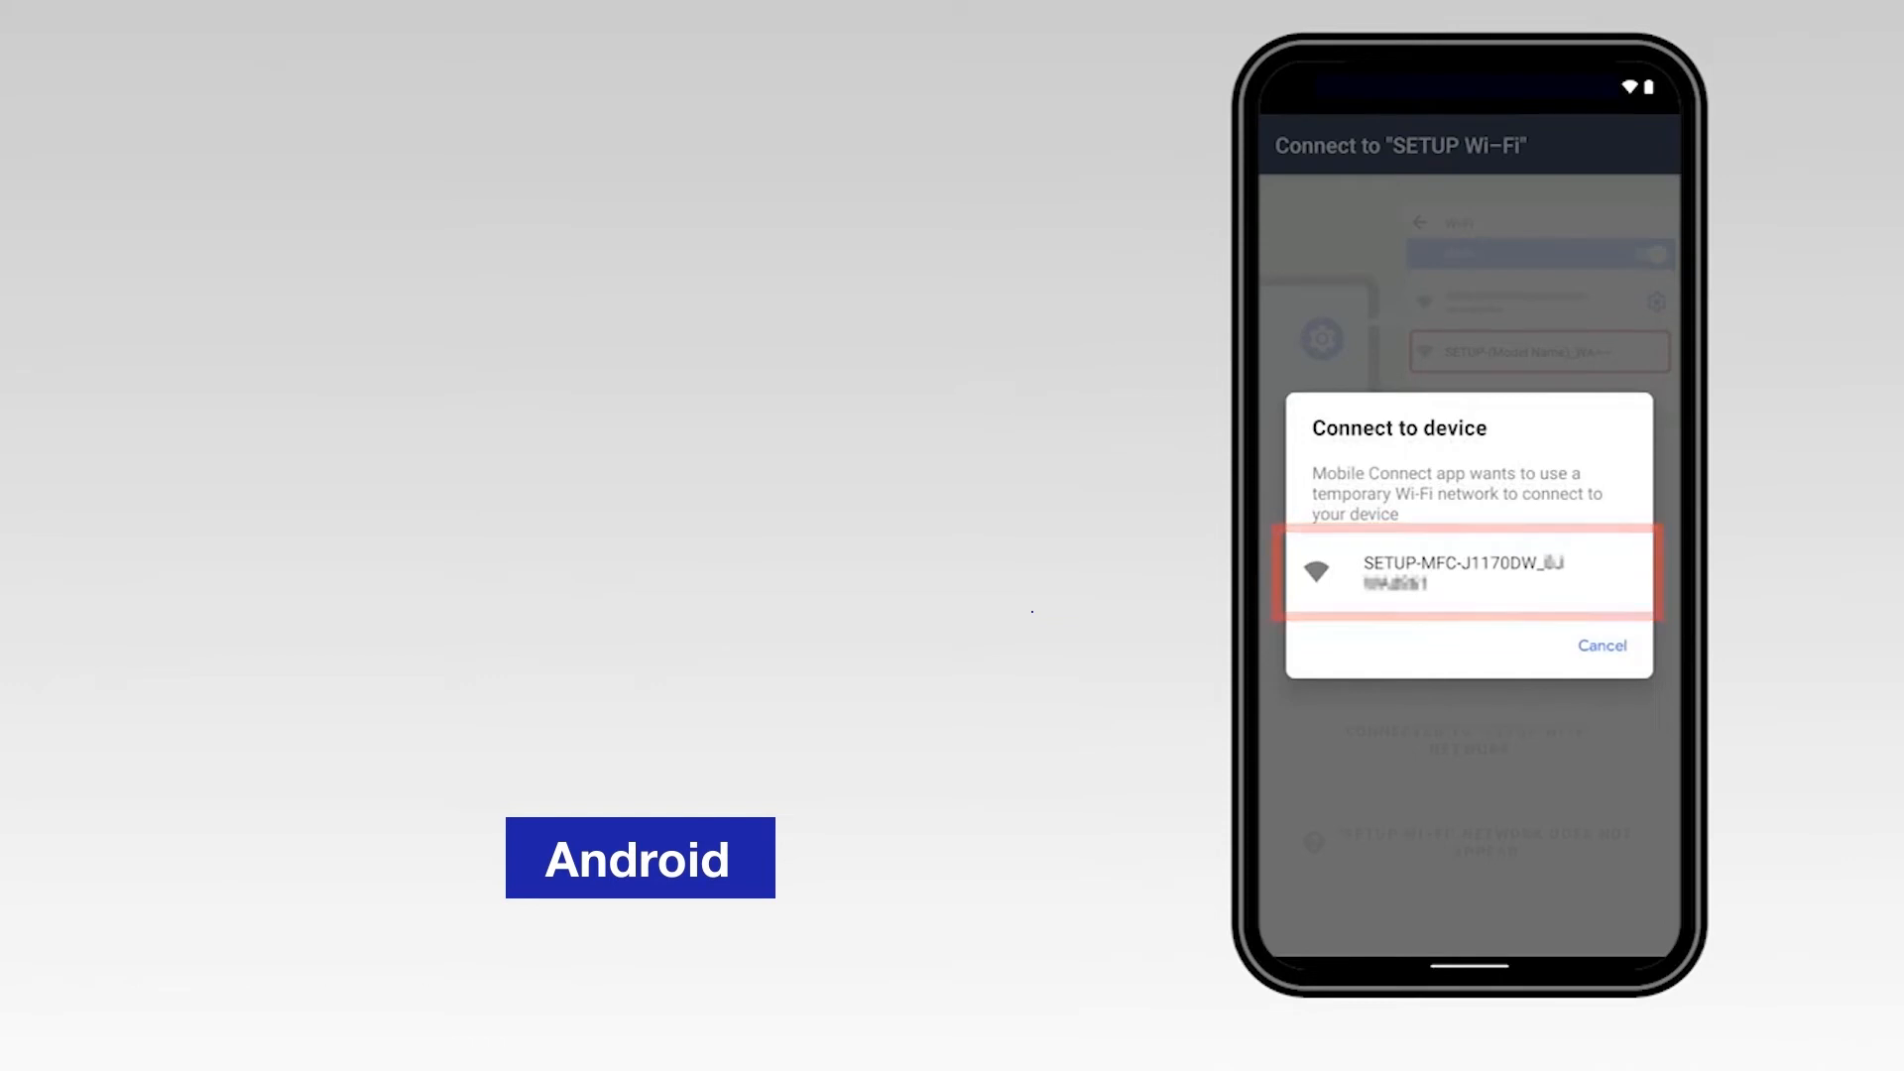
click(1467, 571)
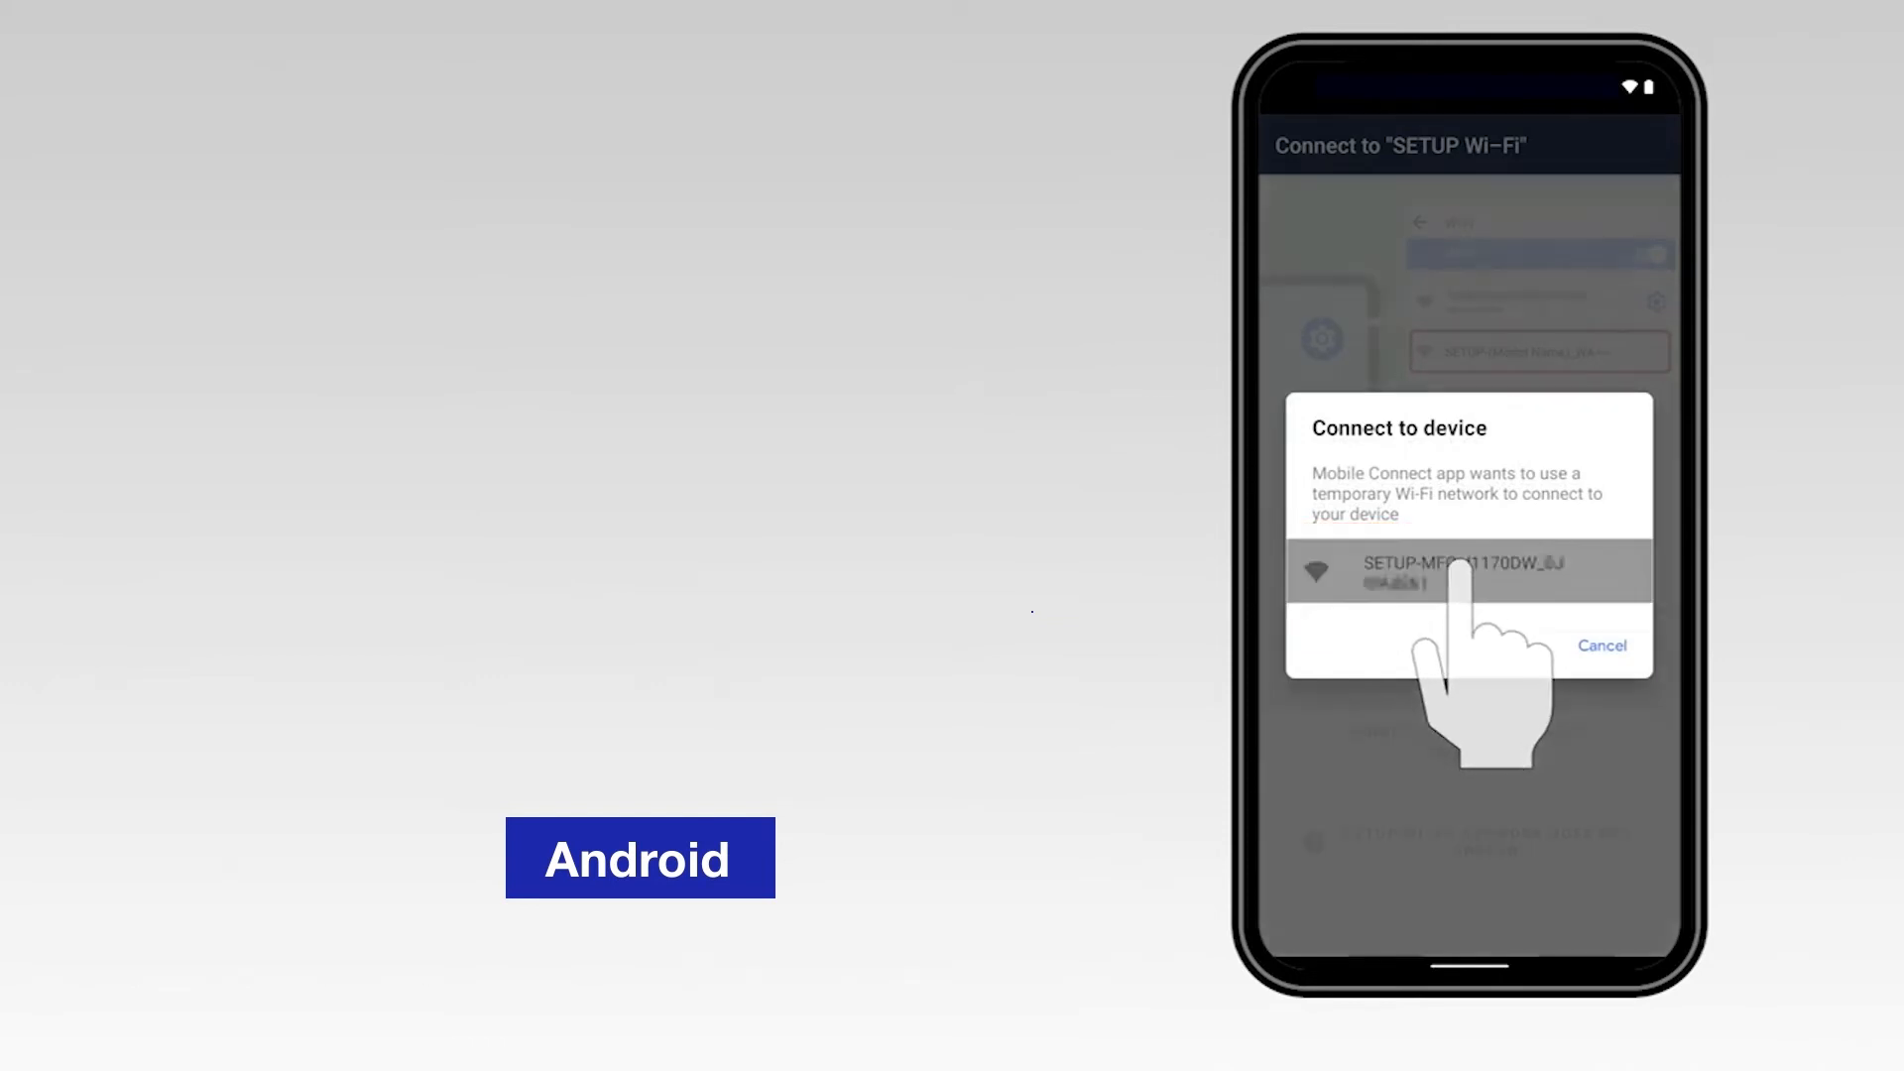
click(1467, 572)
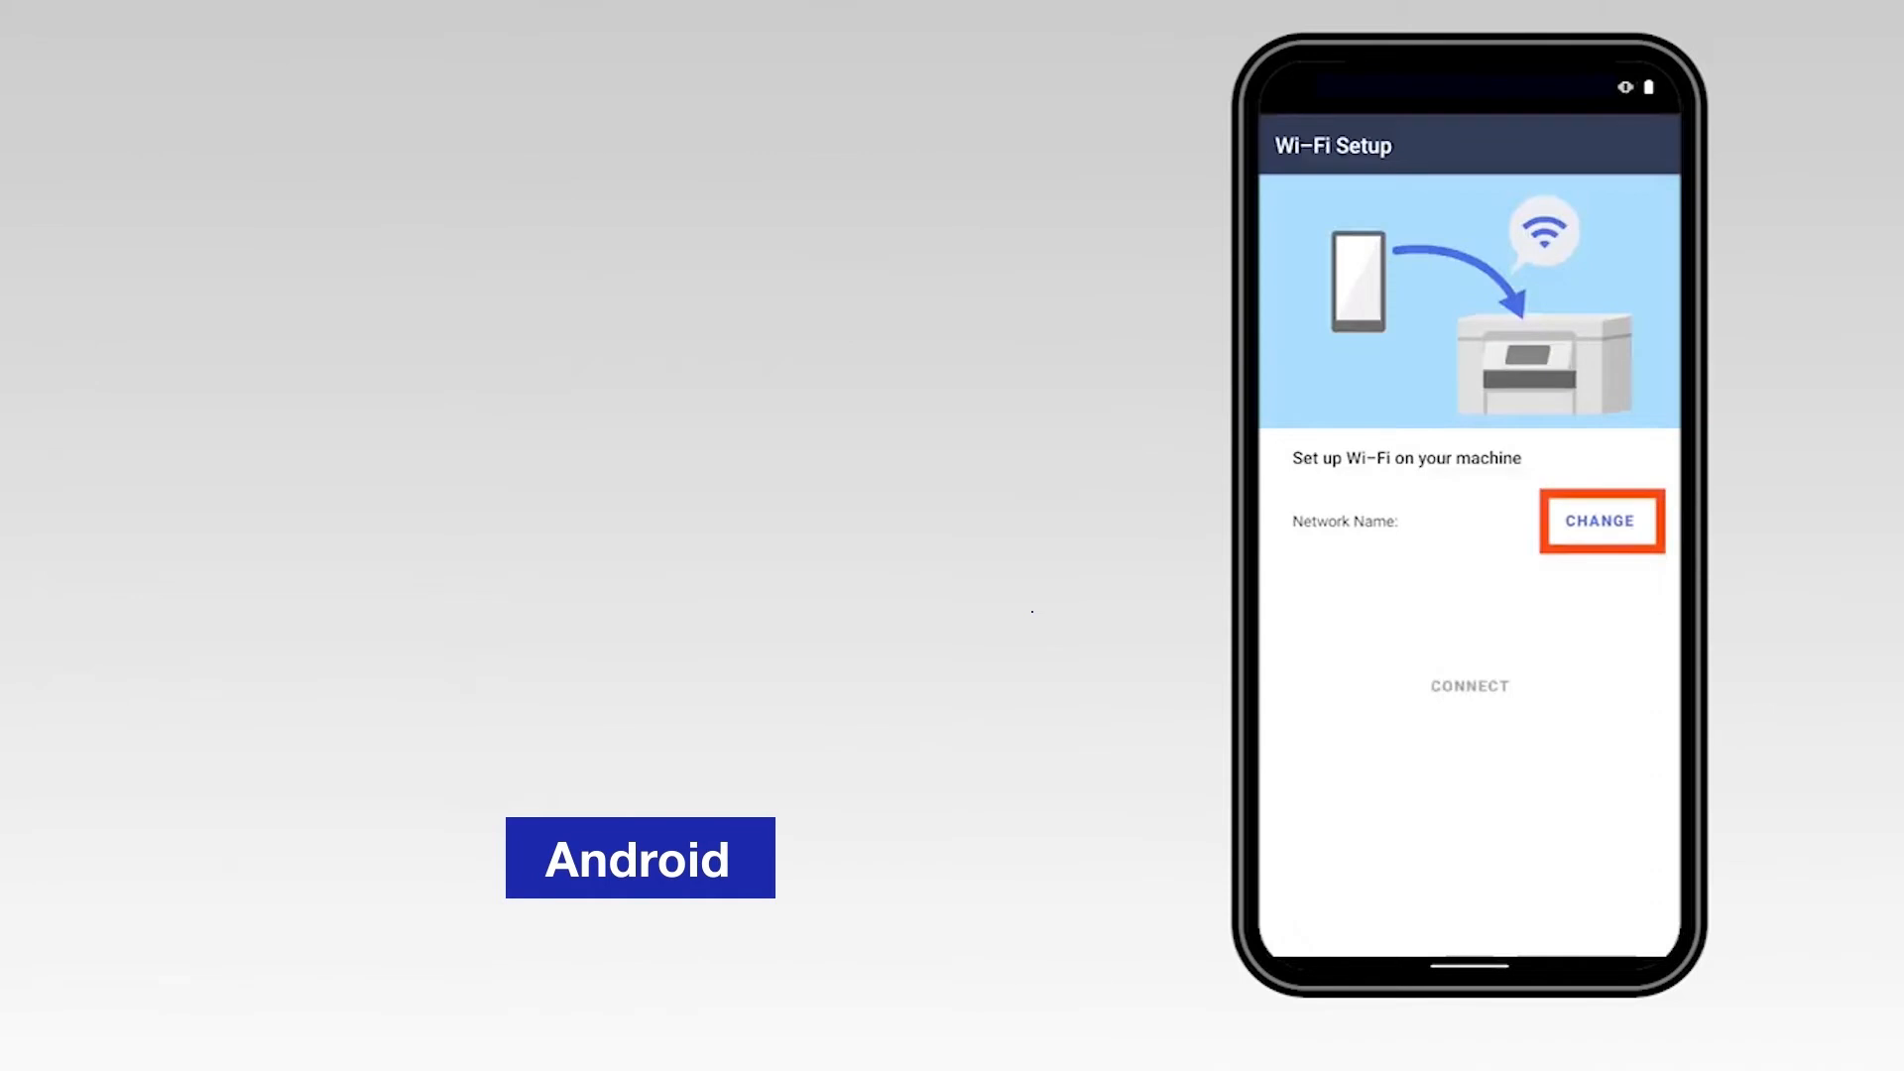
click(1599, 520)
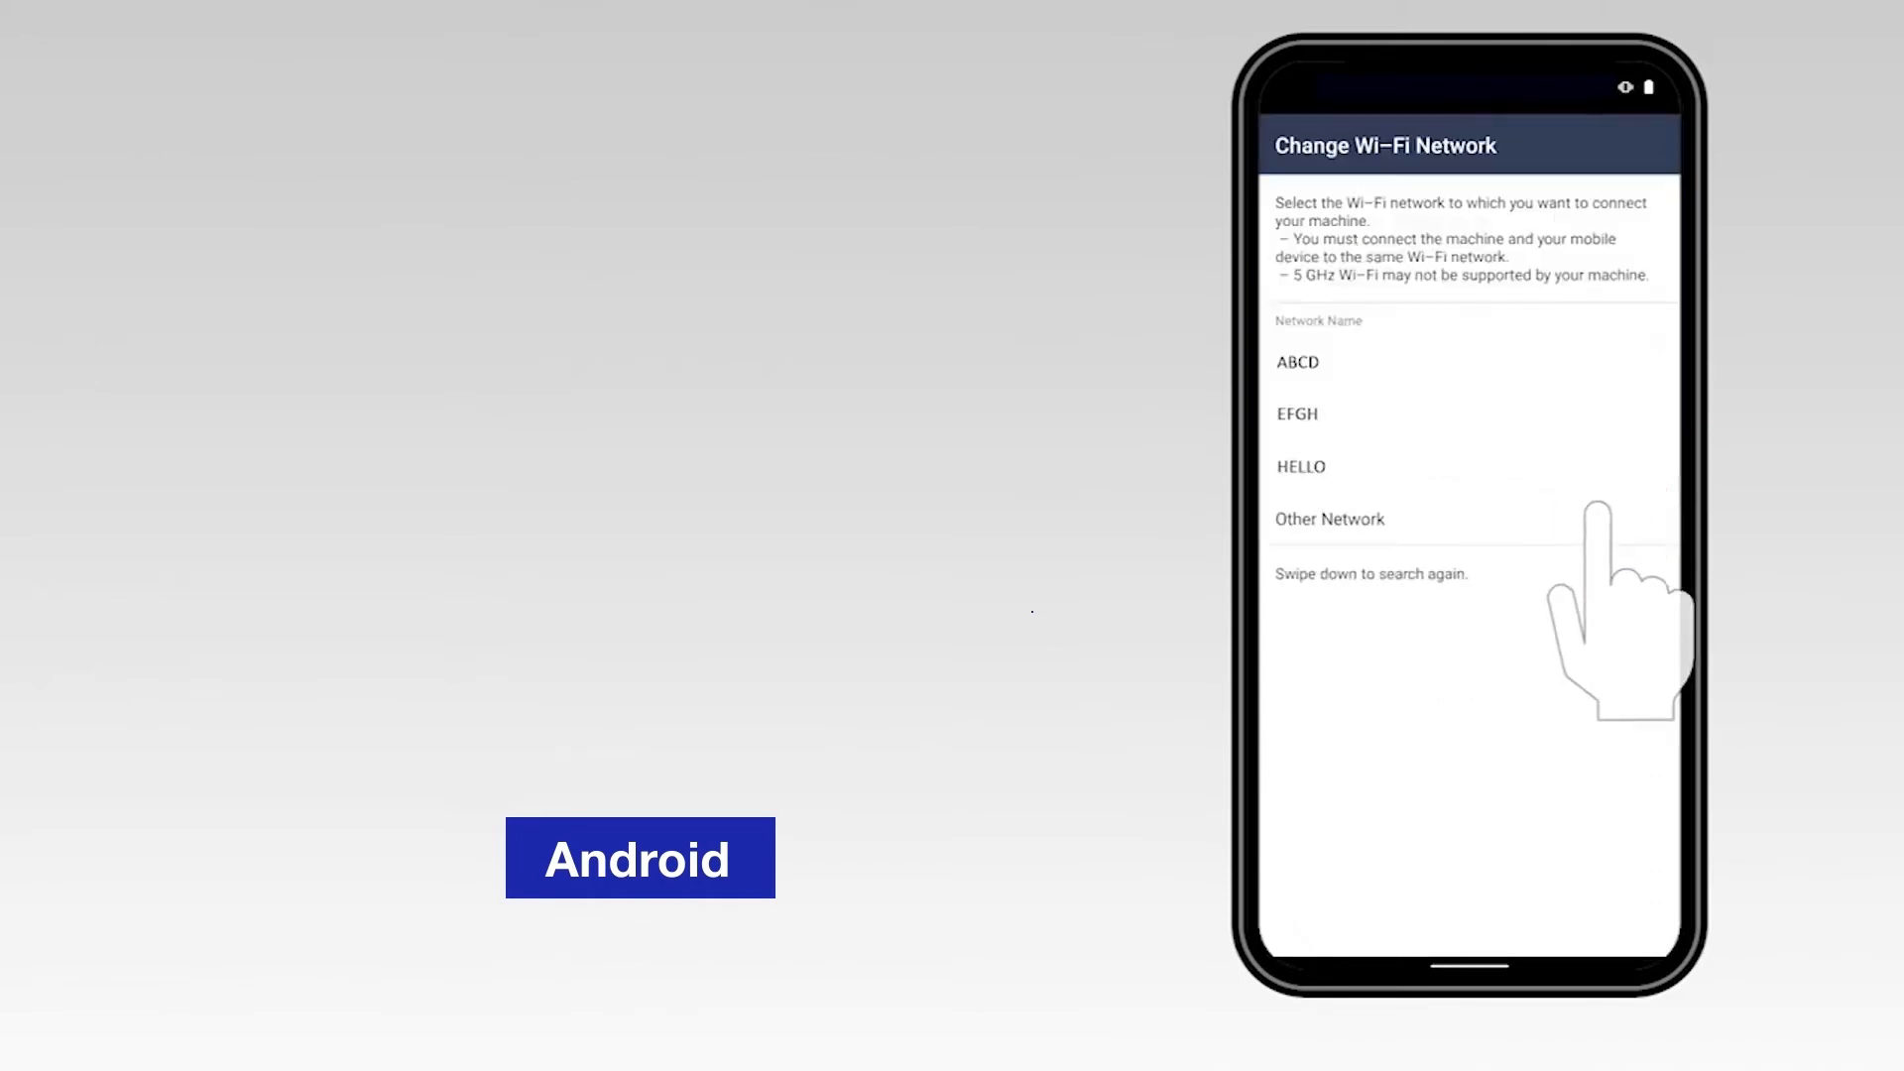
click(1300, 466)
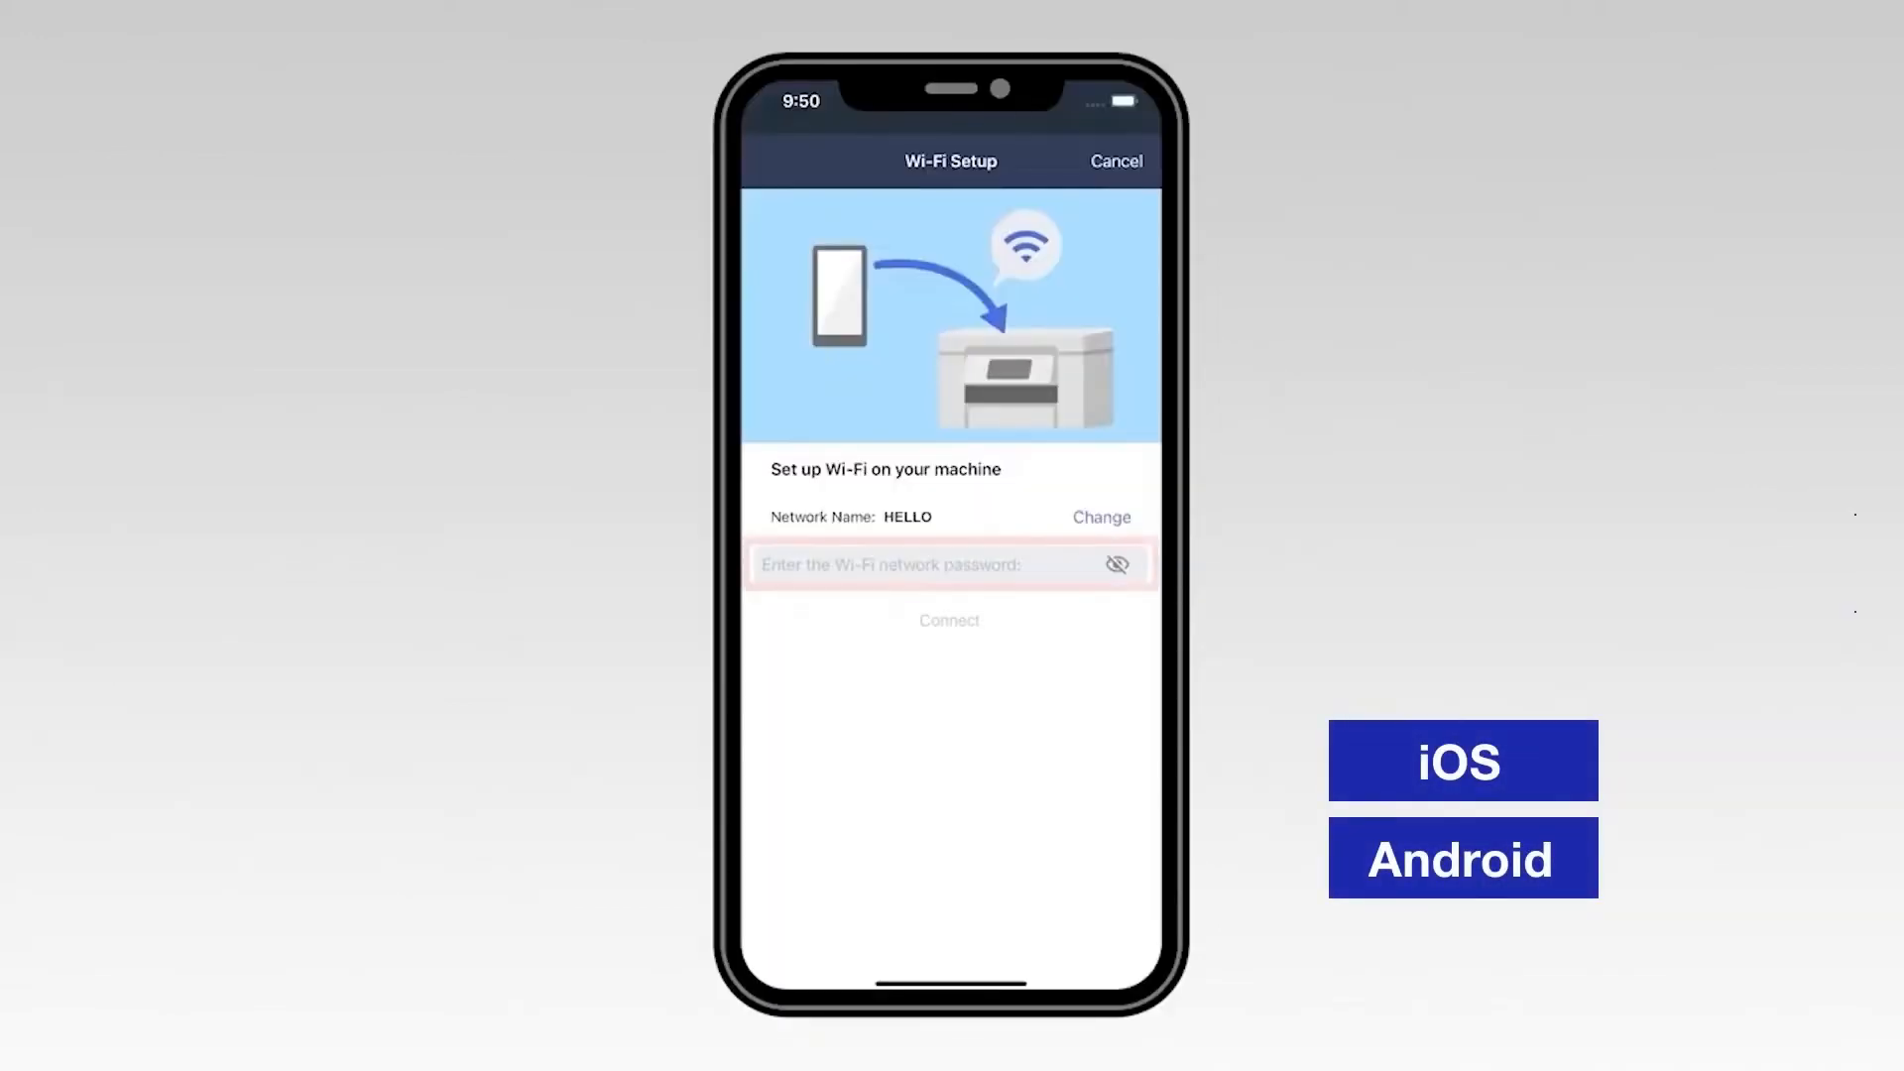
Step: Enter the HELLO network password and connect the printer to HELLO
click(950, 564)
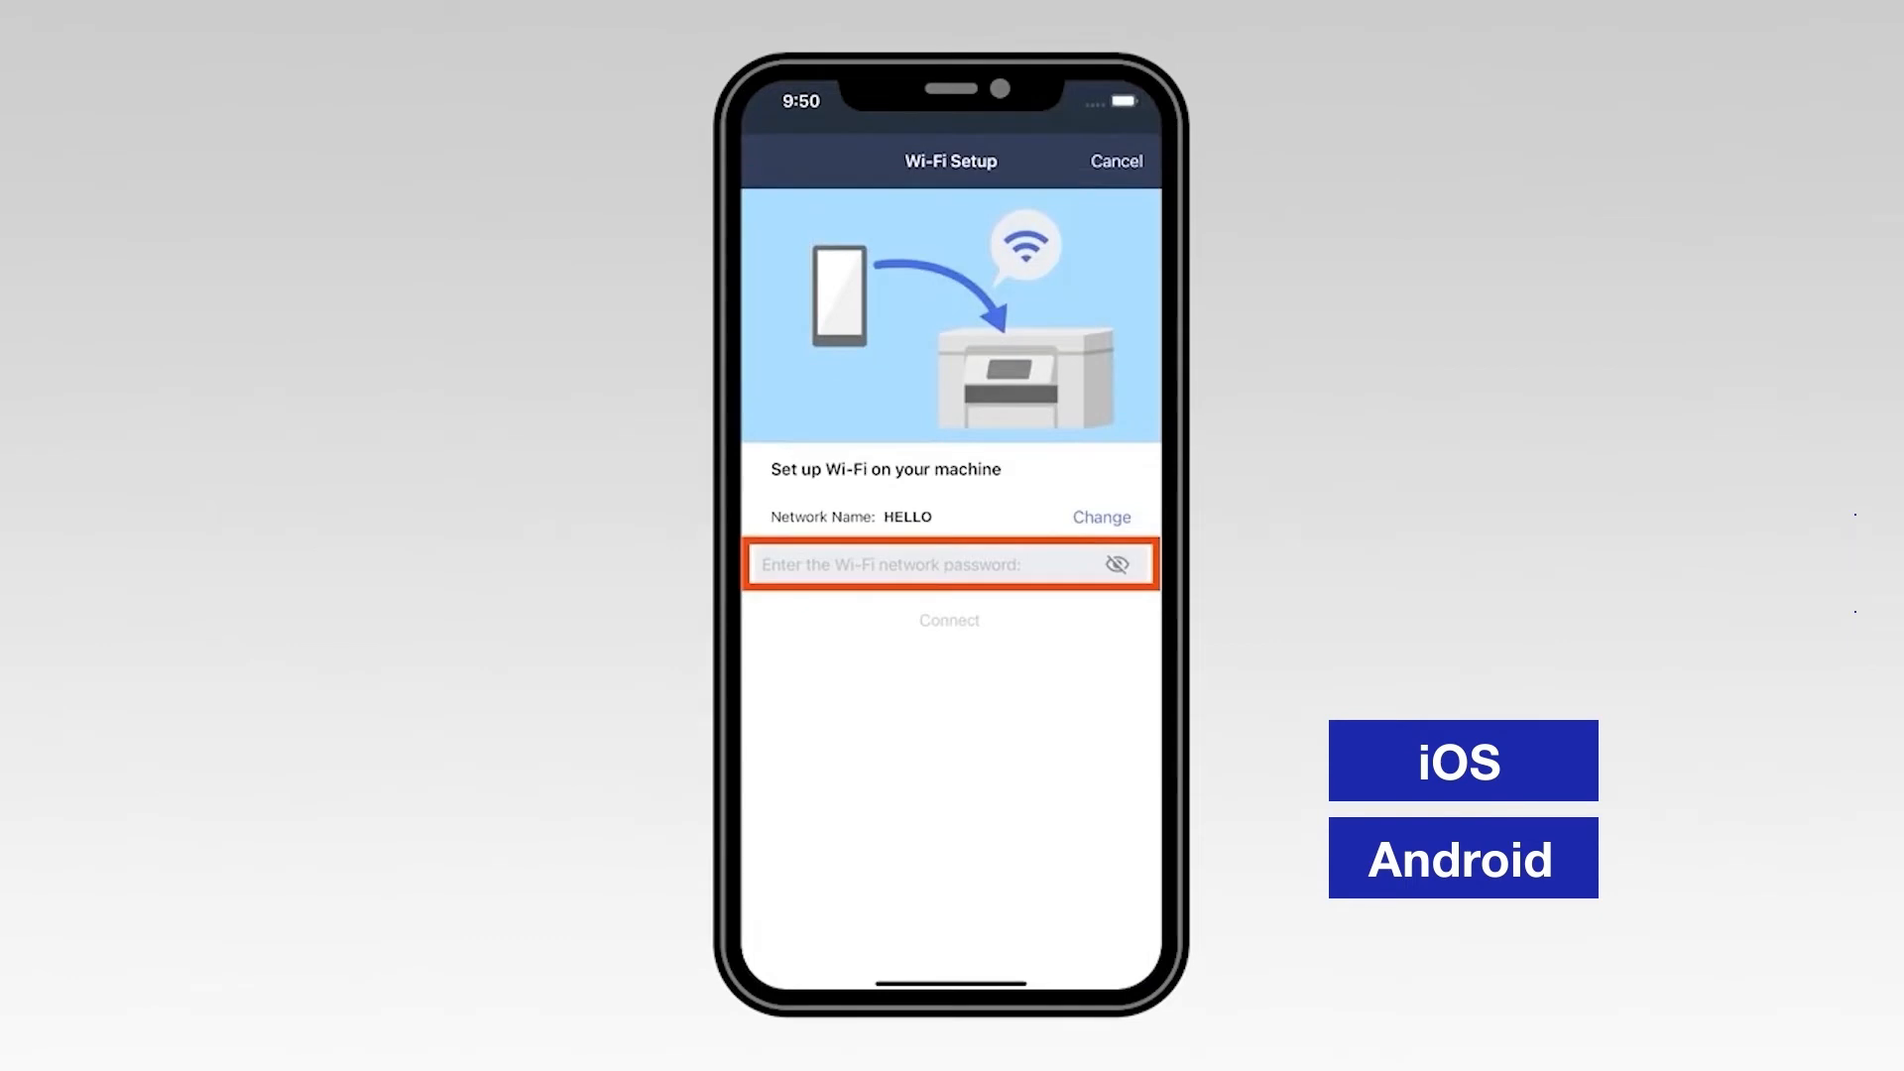
click(935, 563)
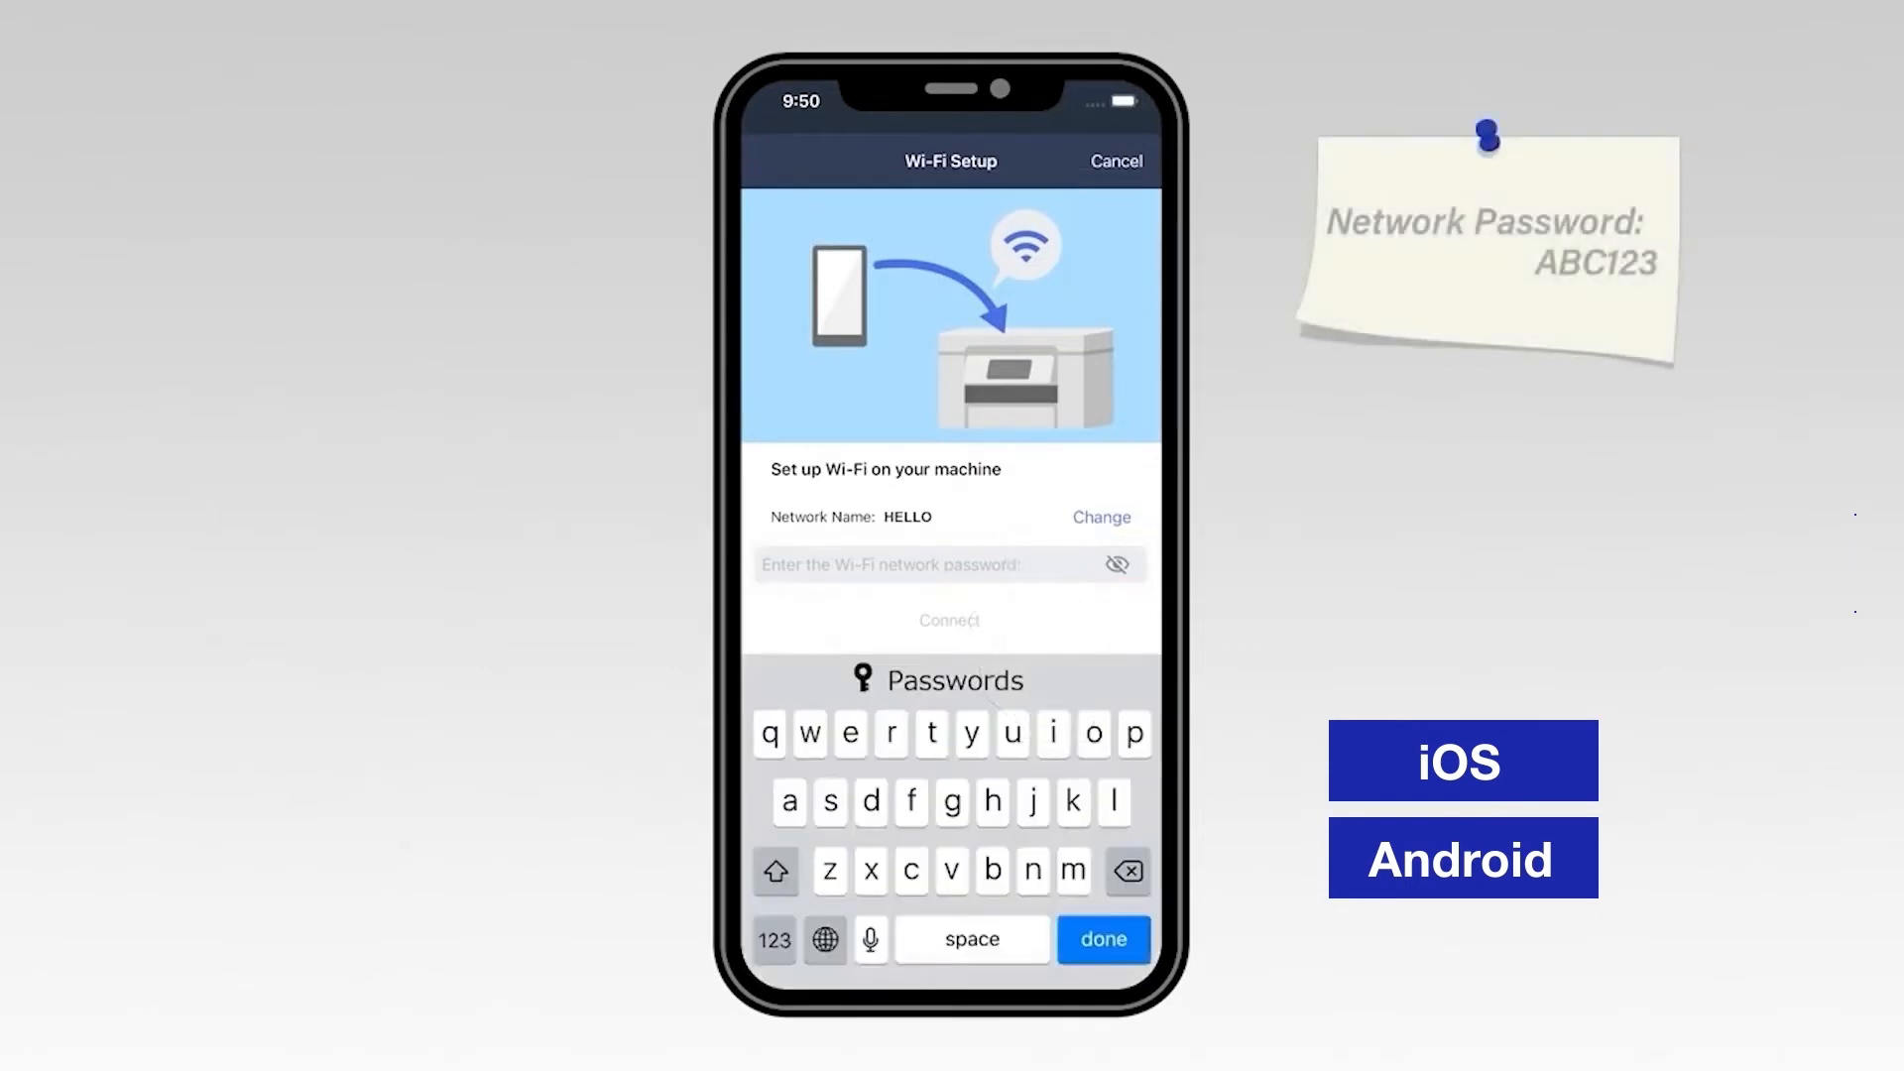
click(1100, 939)
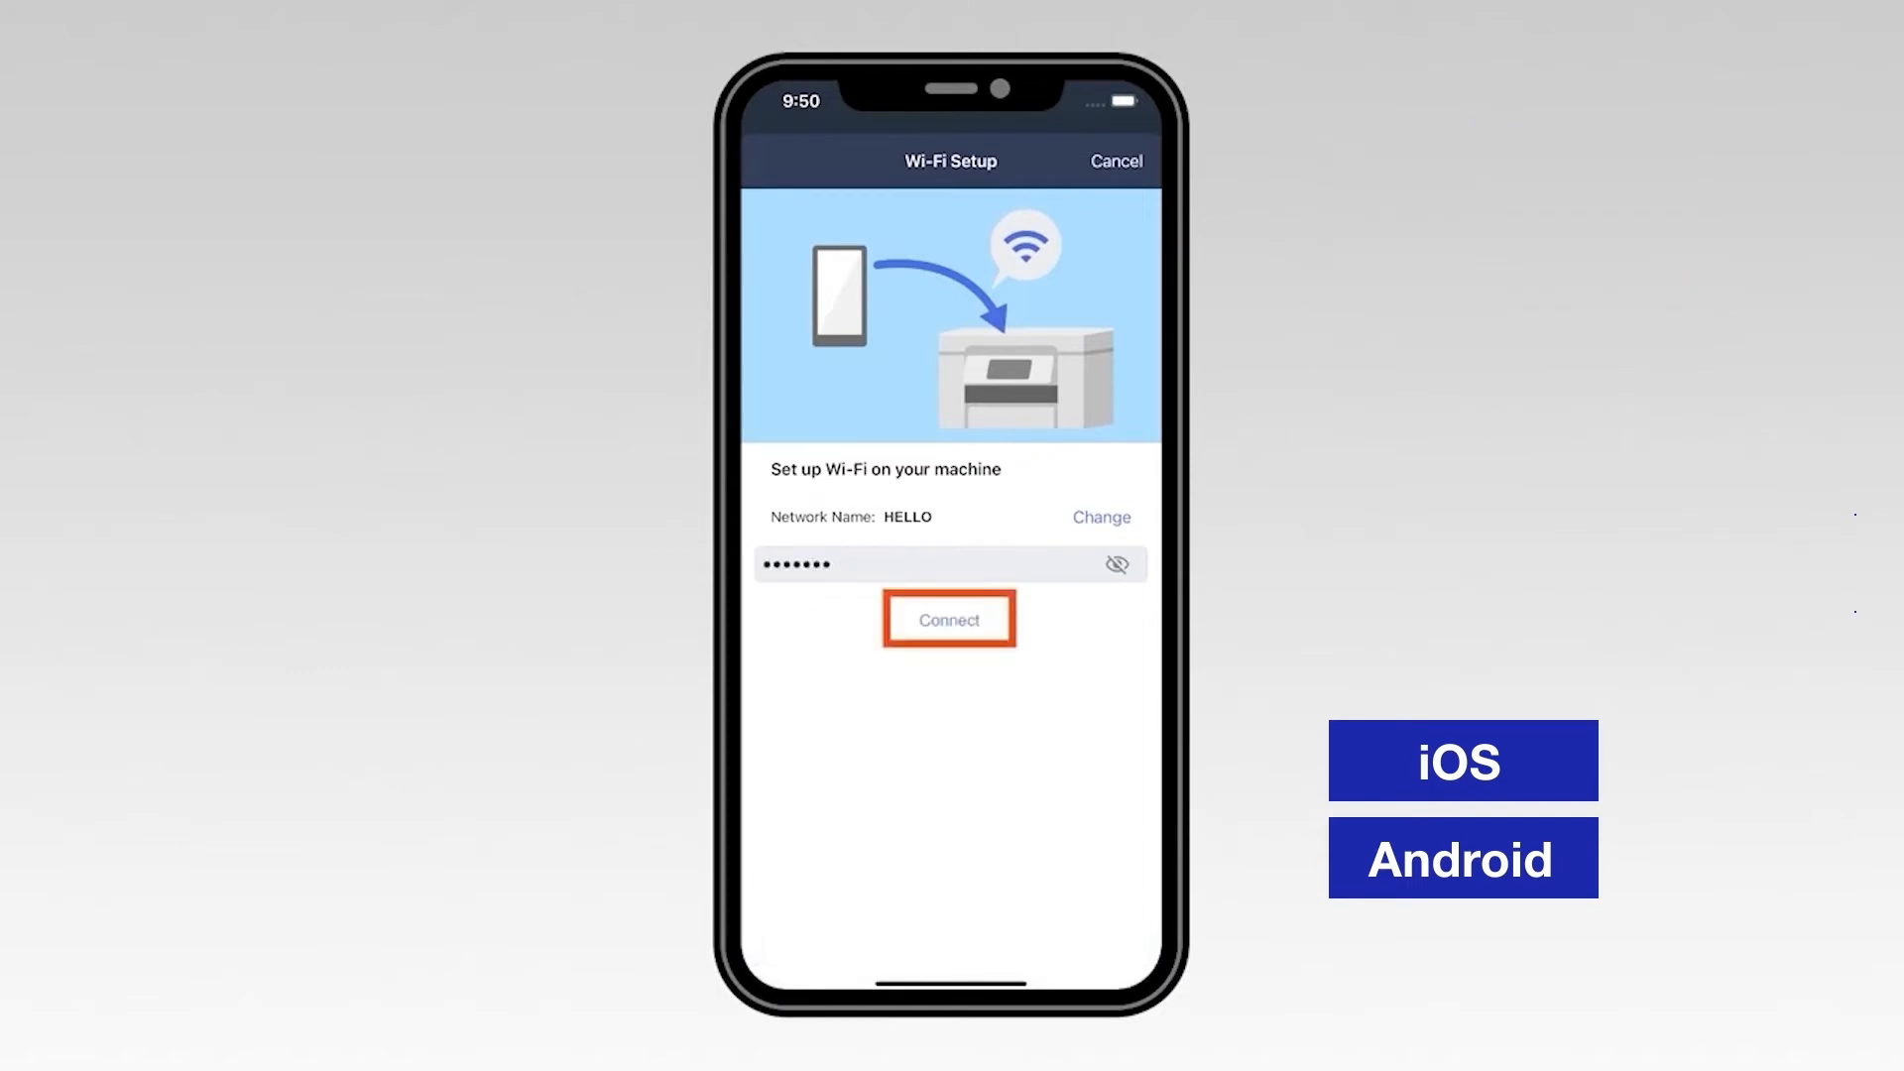
click(948, 619)
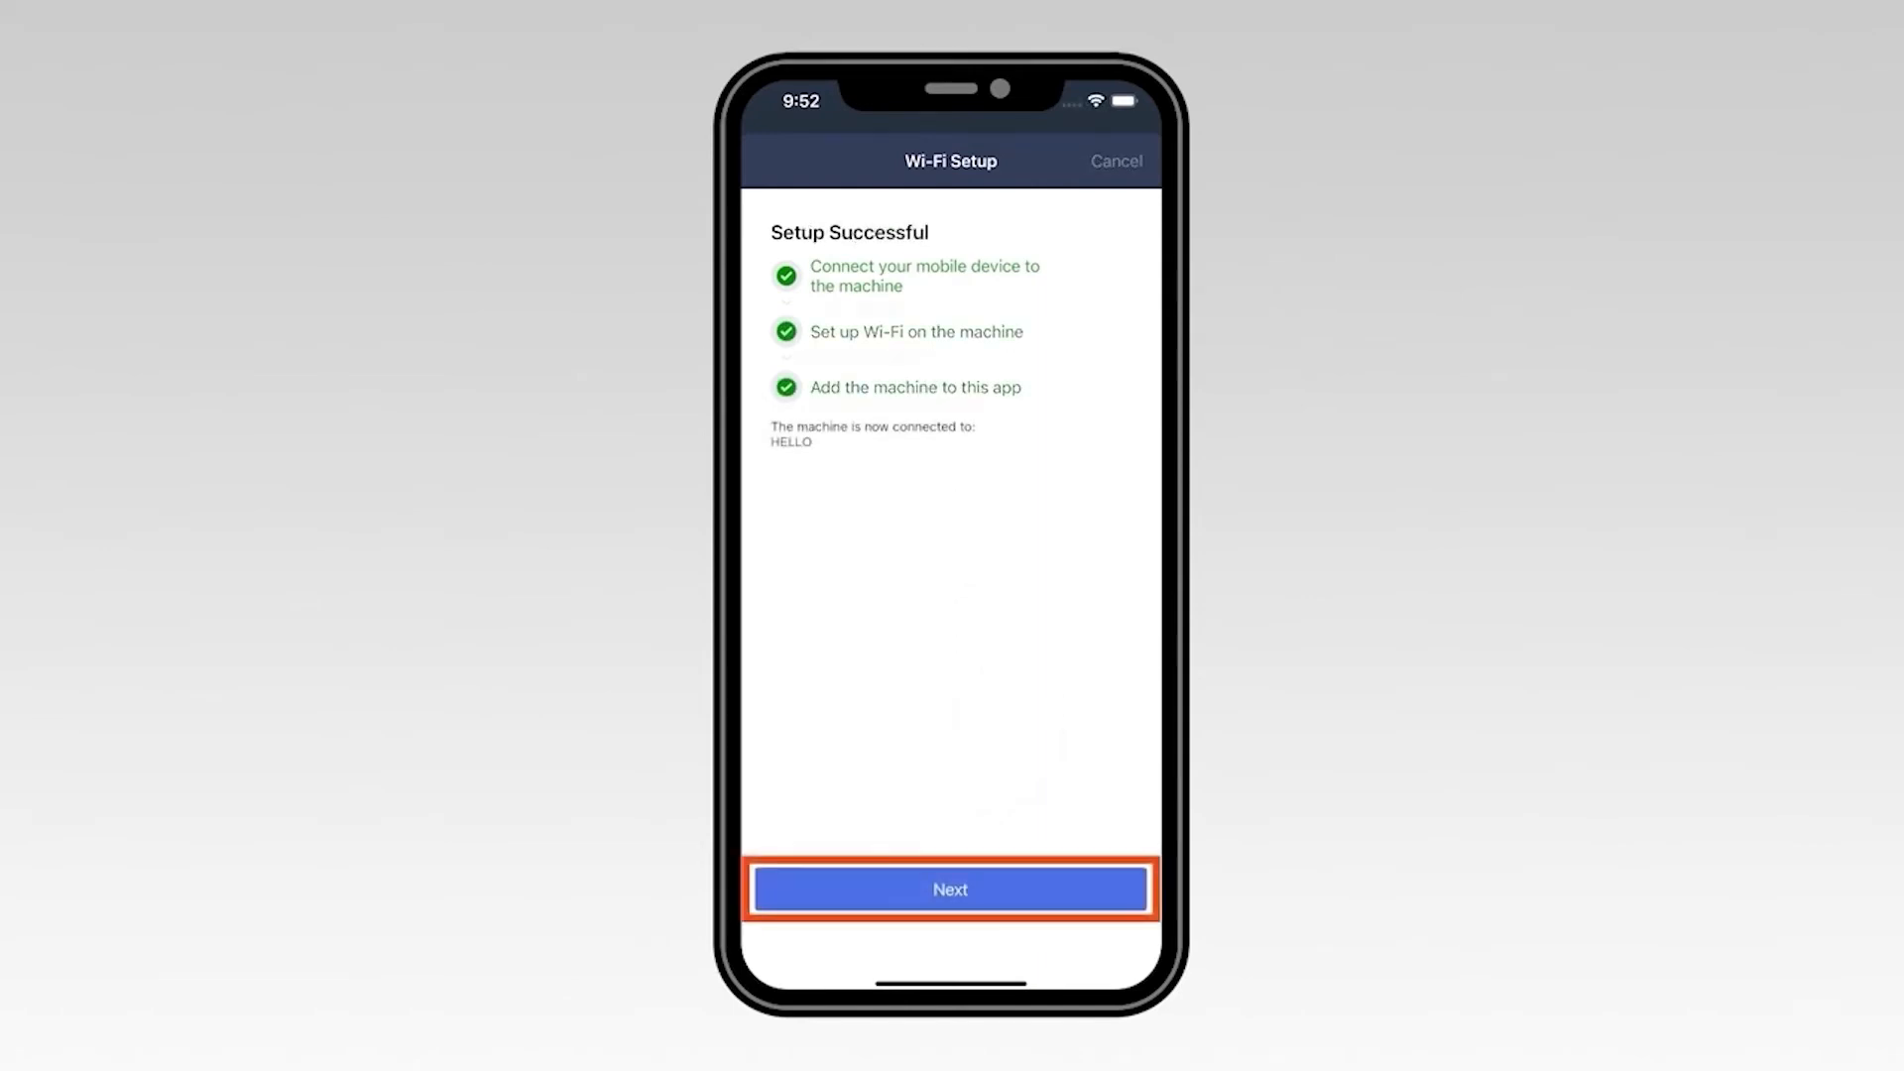
Step: Move past Setup Successful and tap Complete on the machine-added screen
click(951, 889)
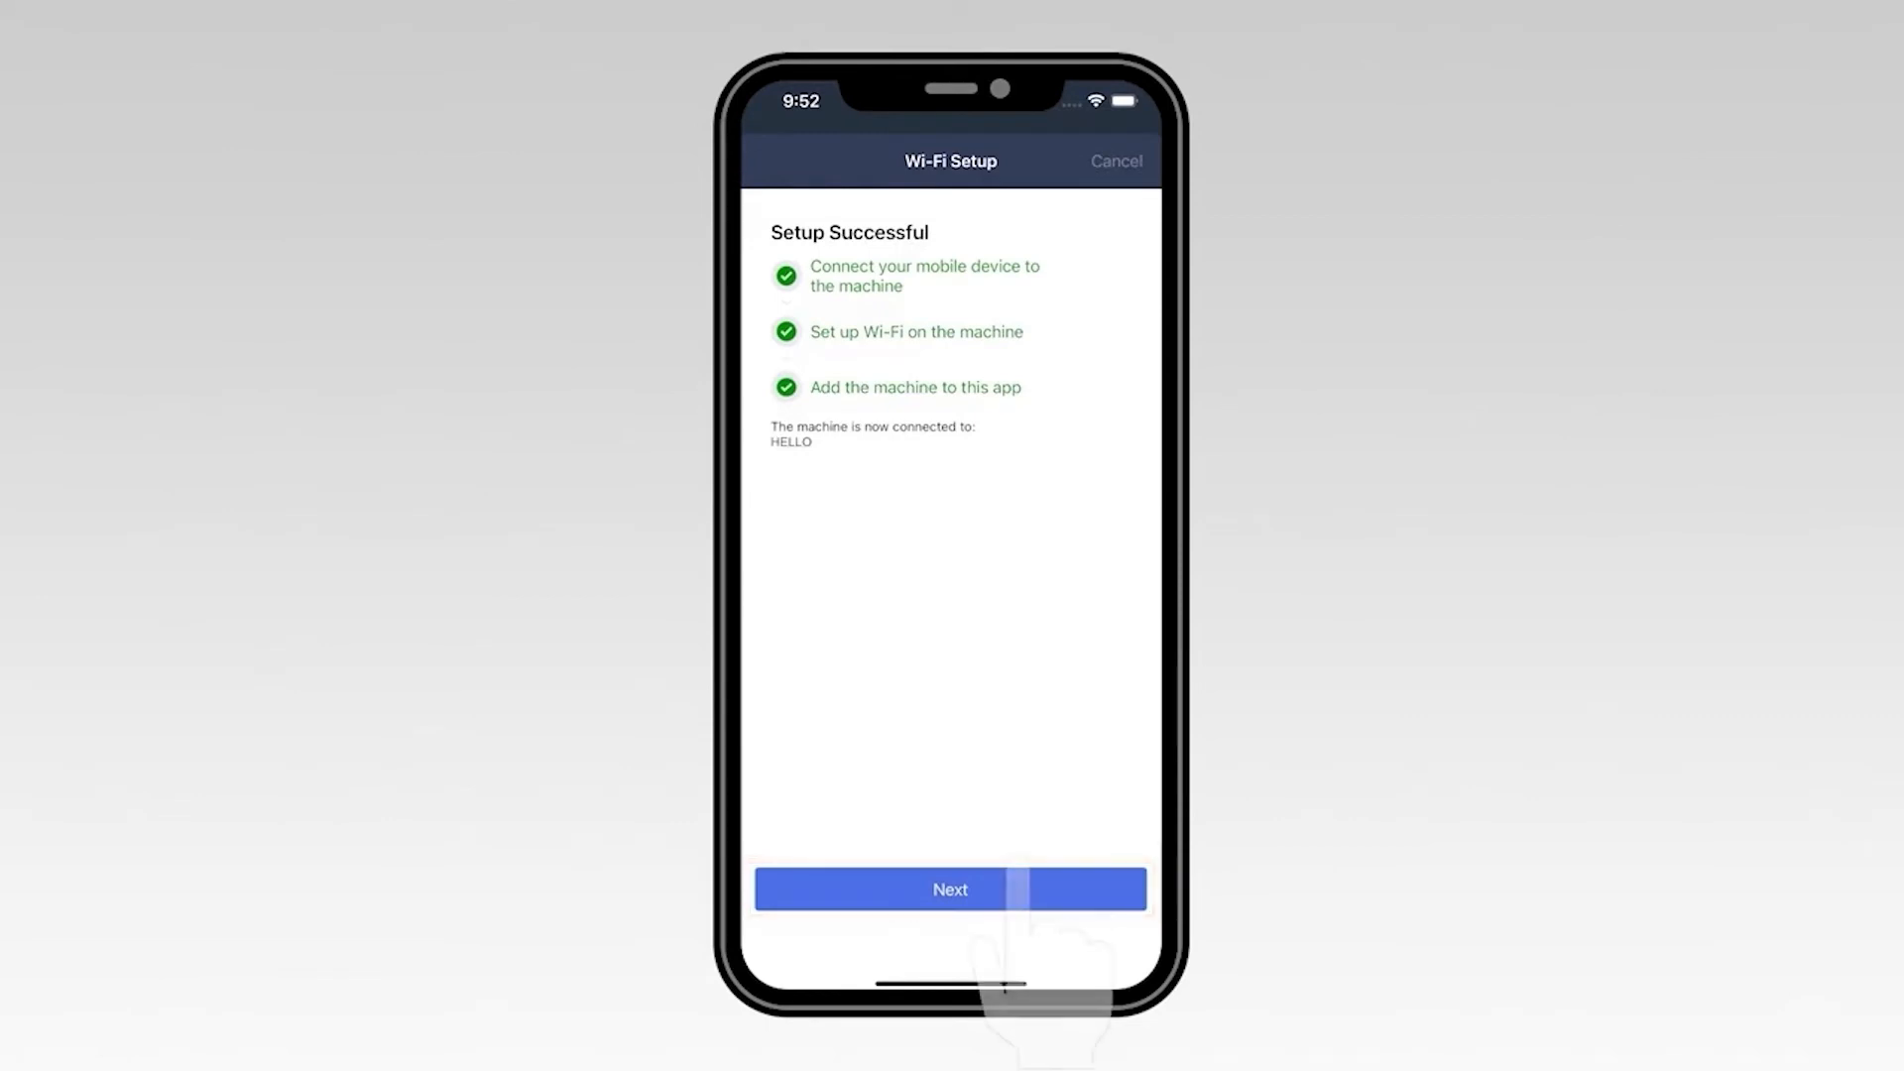
click(950, 889)
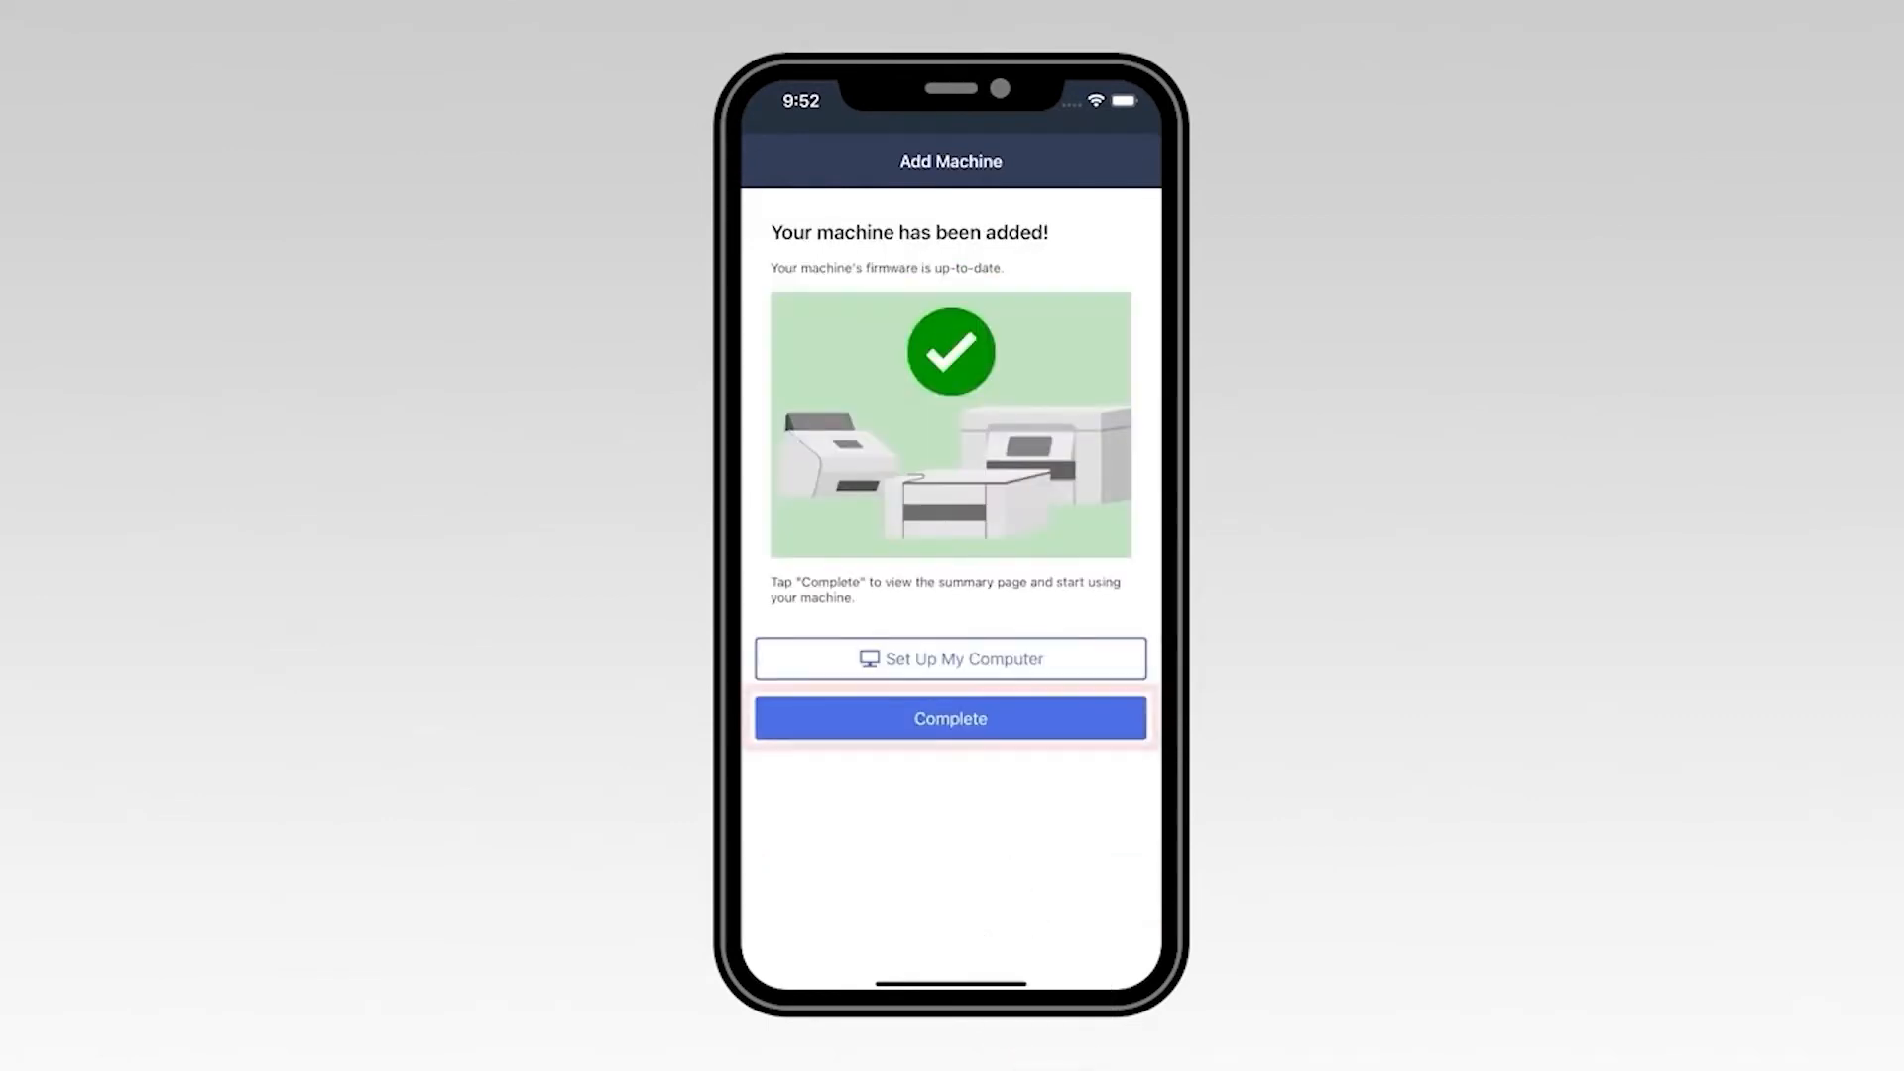
click(951, 718)
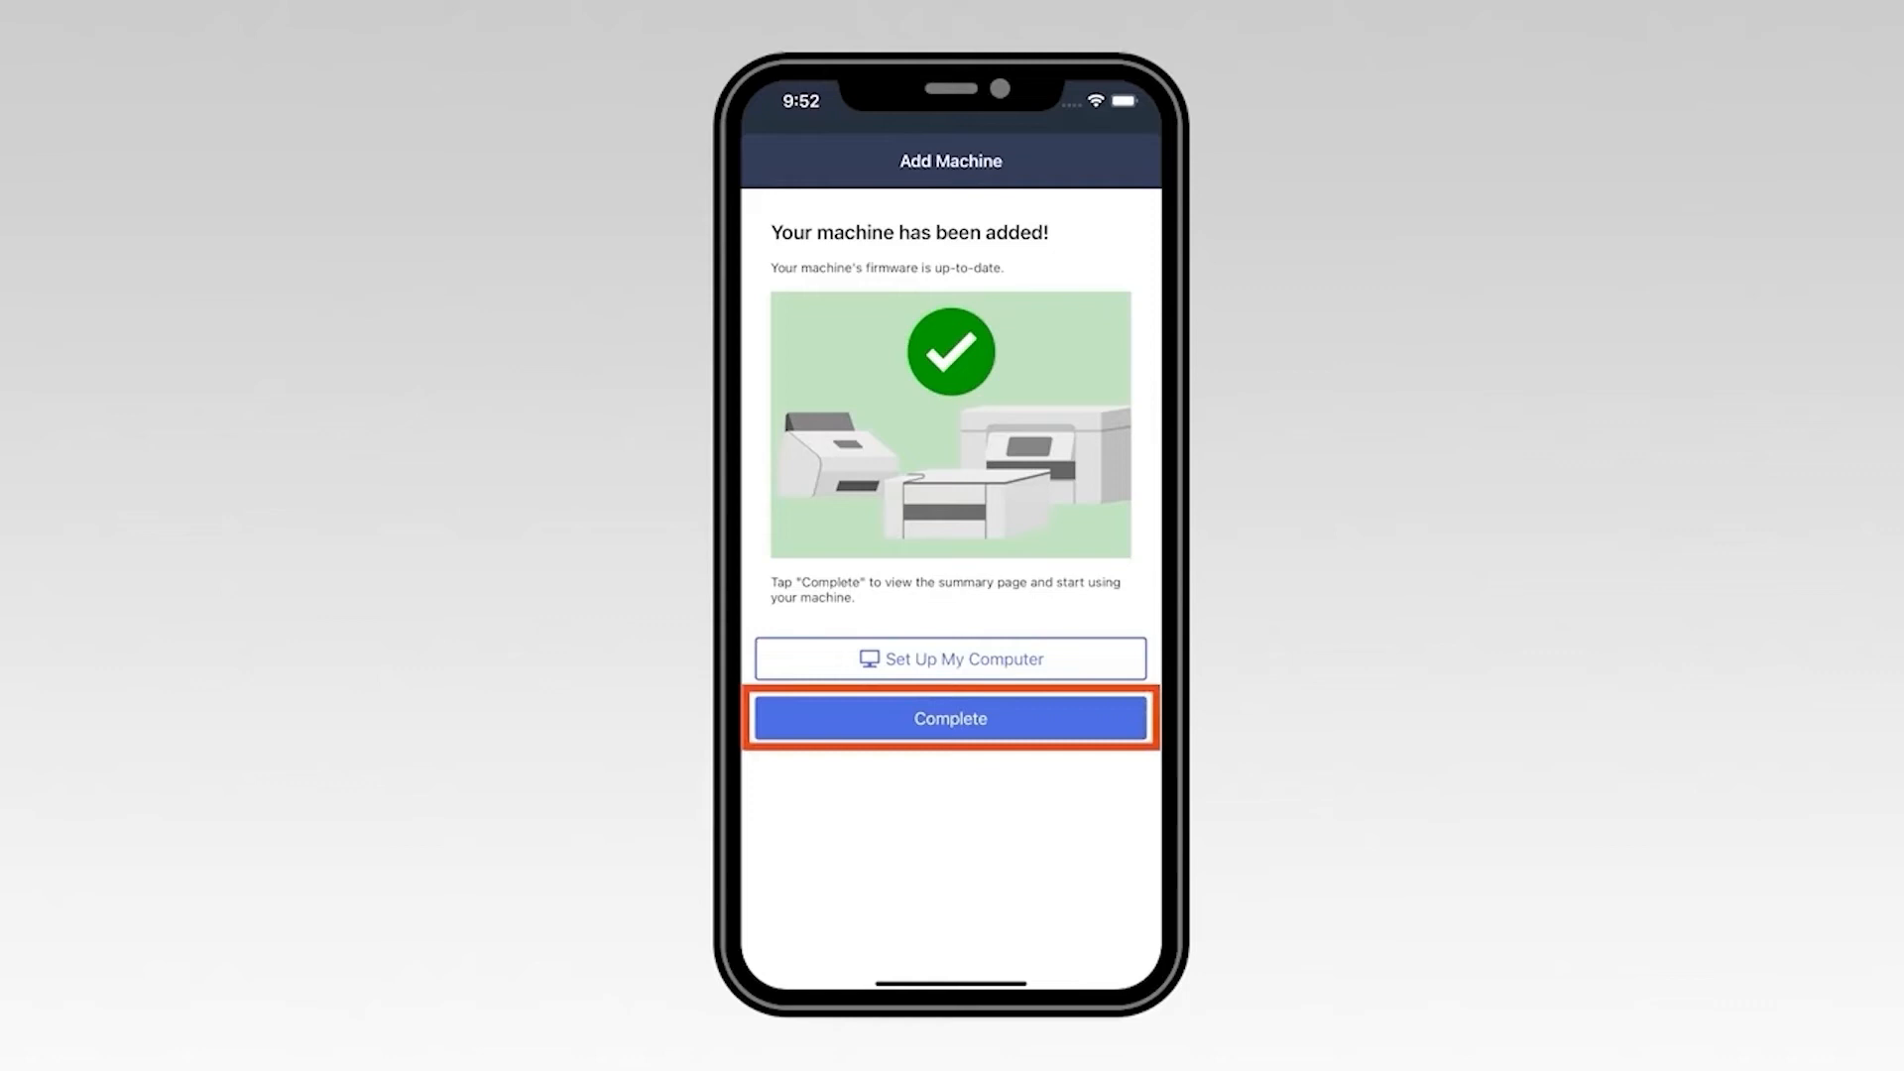
click(951, 718)
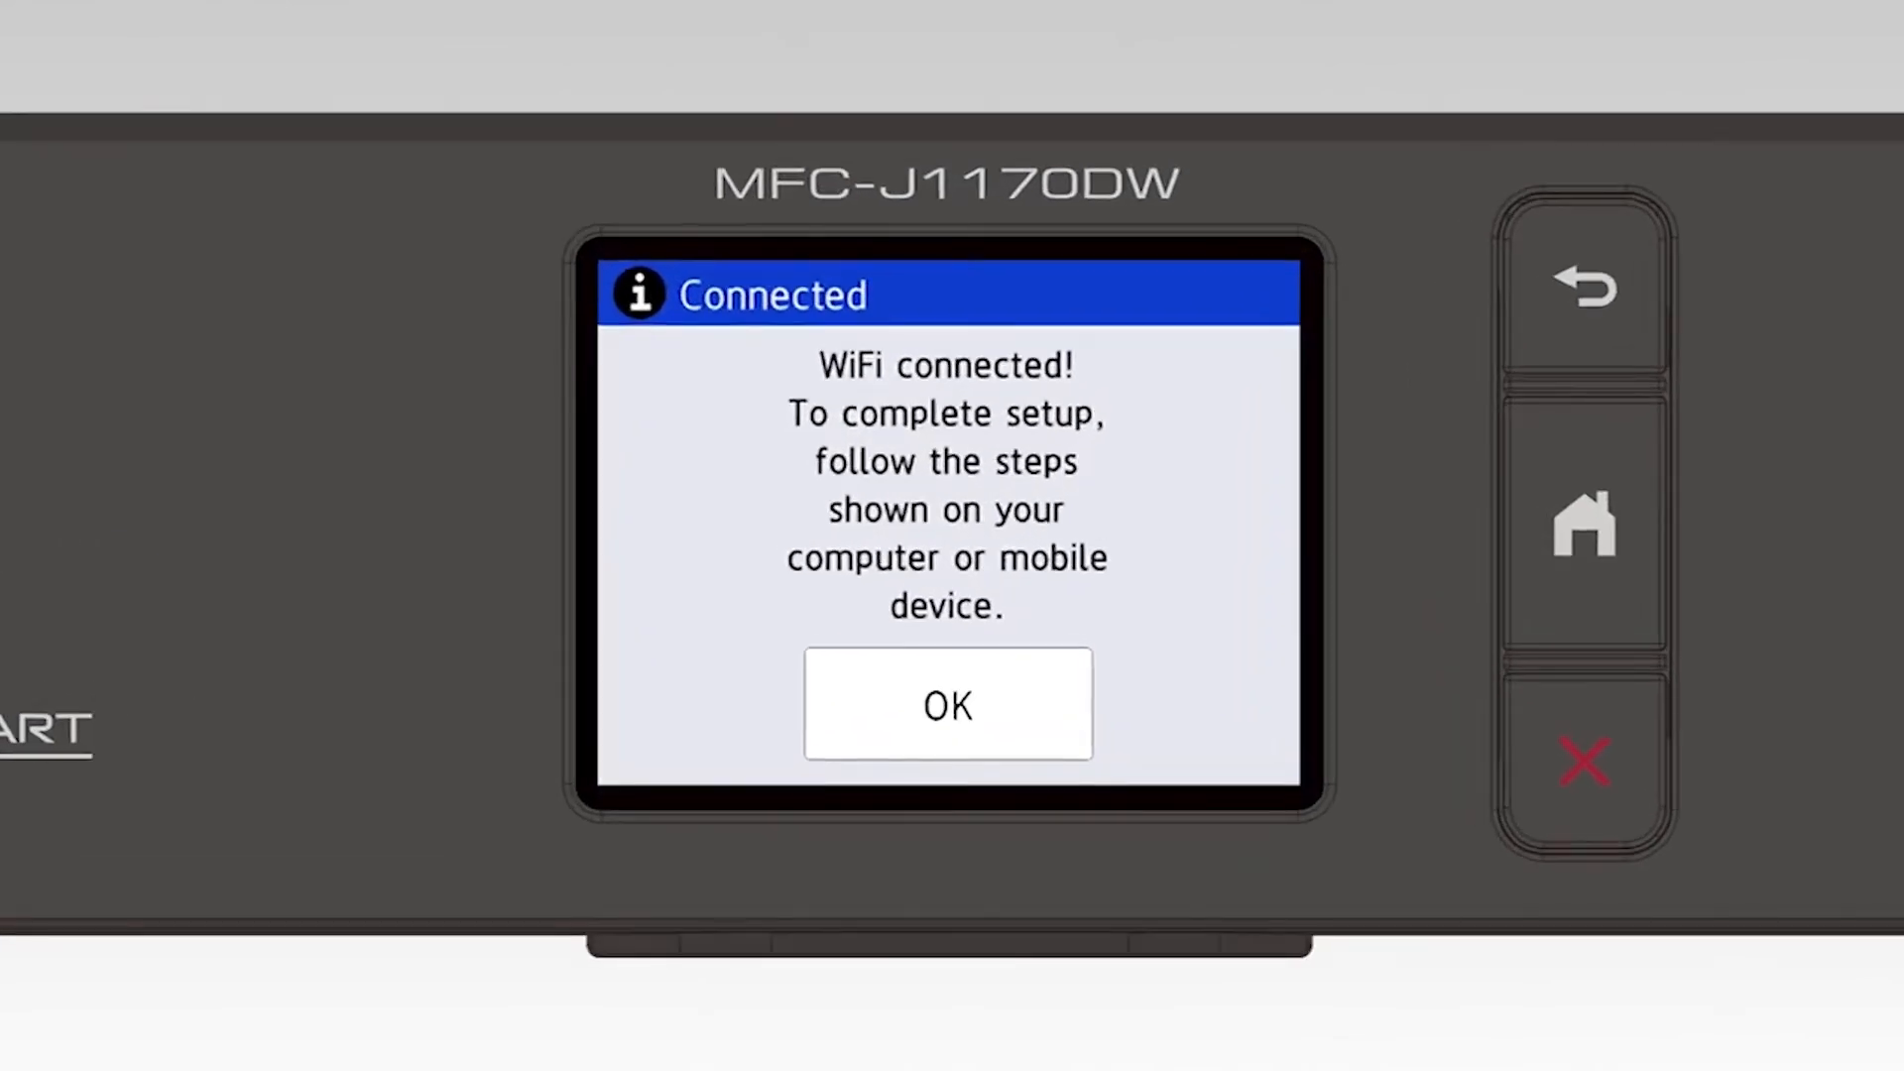
Step: Dismiss the printer's WiFi Connected notice to return to its home screen
click(946, 704)
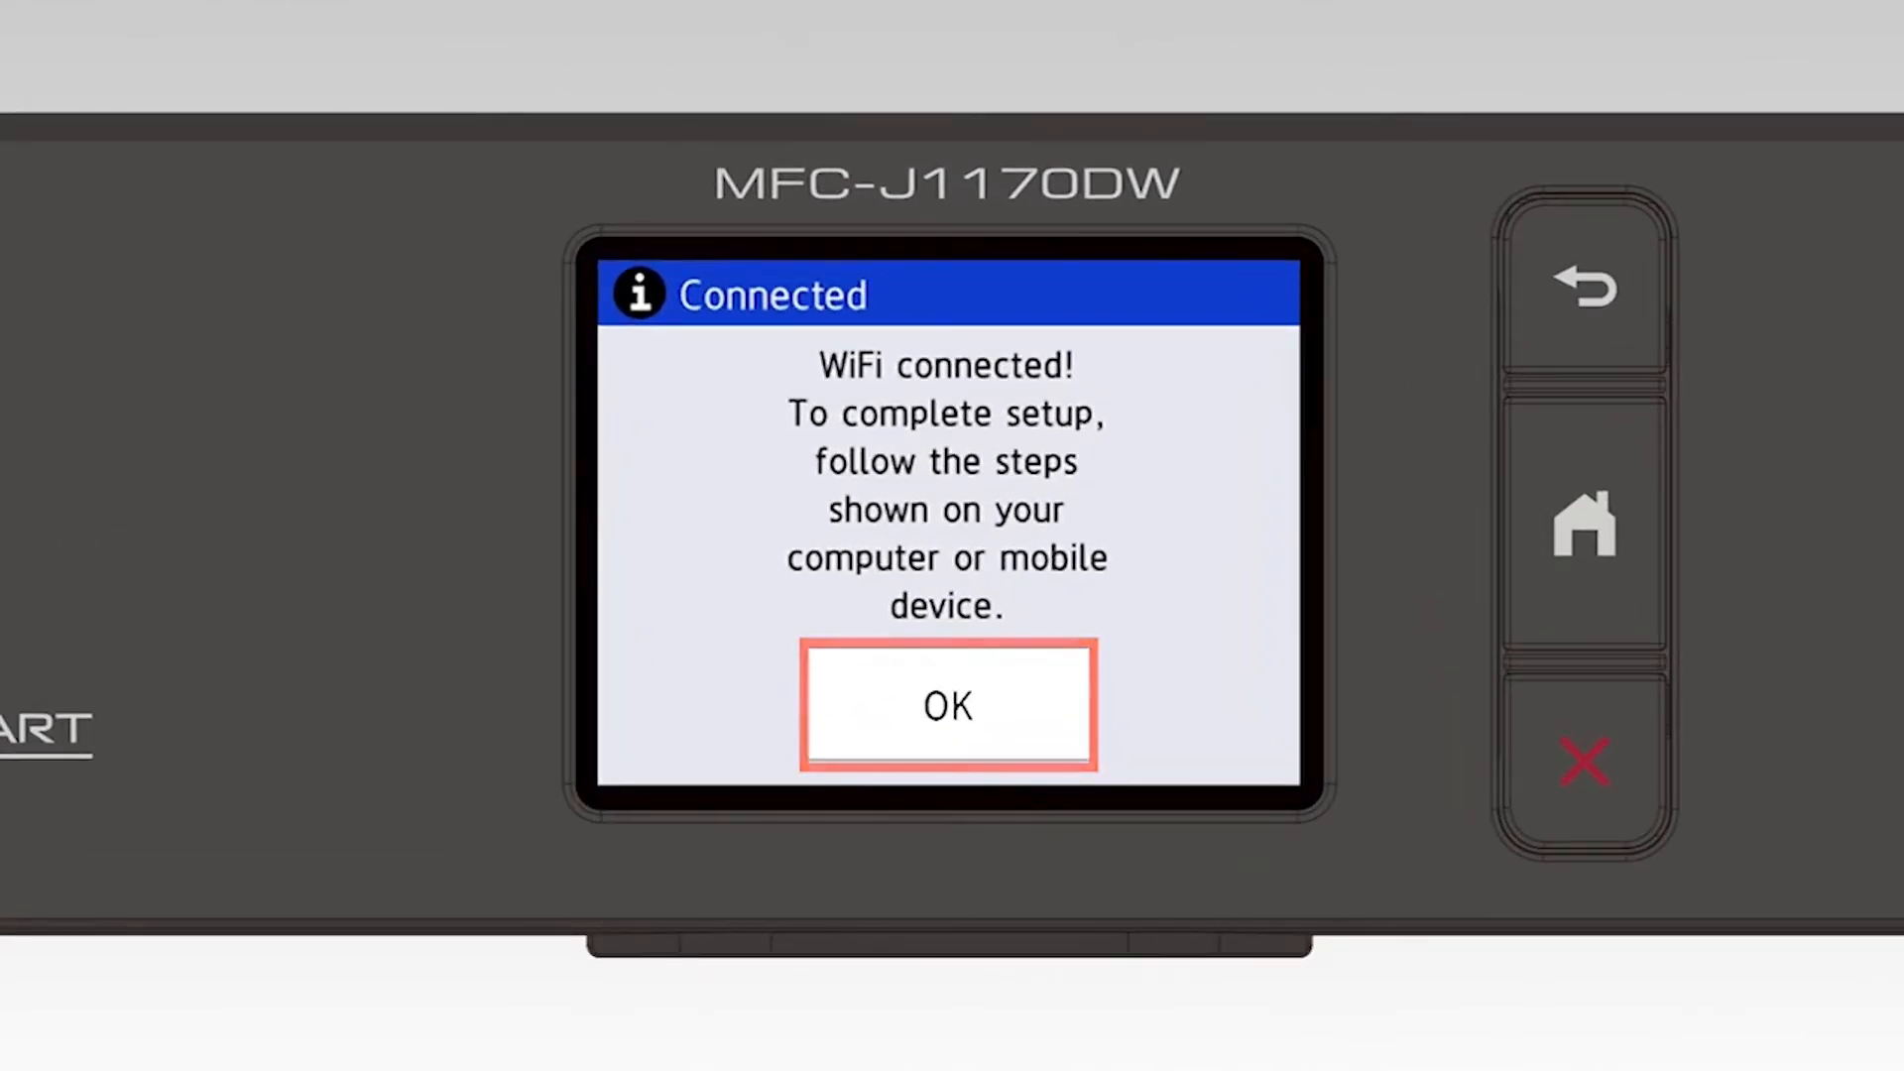
click(947, 705)
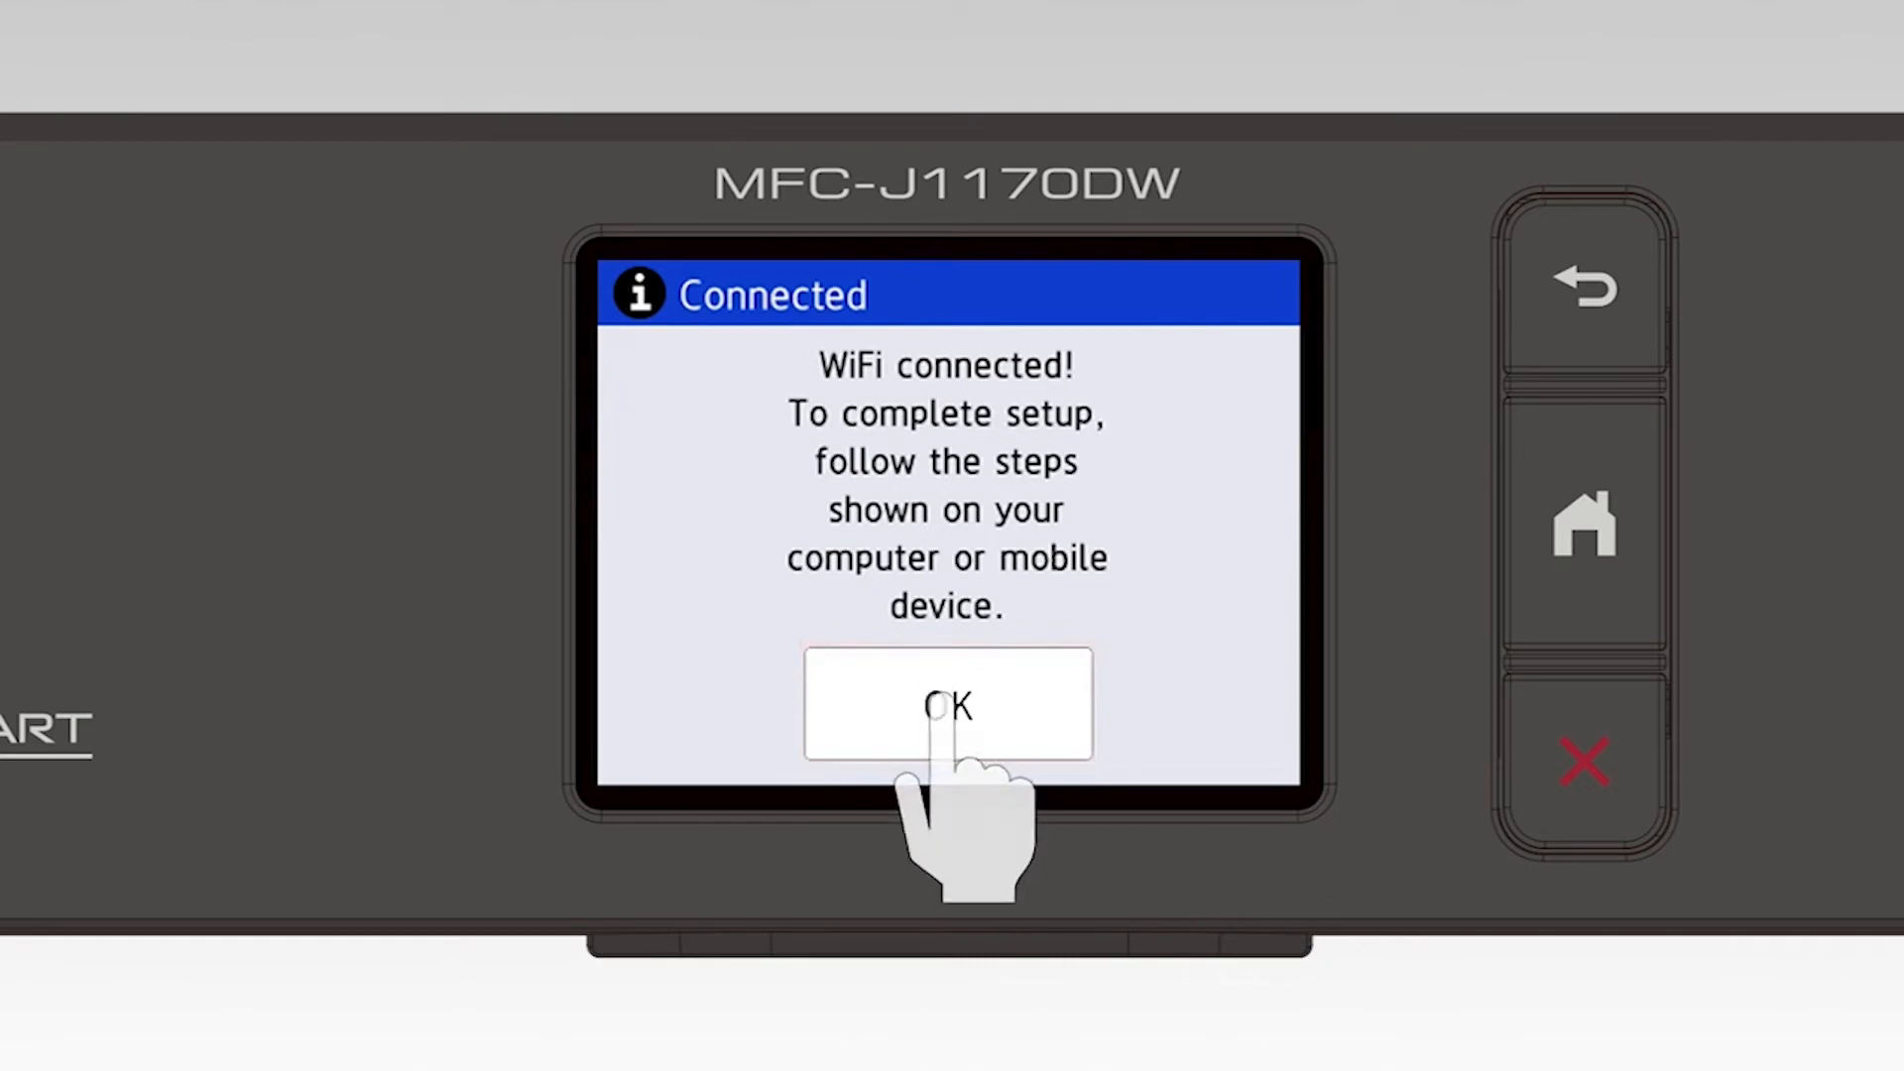
click(947, 704)
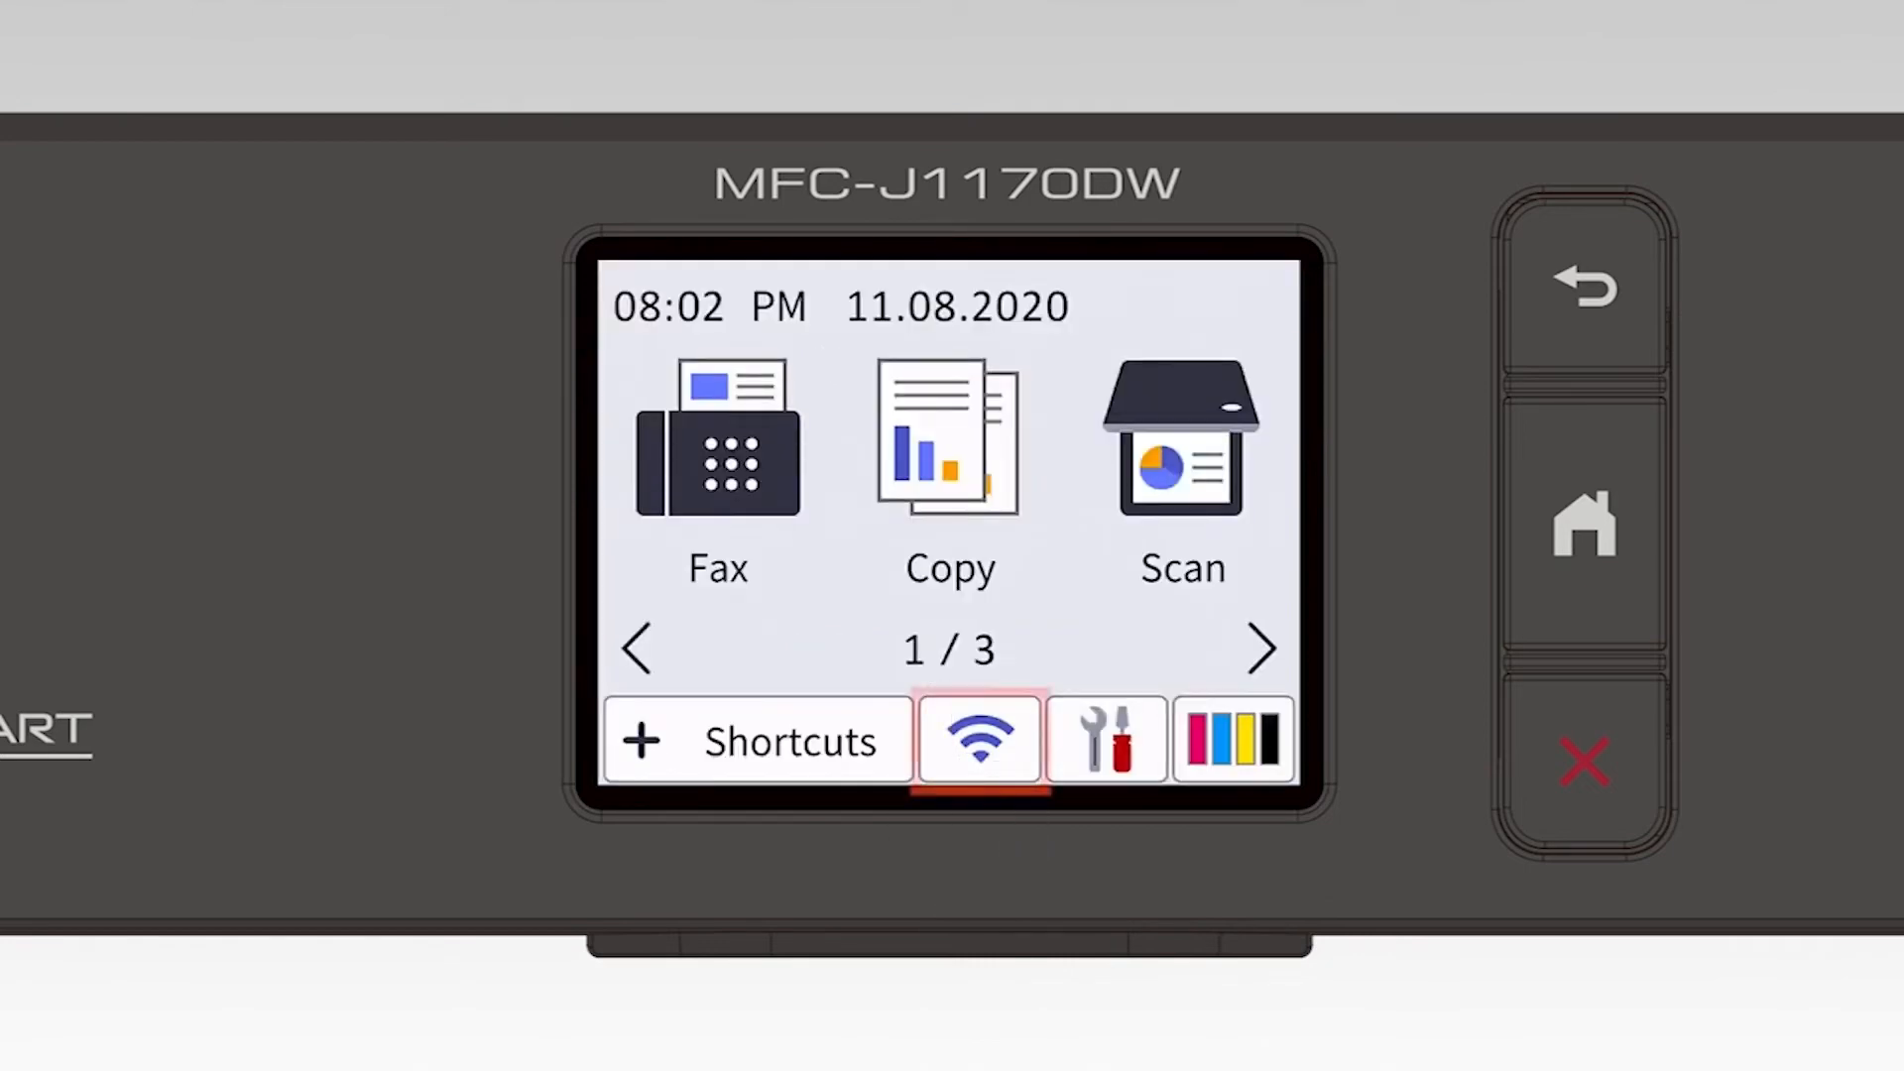
click(979, 740)
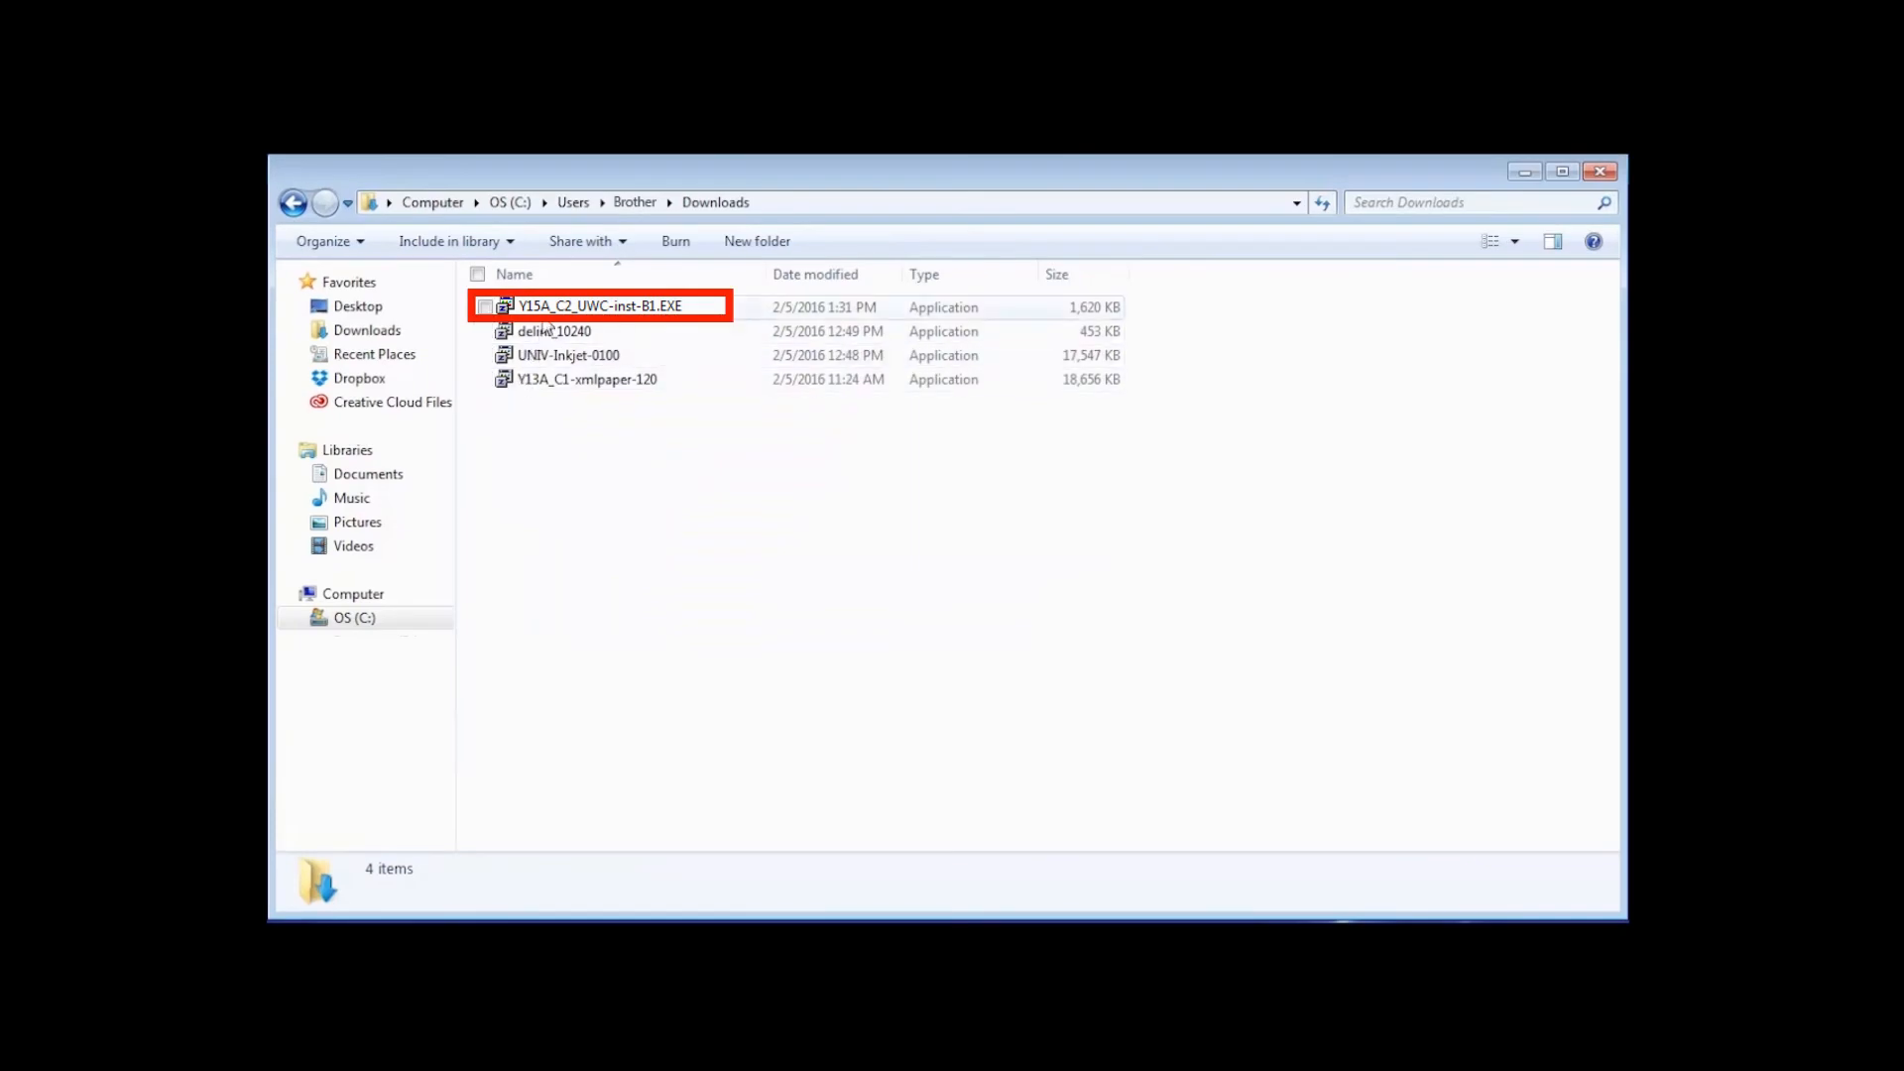
Step: Run the downloaded Brother installer EXE, continue in English (United States), and accept the license
double_click(597, 306)
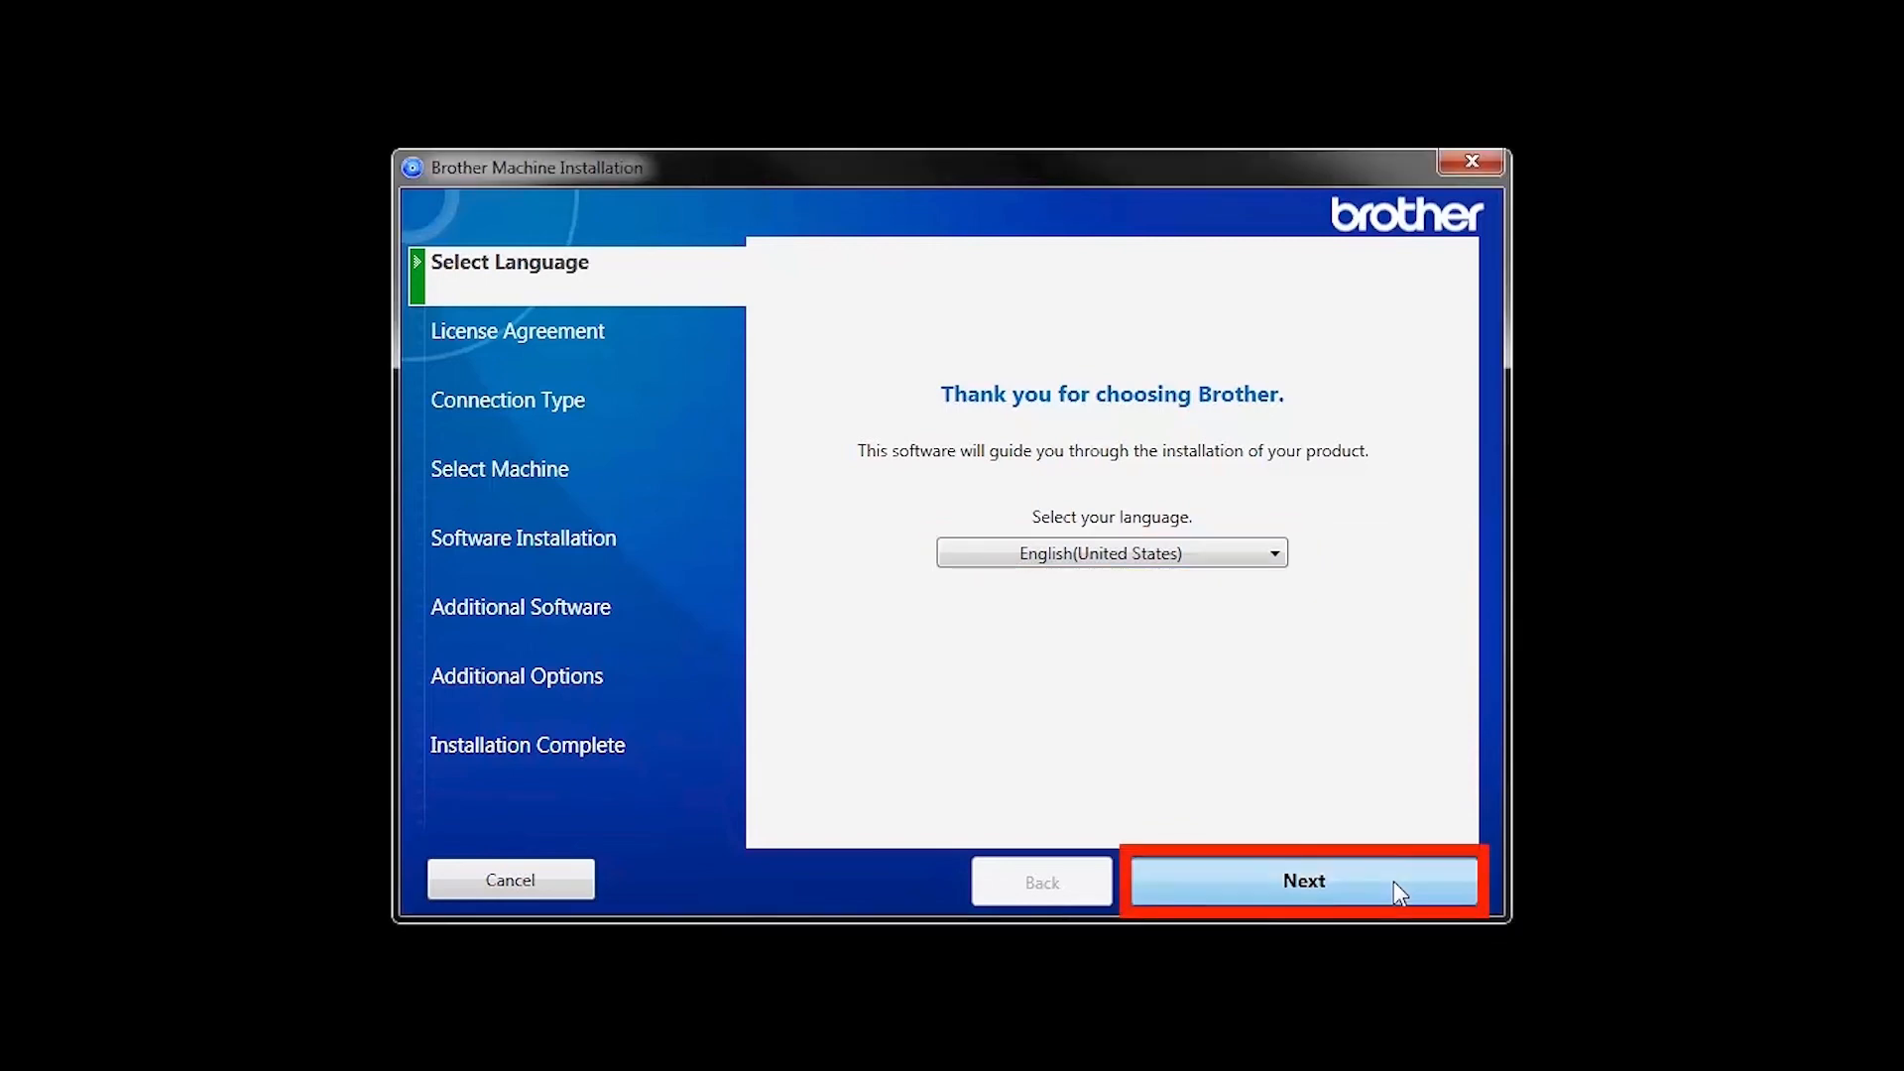
click(1303, 881)
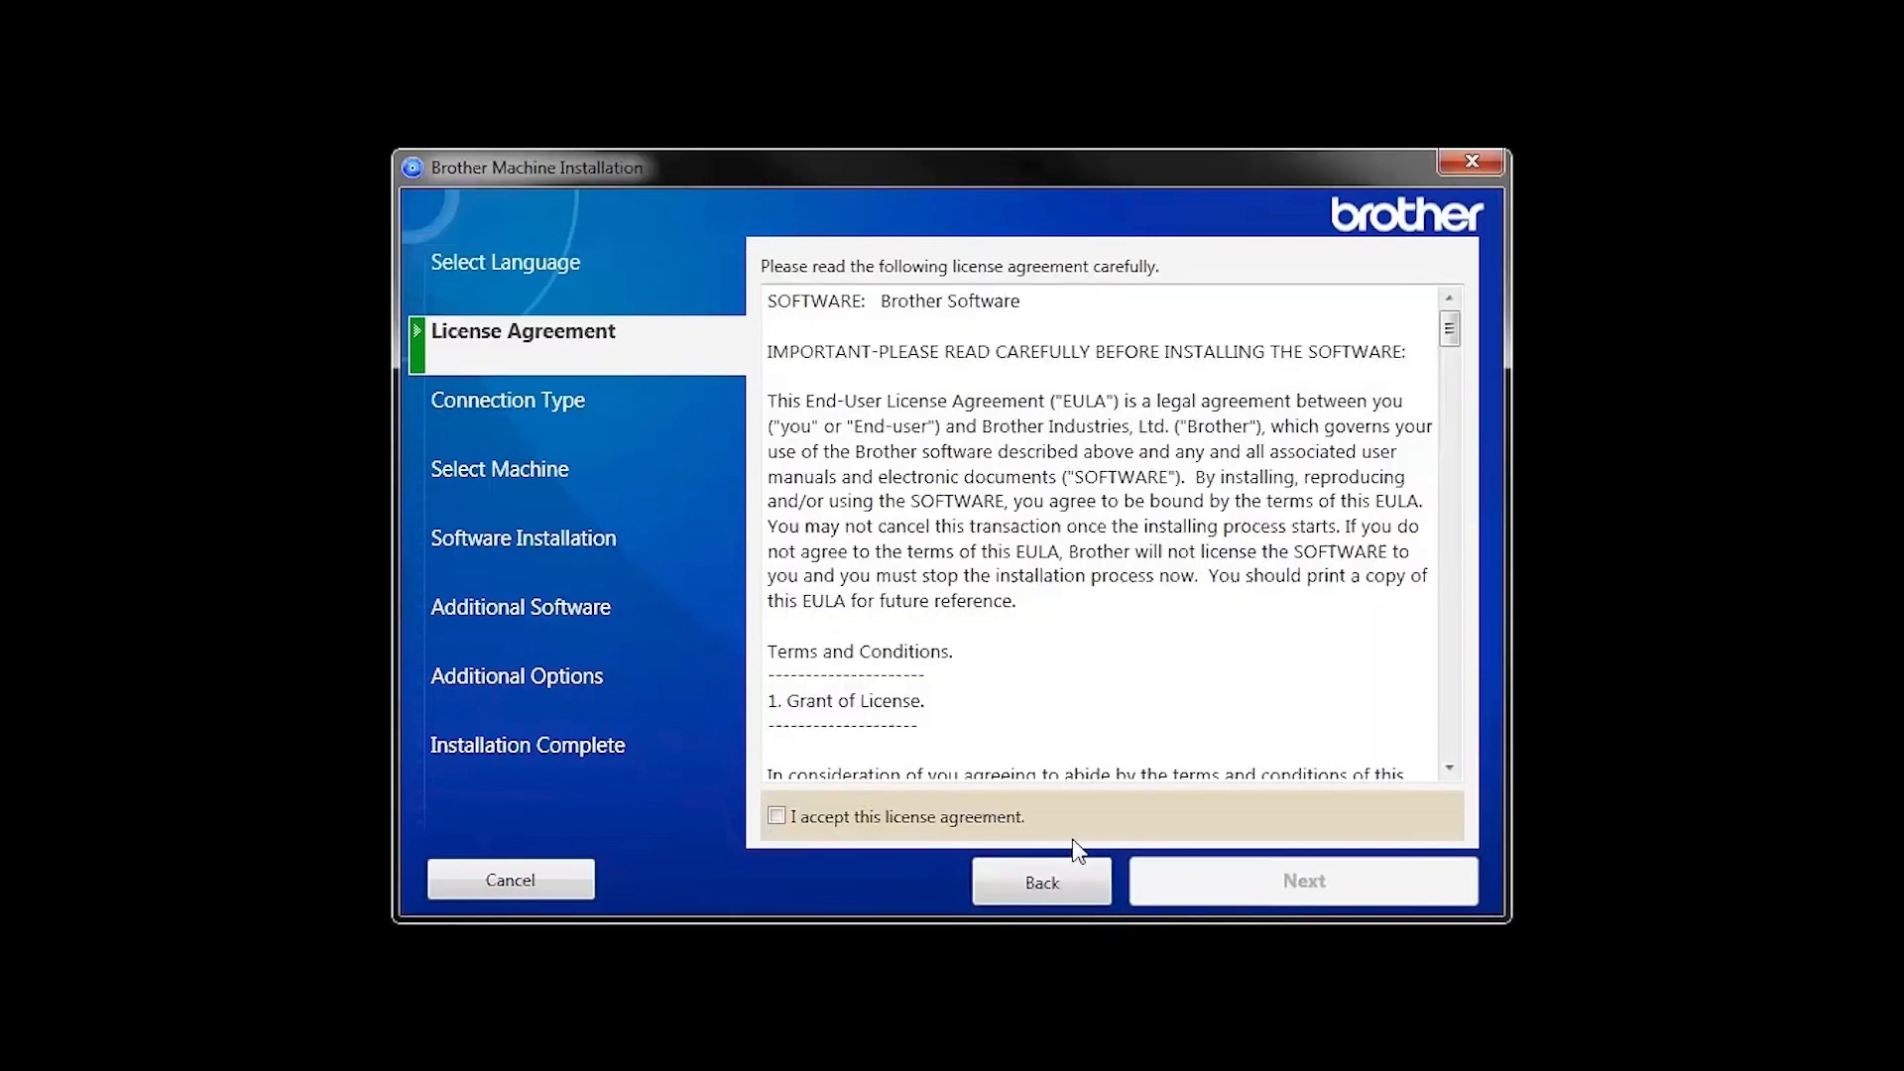
click(776, 816)
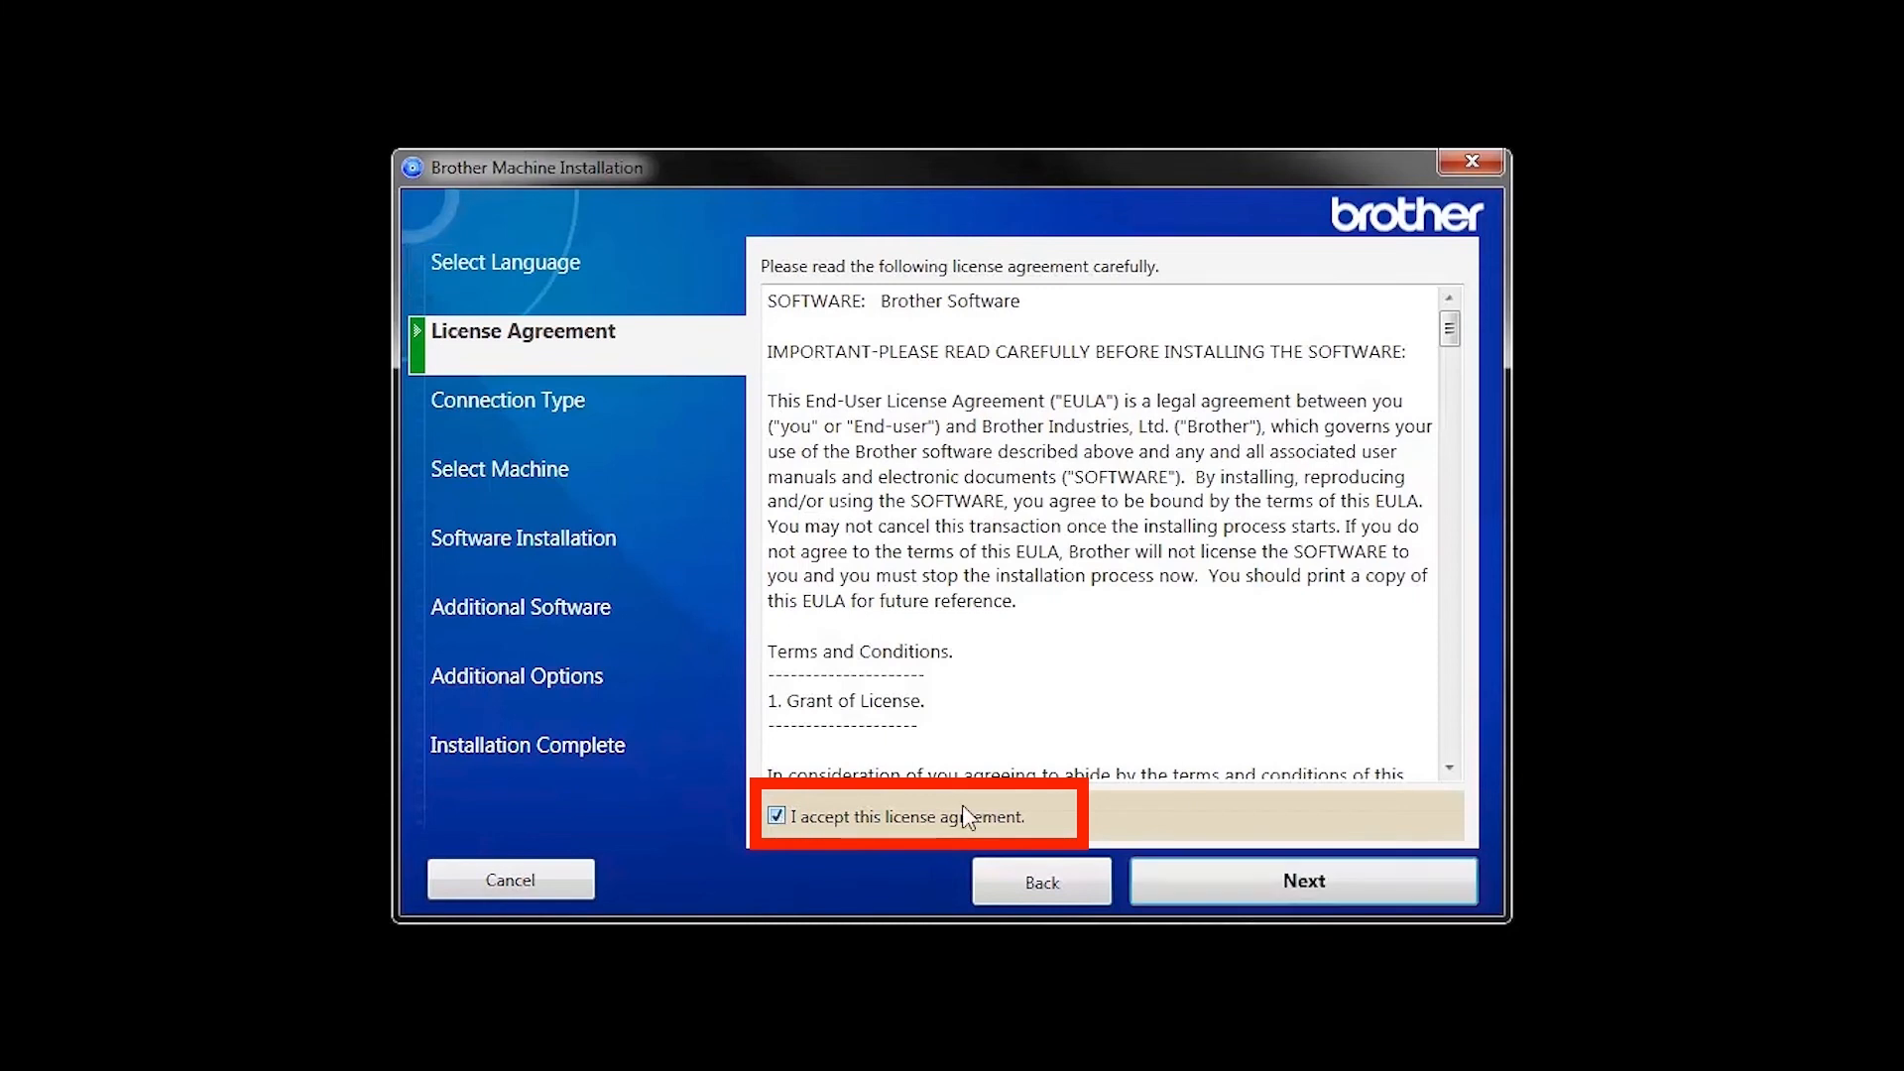
click(1304, 881)
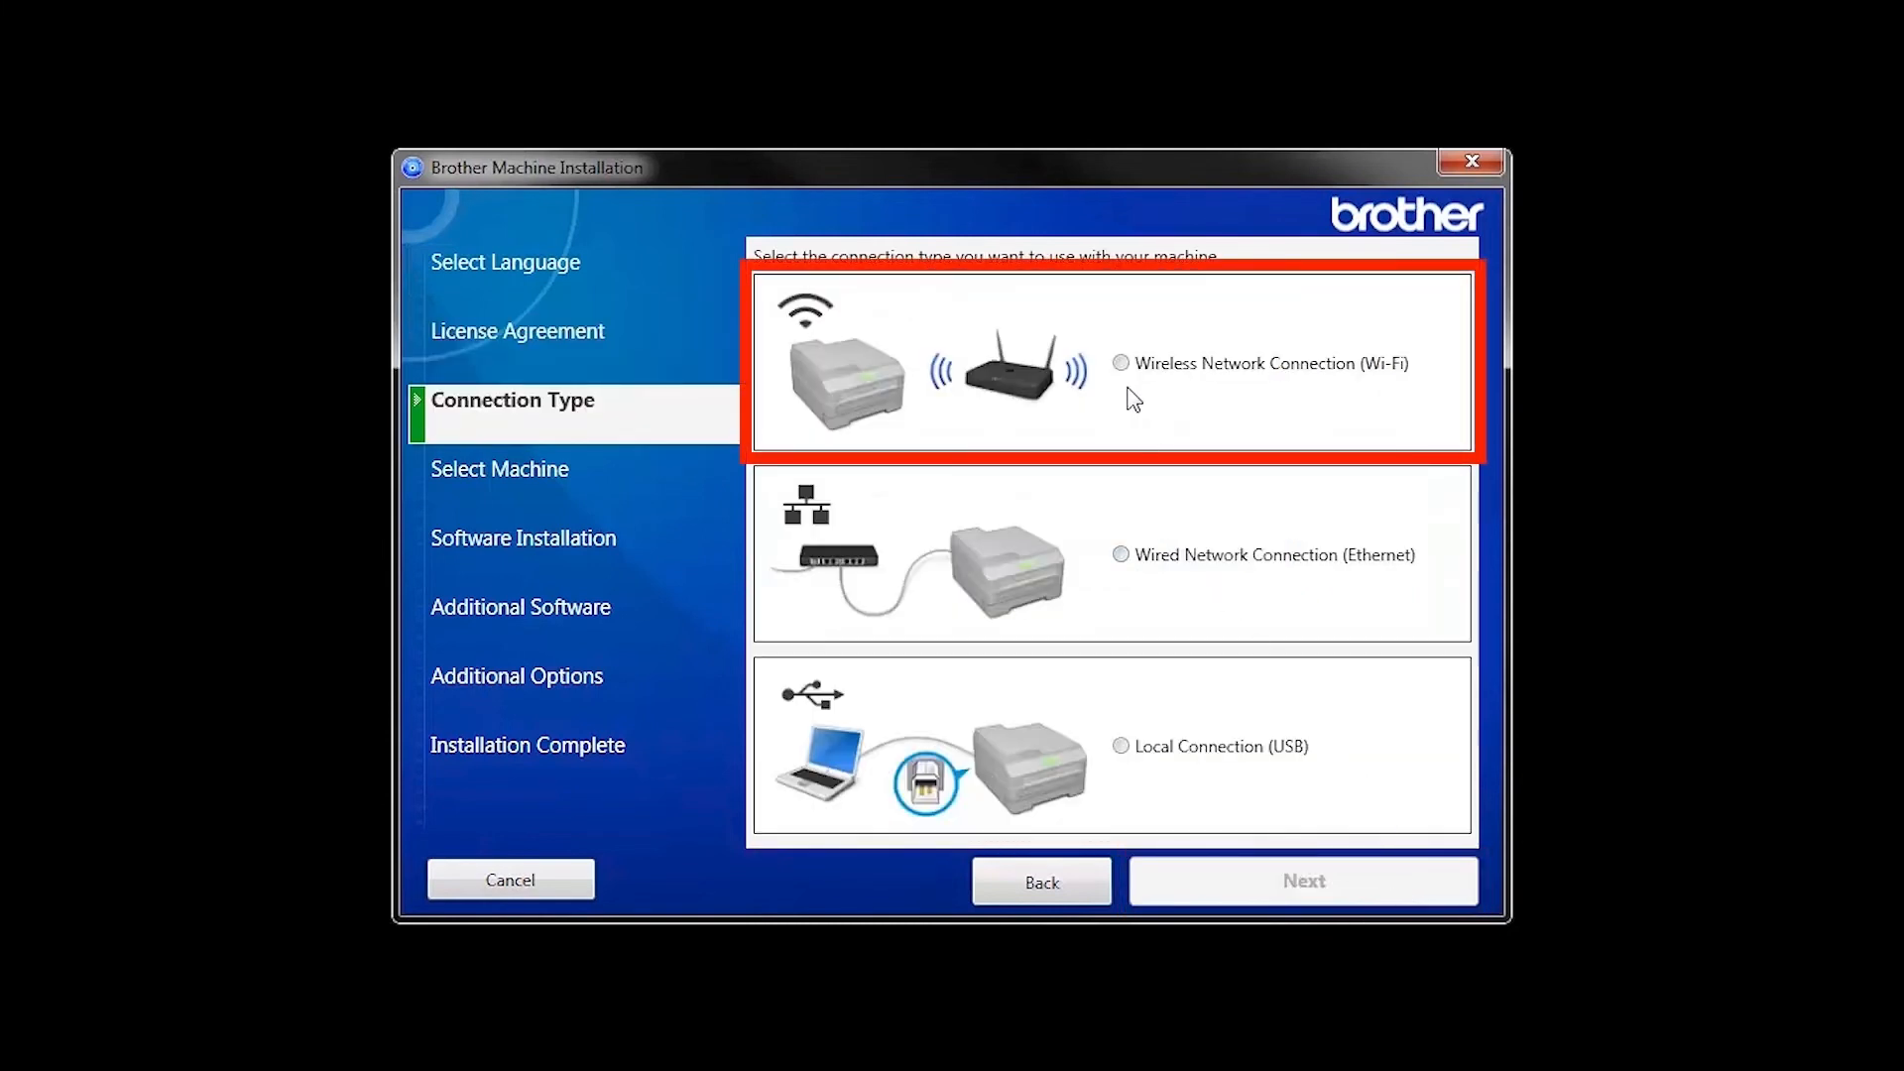
Step: Choose Wireless Network Connection (Wi-Fi), select the discovered machine, and keep Standard installation
click(1121, 363)
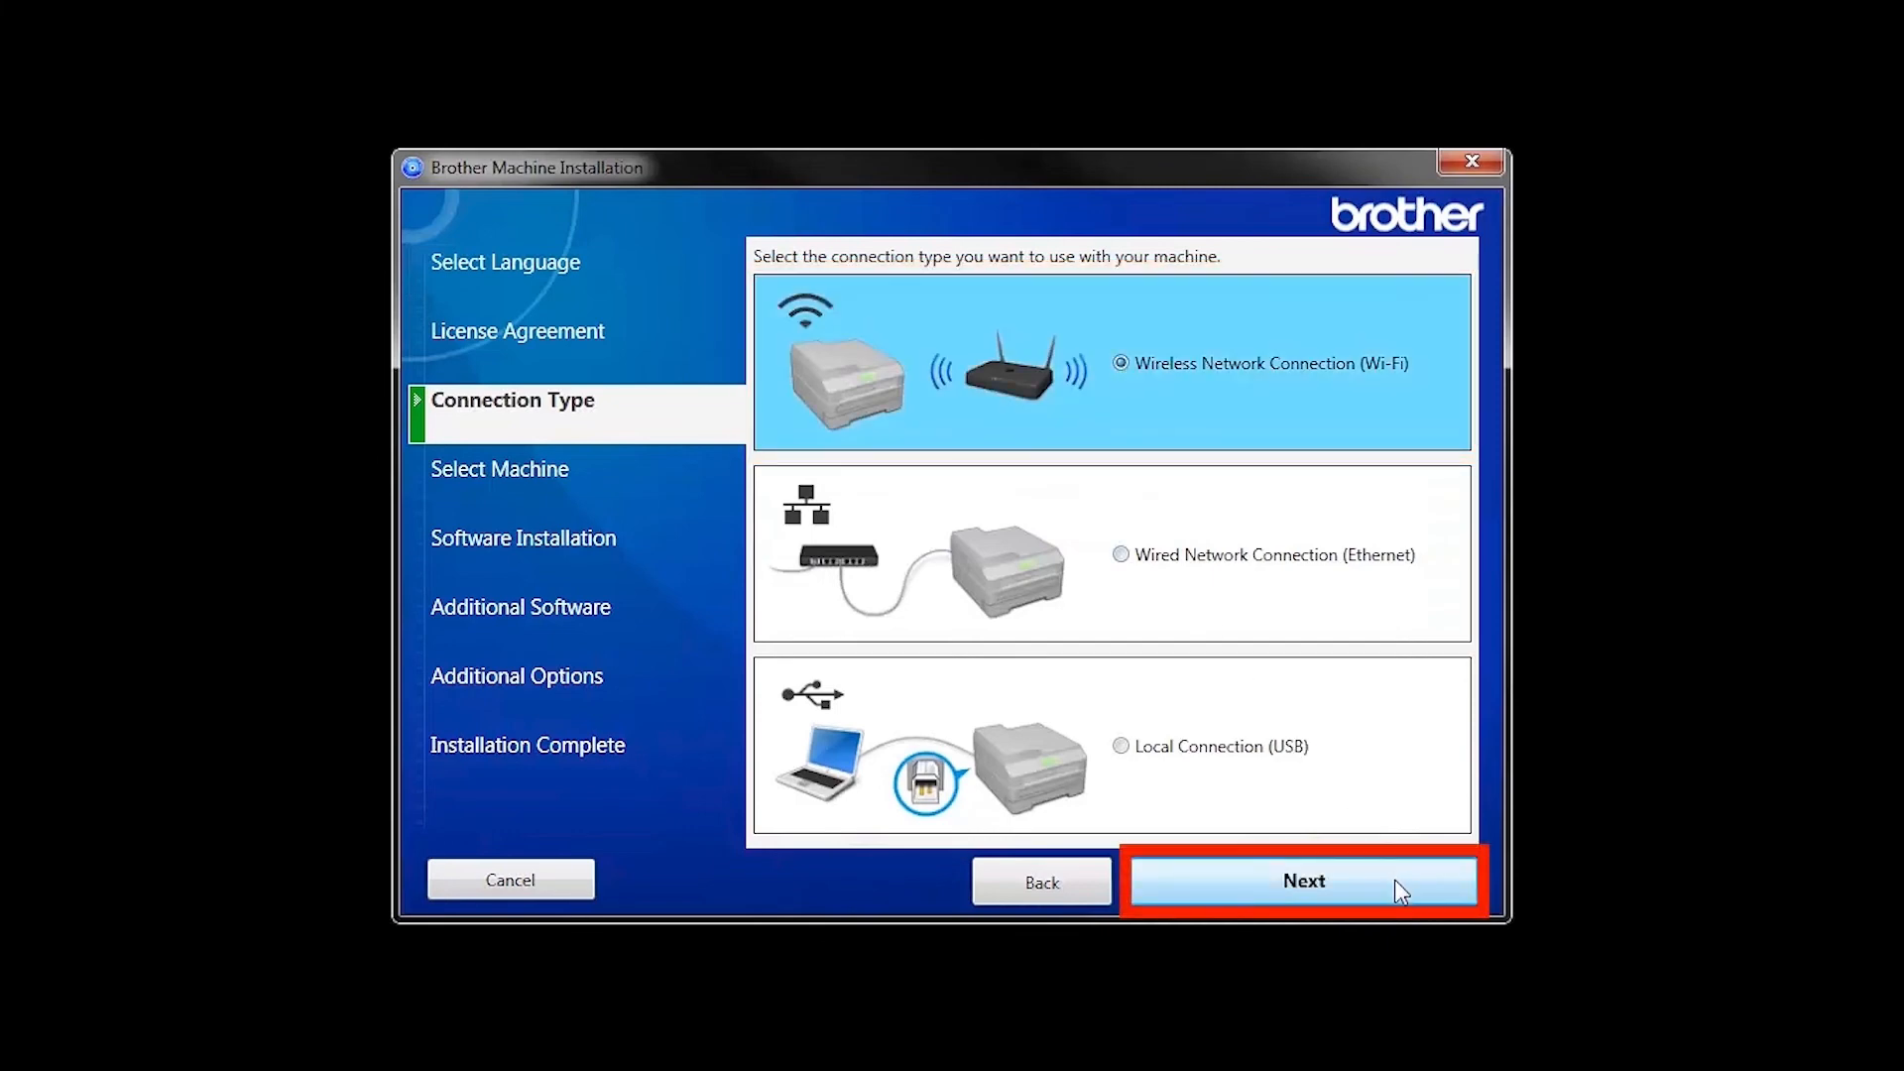
click(1304, 881)
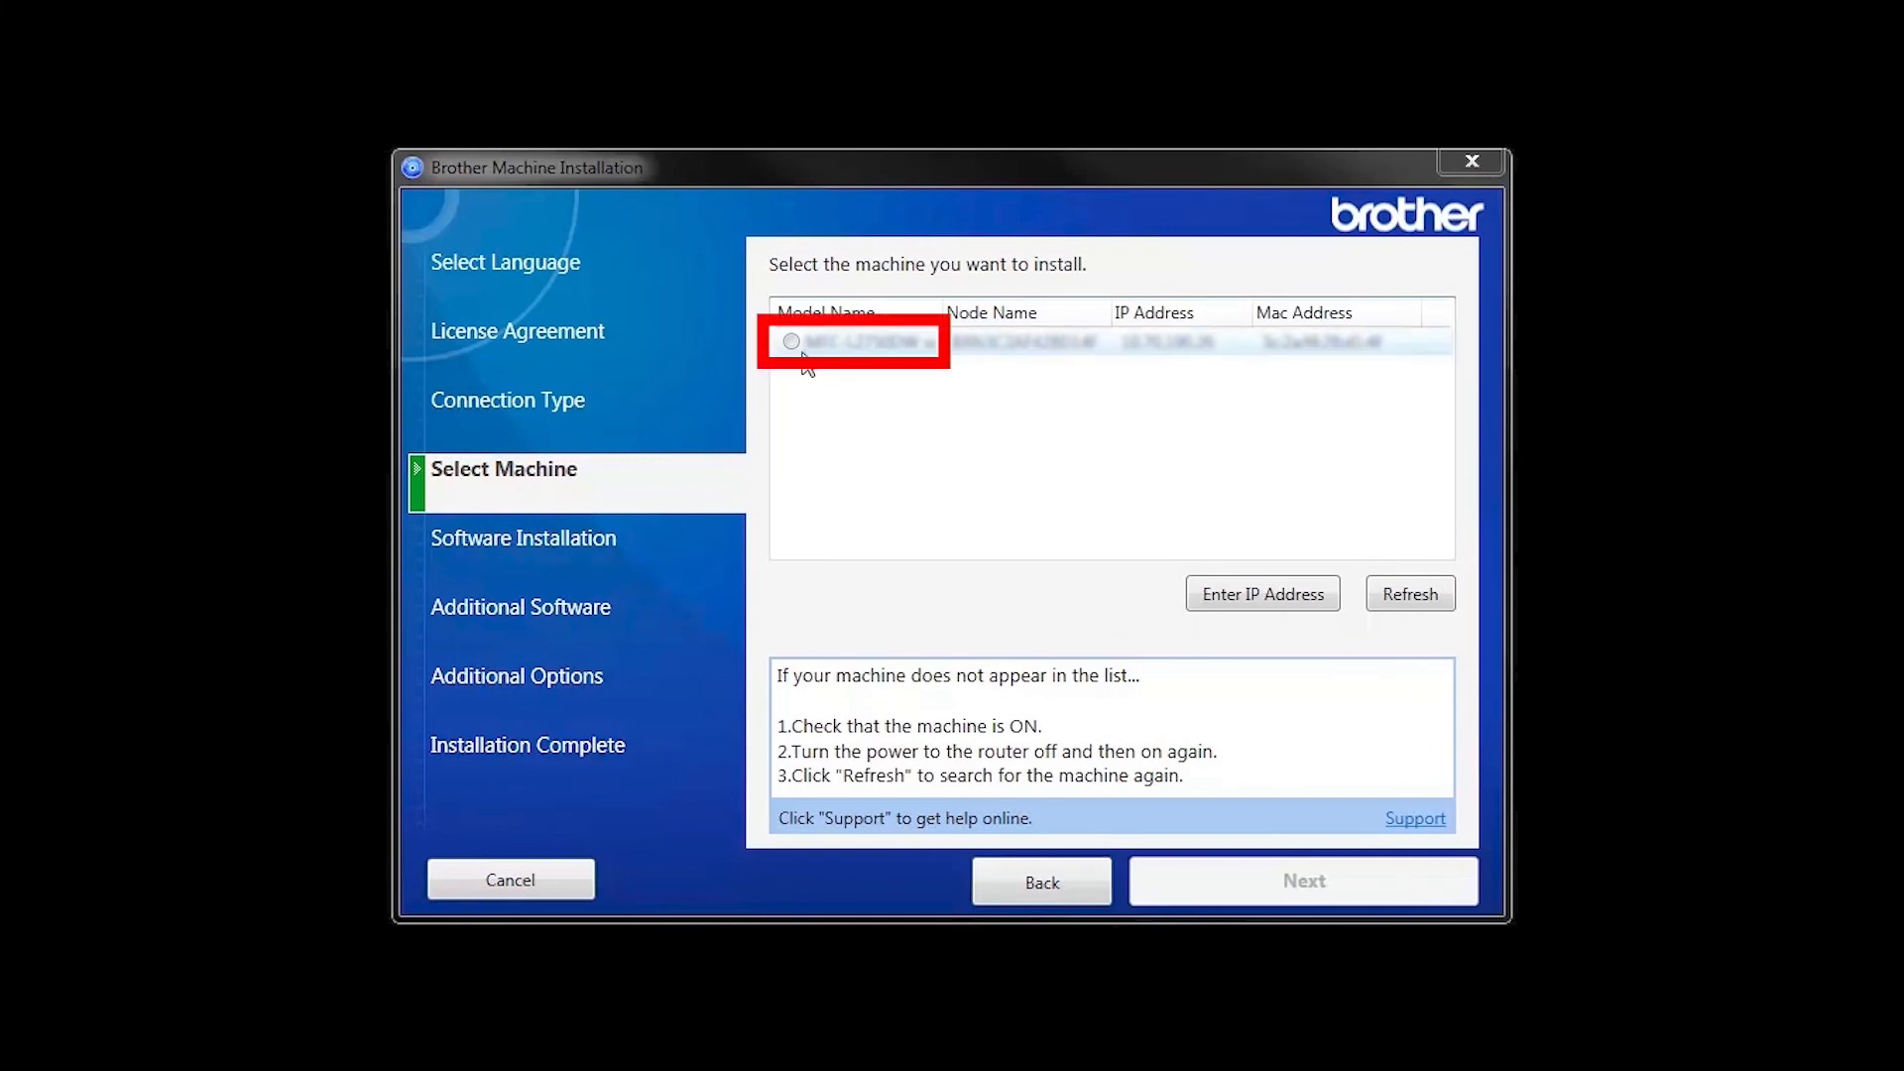
click(792, 341)
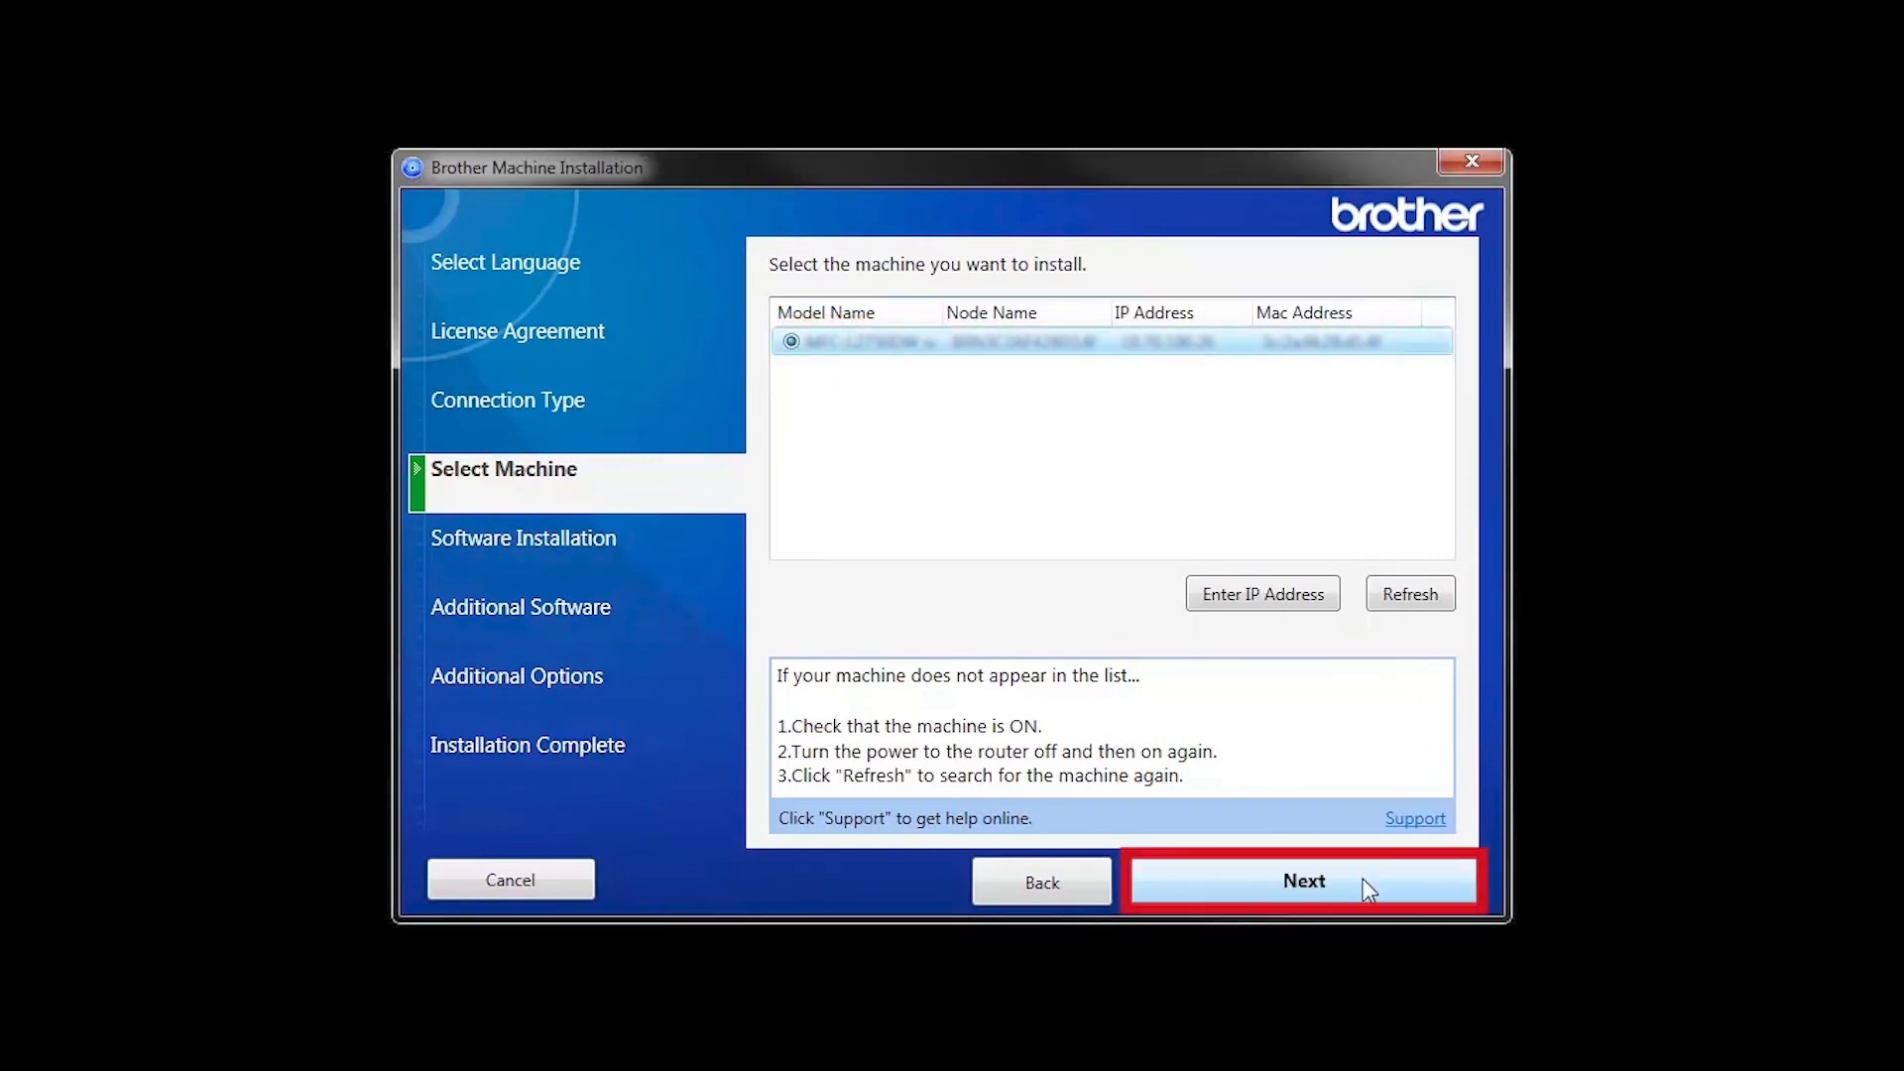
click(1303, 881)
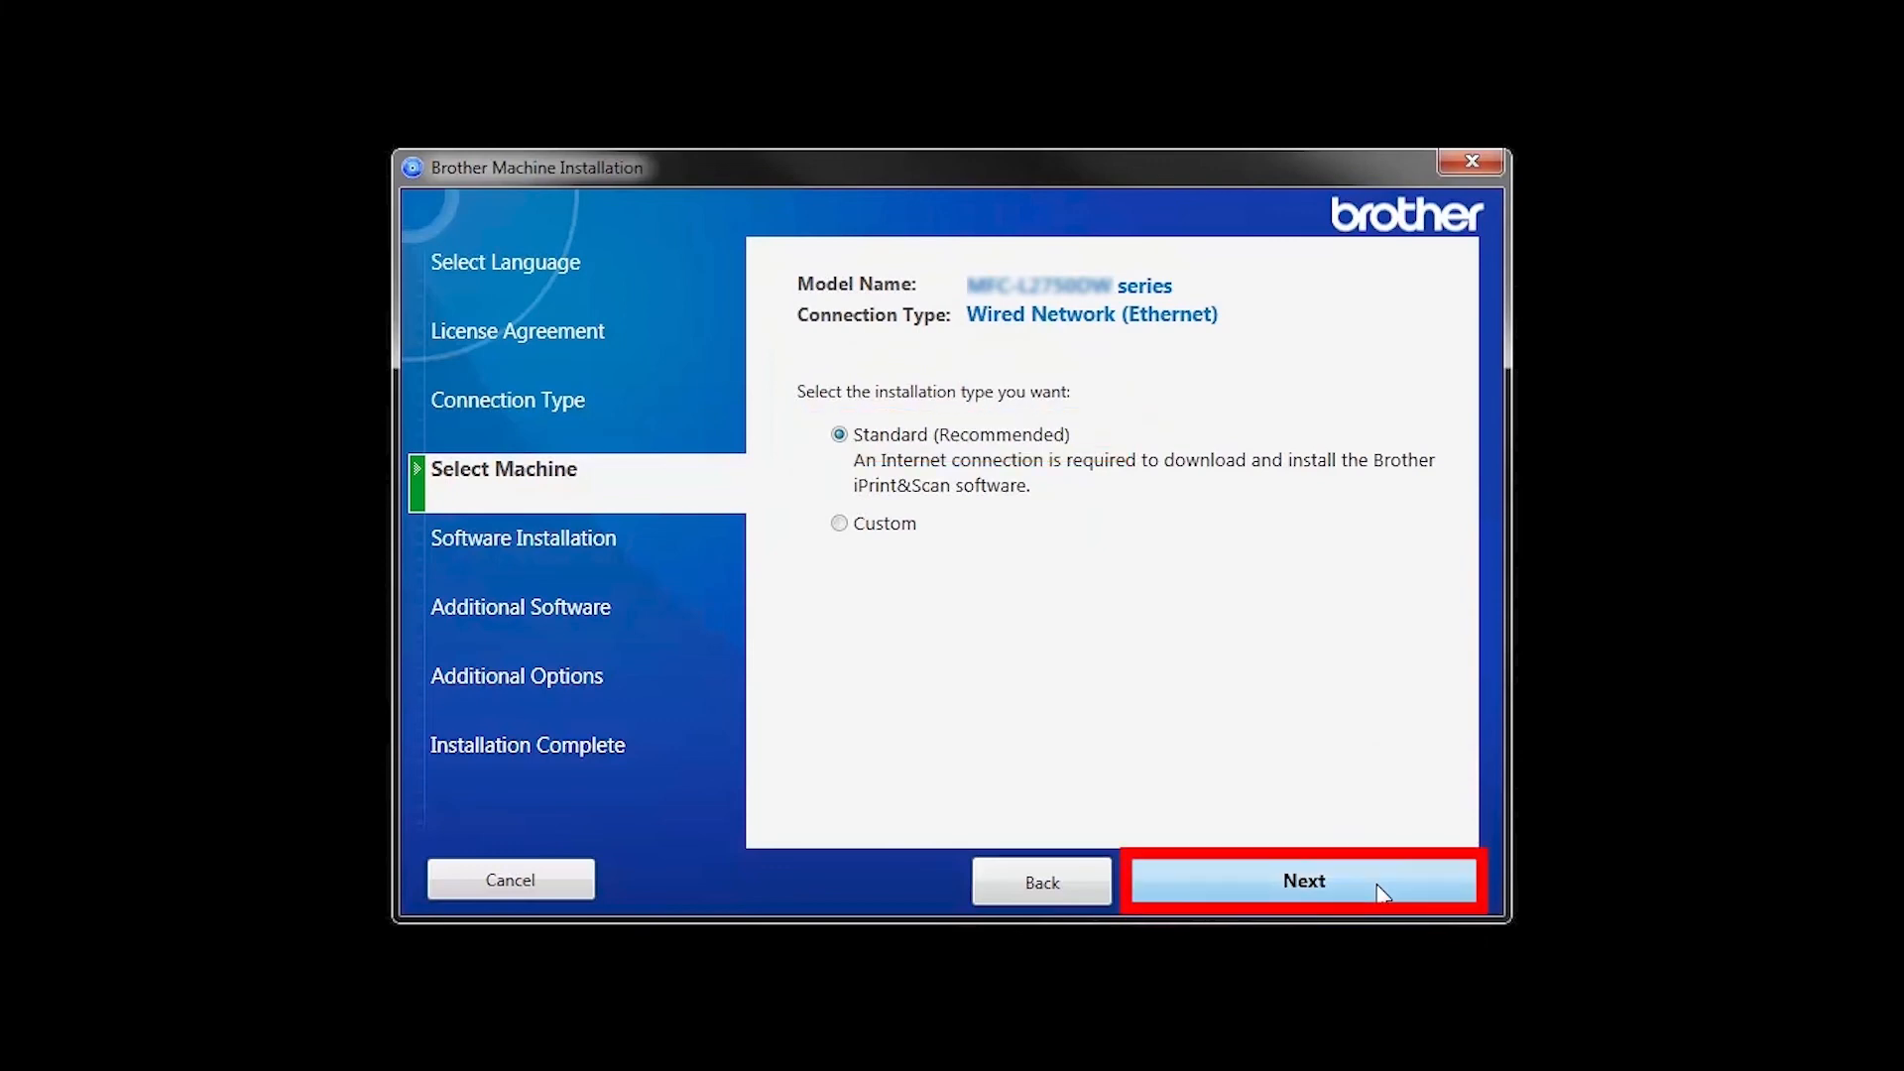
click(1303, 880)
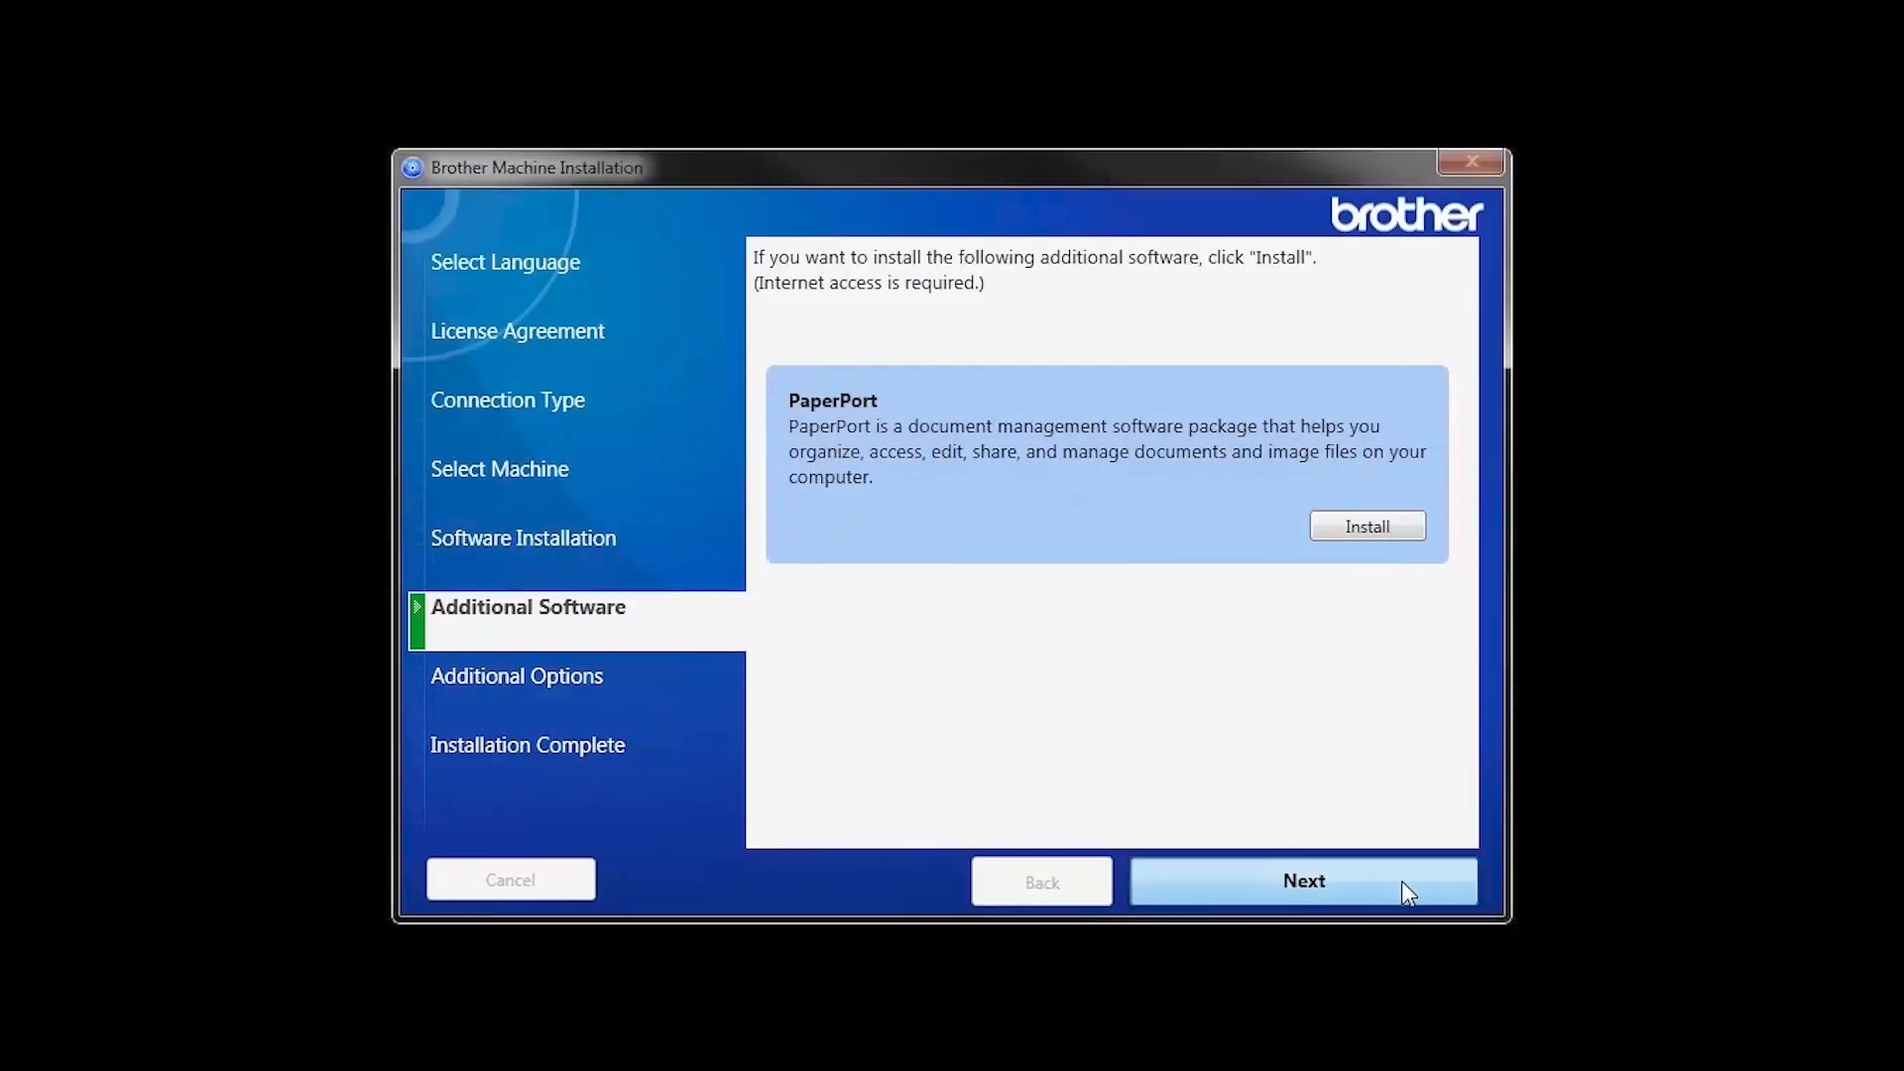
Step: Skip PaperPort and the additional options, then Finish the completed installation
click(1303, 881)
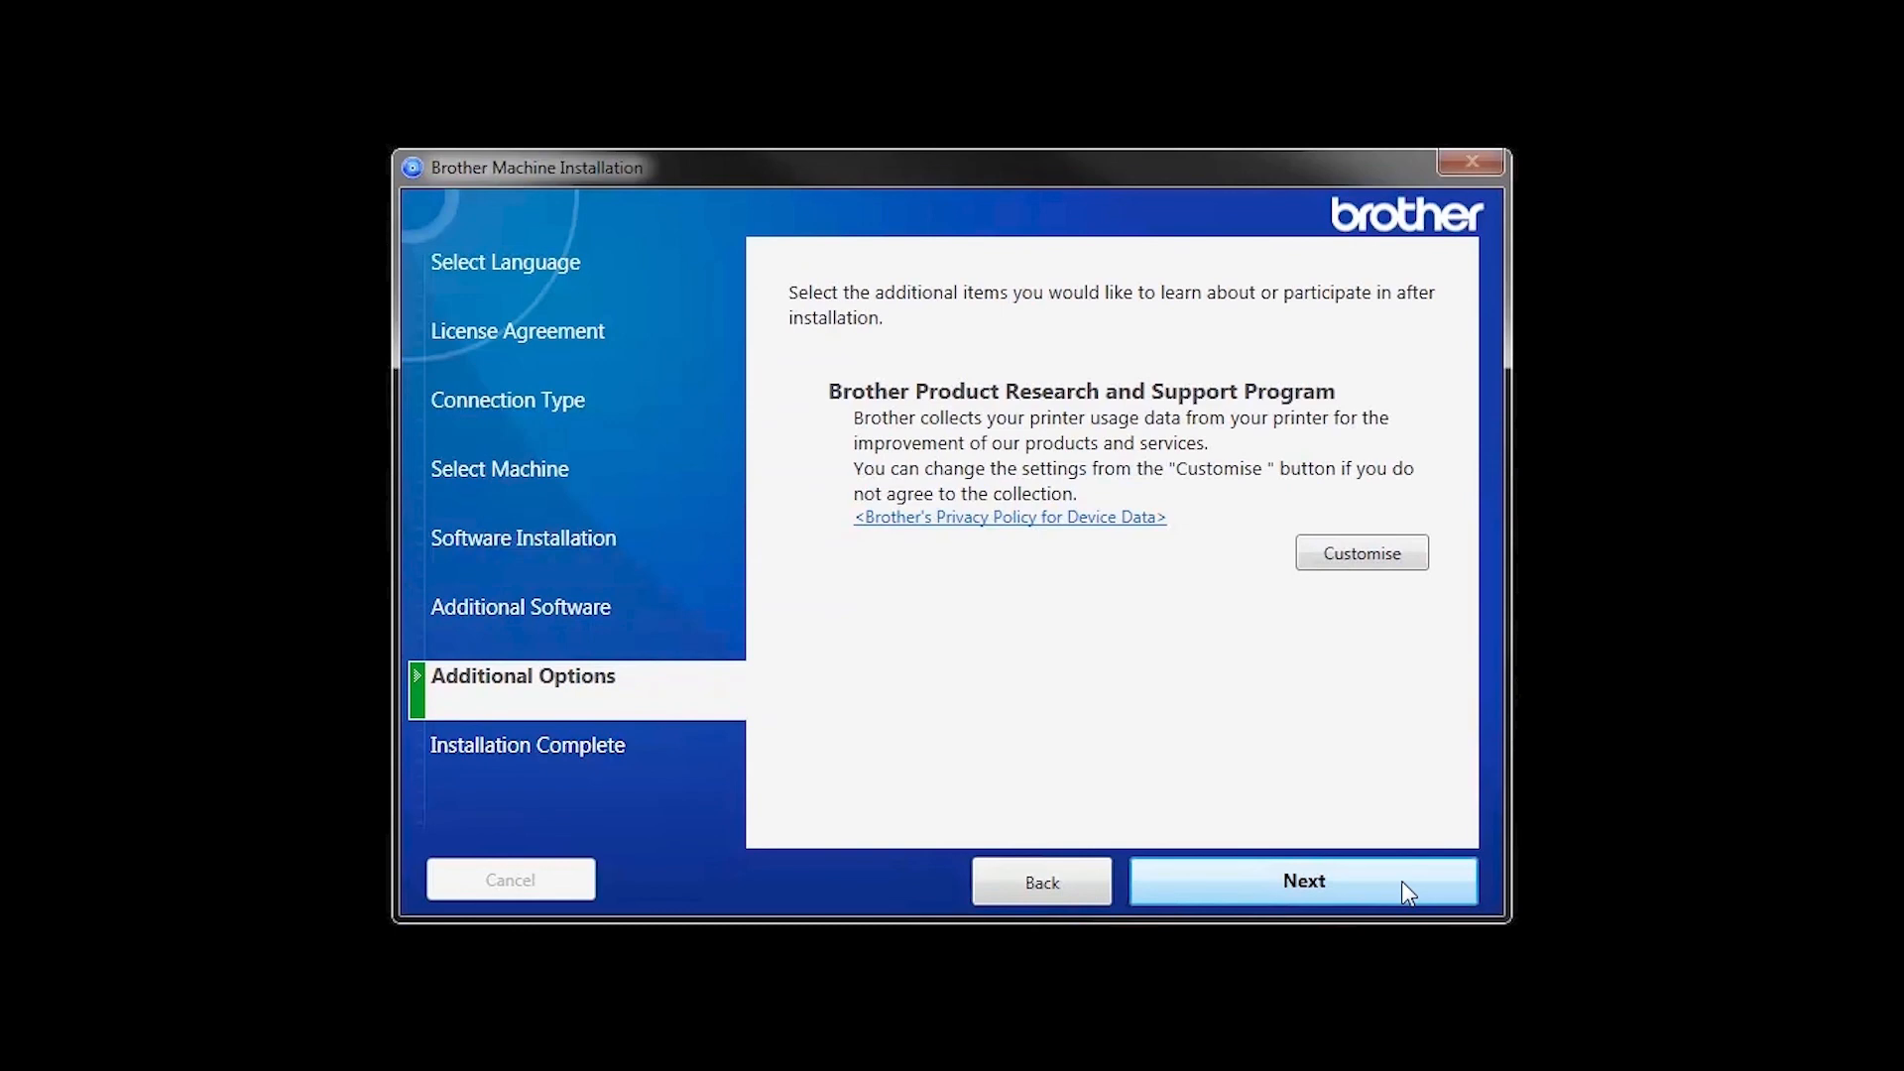
click(1303, 881)
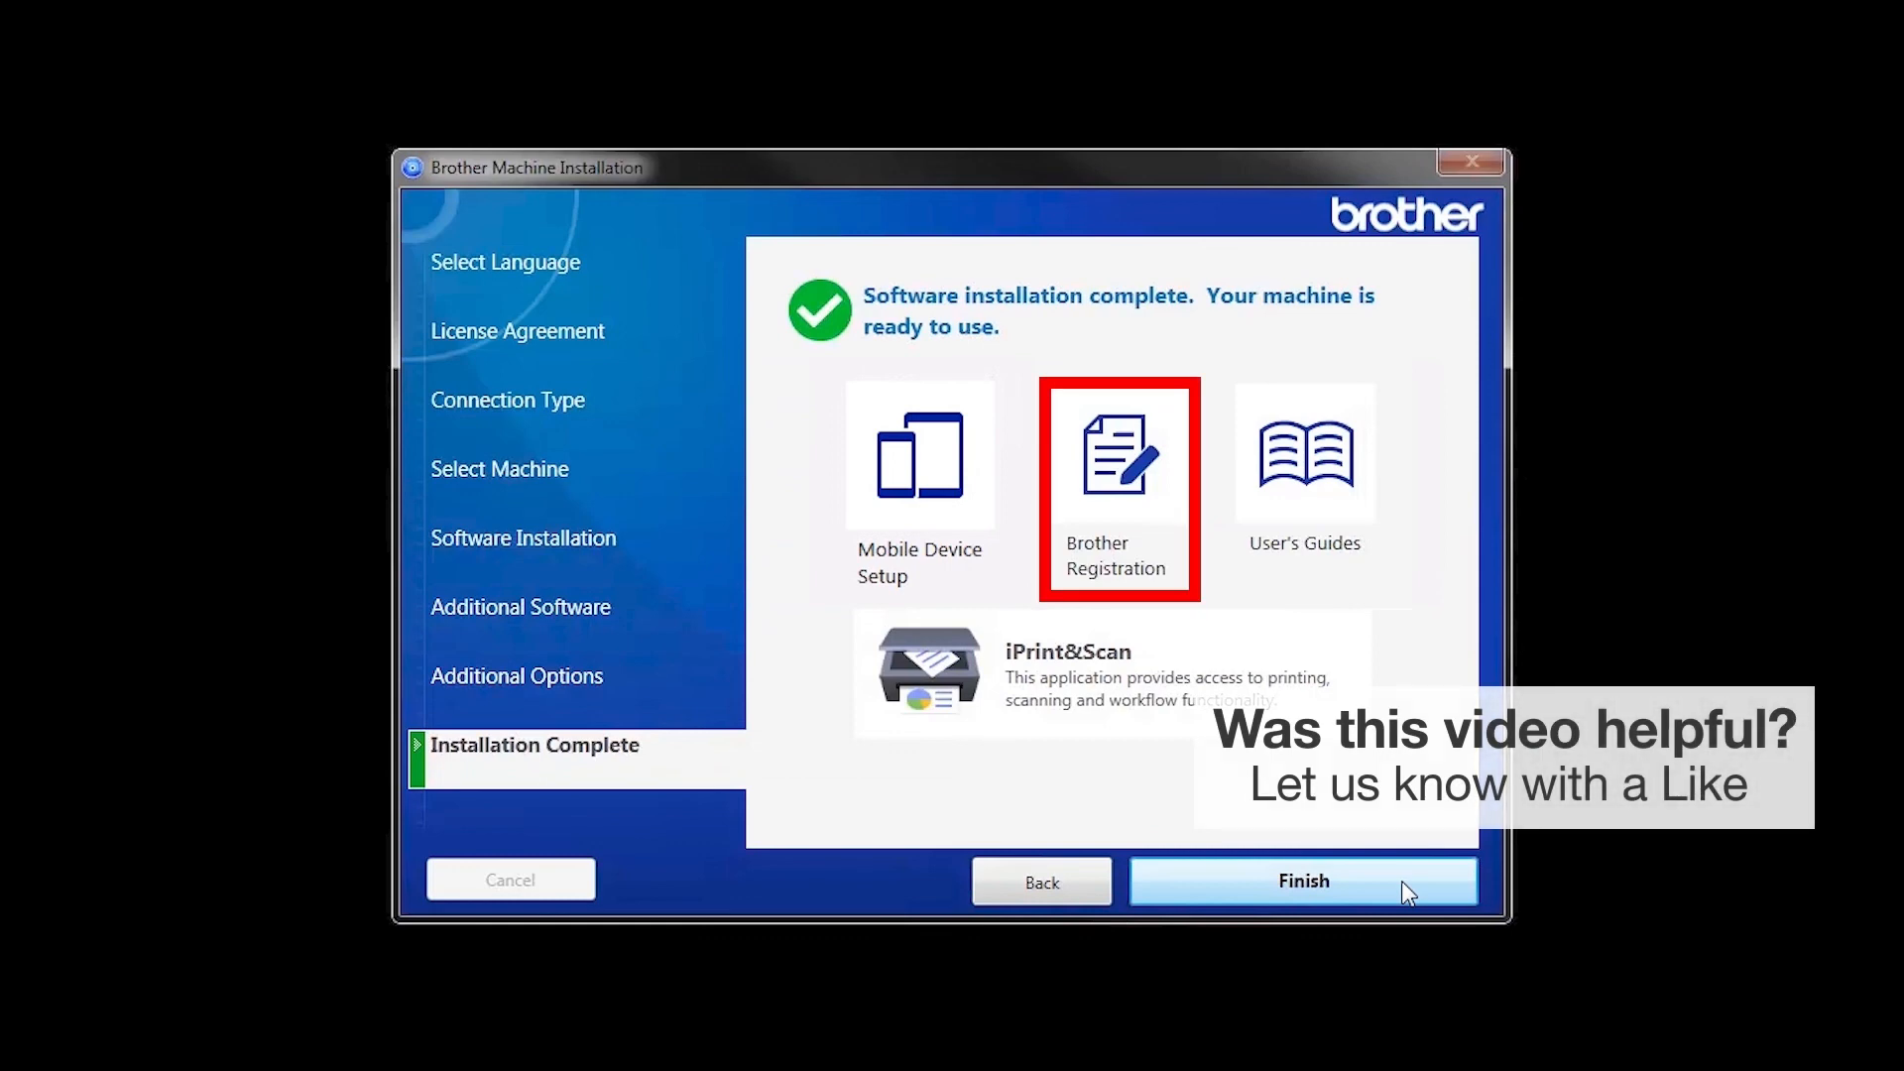
mouse_move(1304, 474)
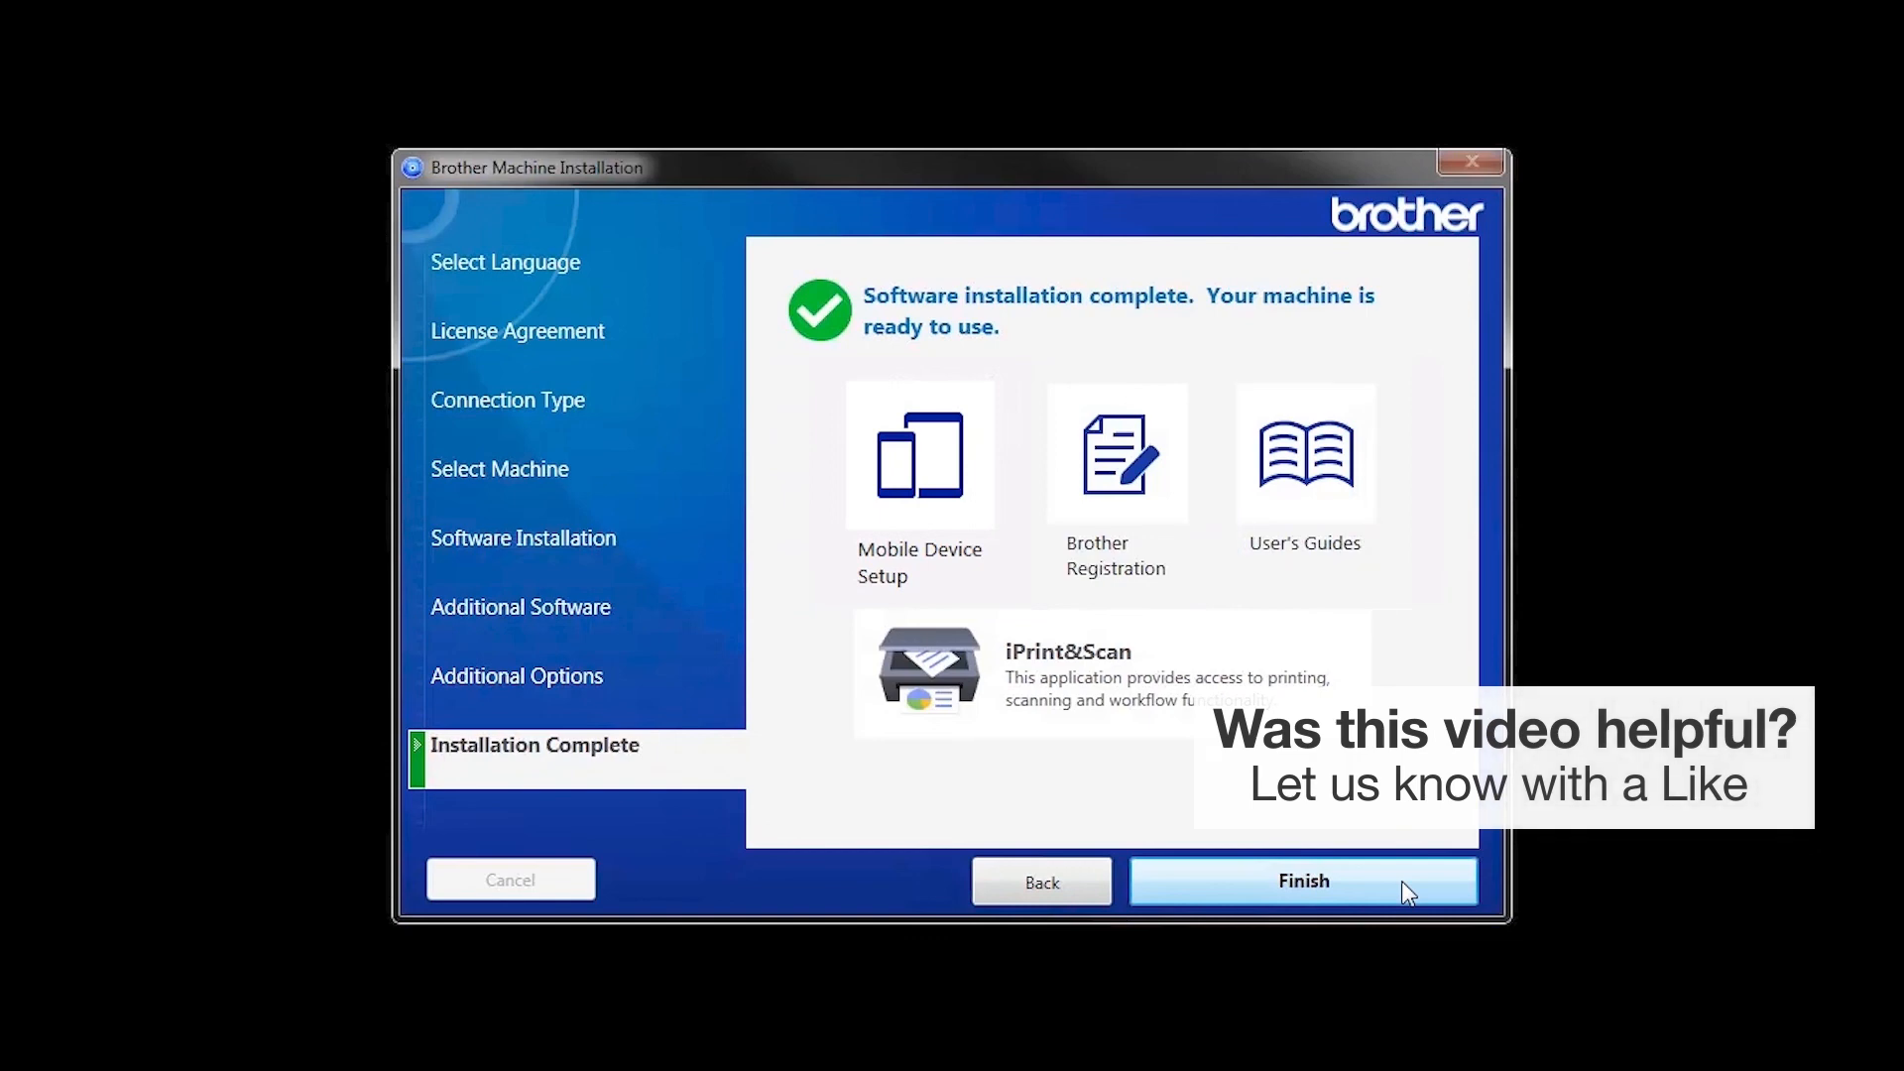
click(1304, 881)
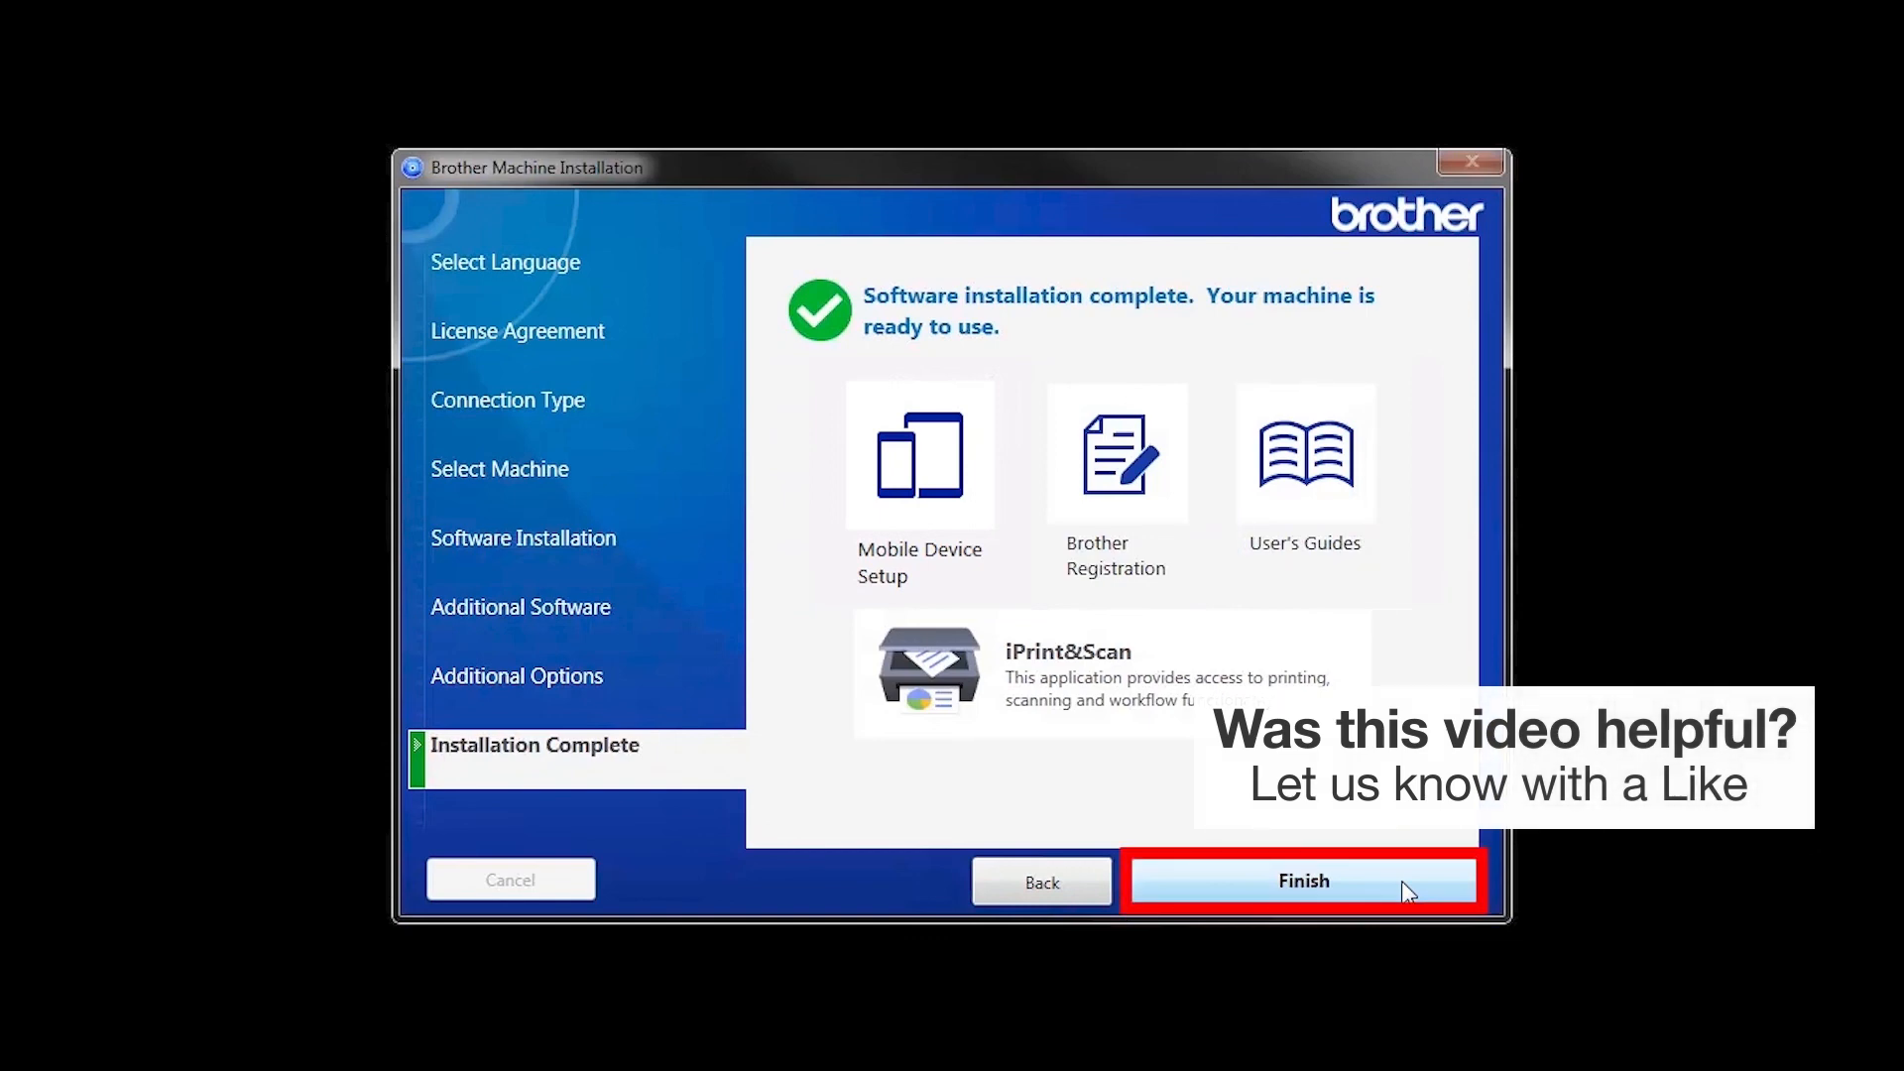